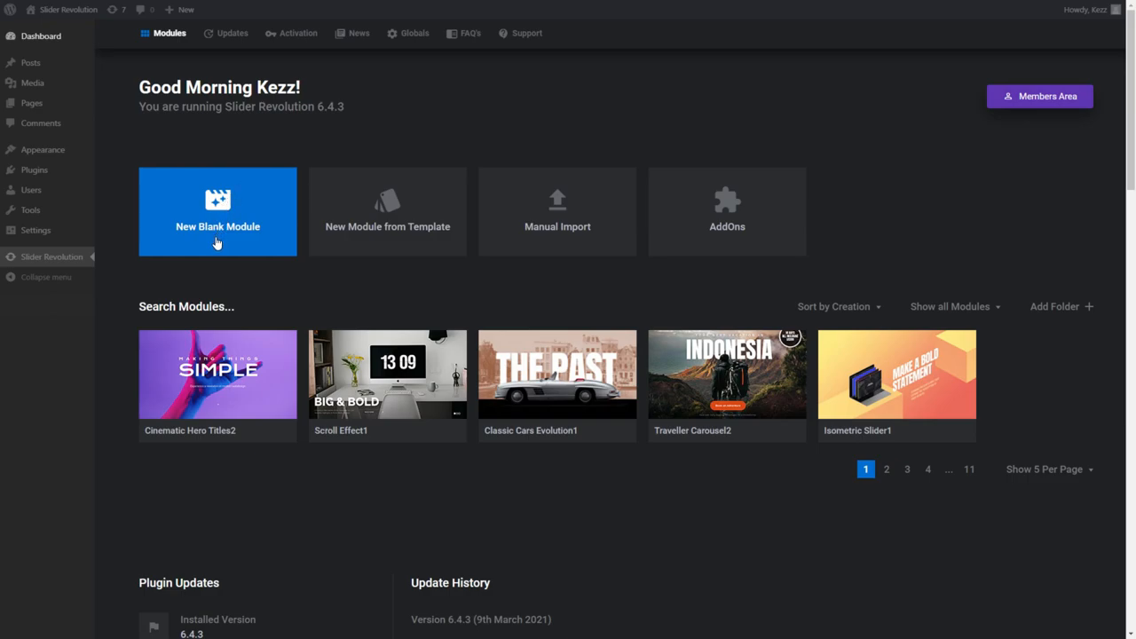
mouse_move(387, 248)
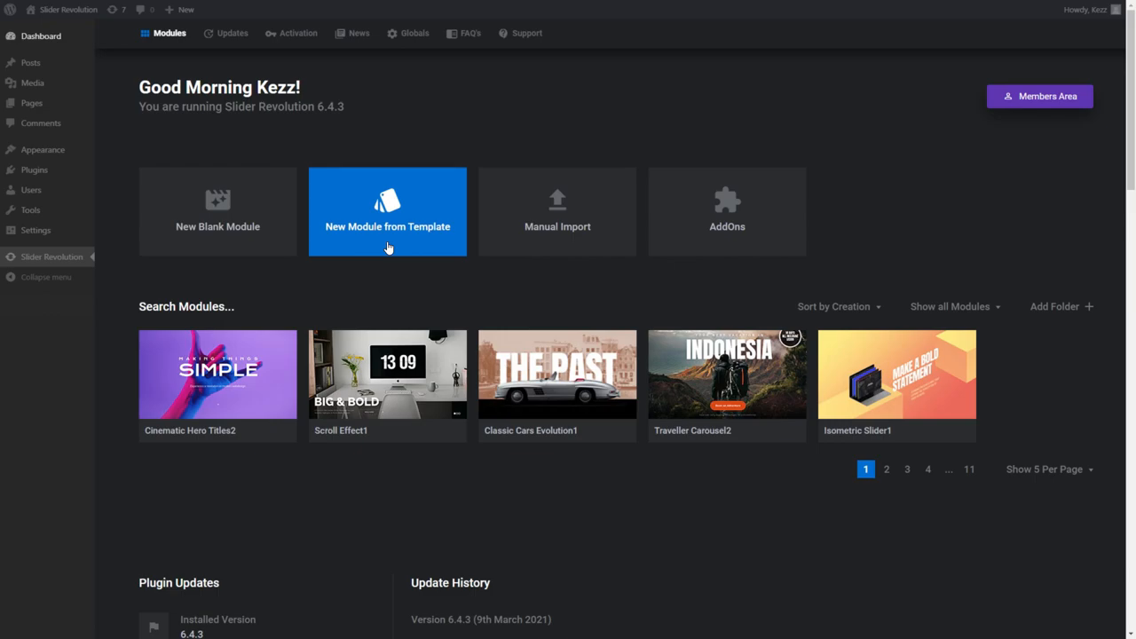
mouse_move(218, 242)
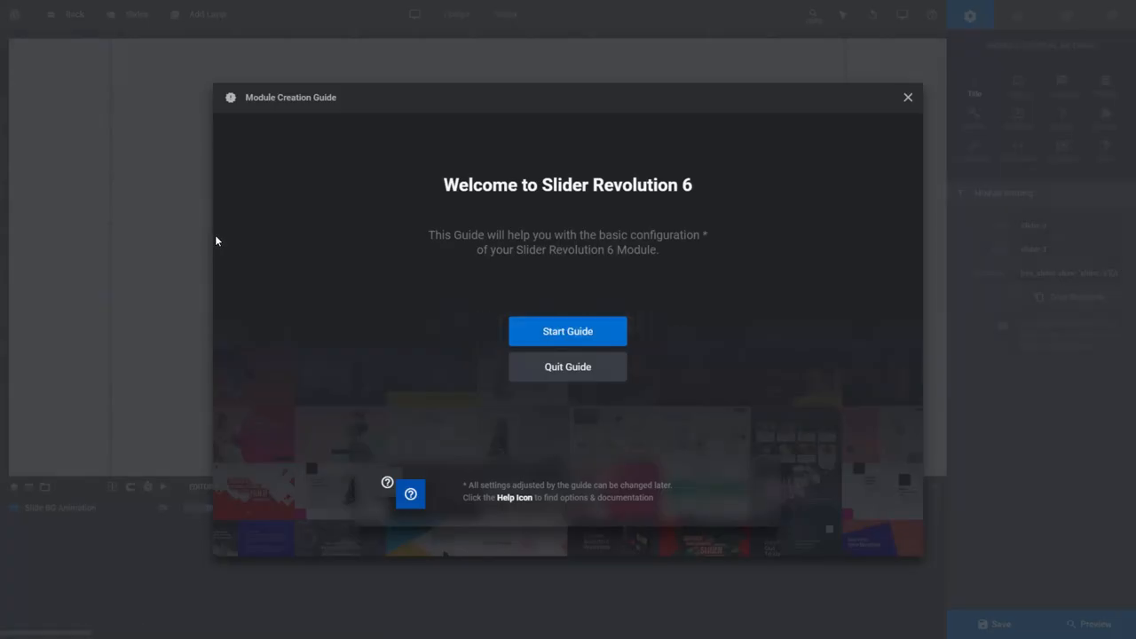
mouse_move(537, 407)
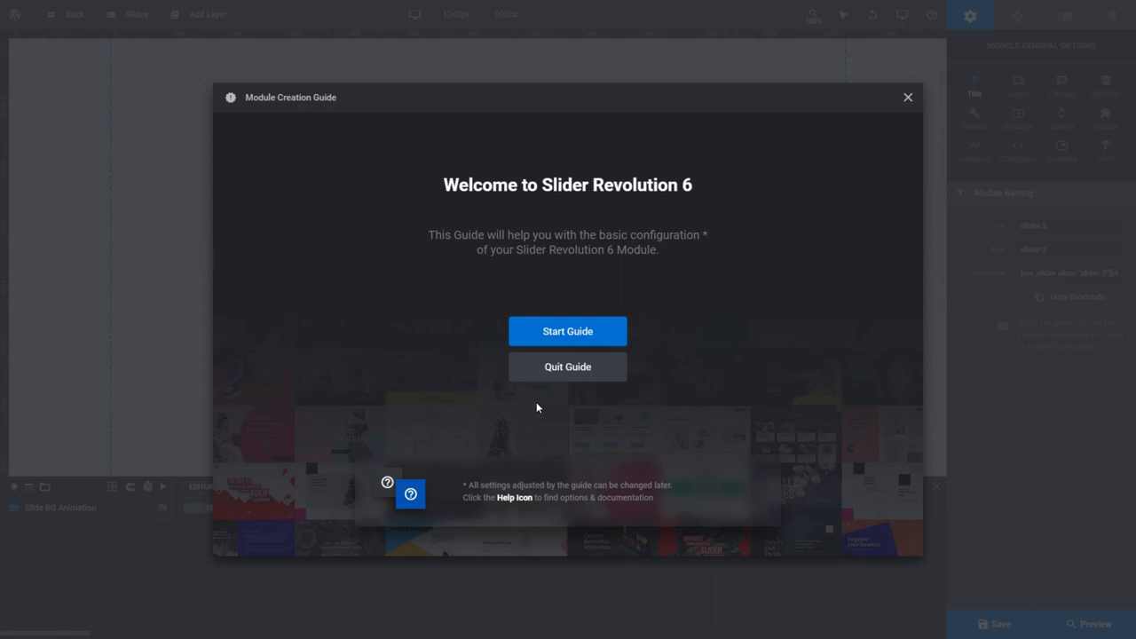
mouse_move(567, 366)
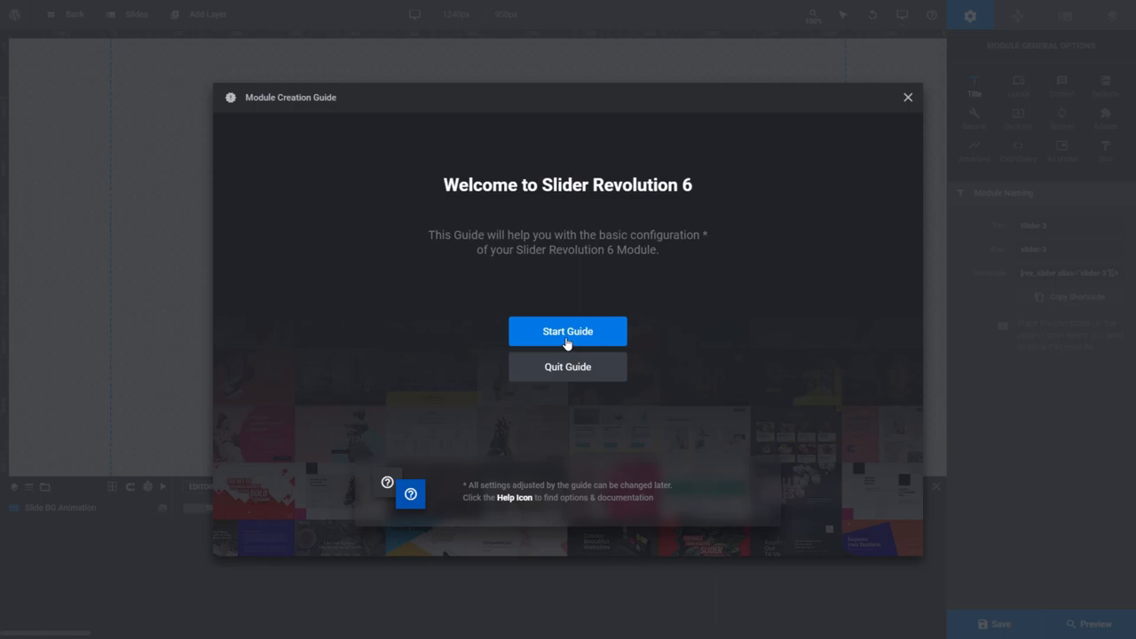
Start the creation guide, step ahead to content resizing, then back to Module Type
click(568, 331)
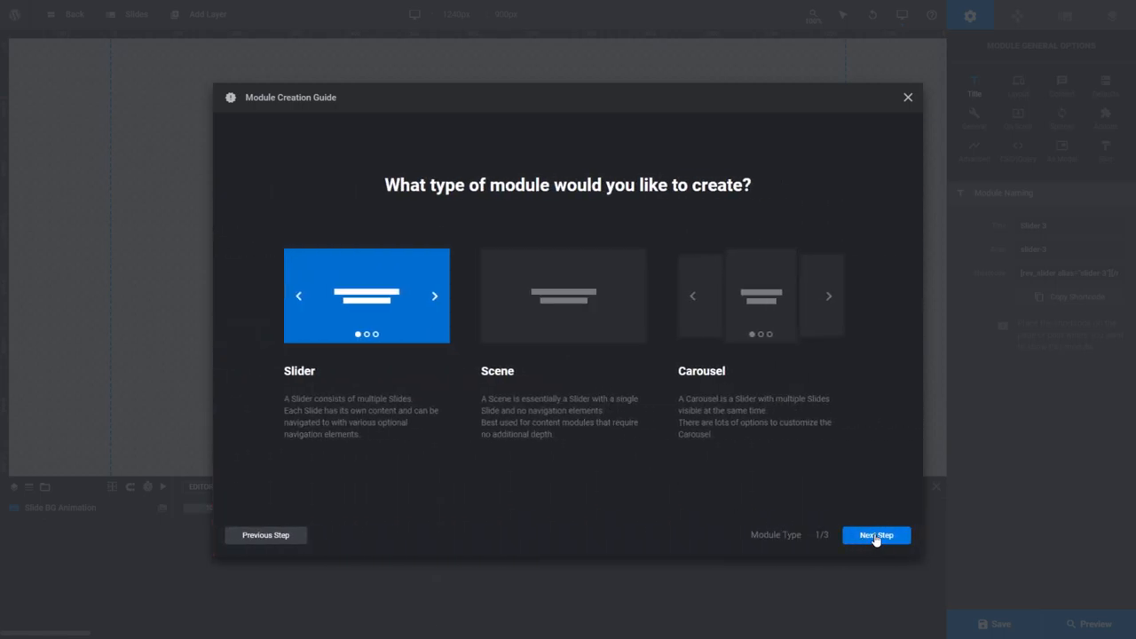
click(875, 535)
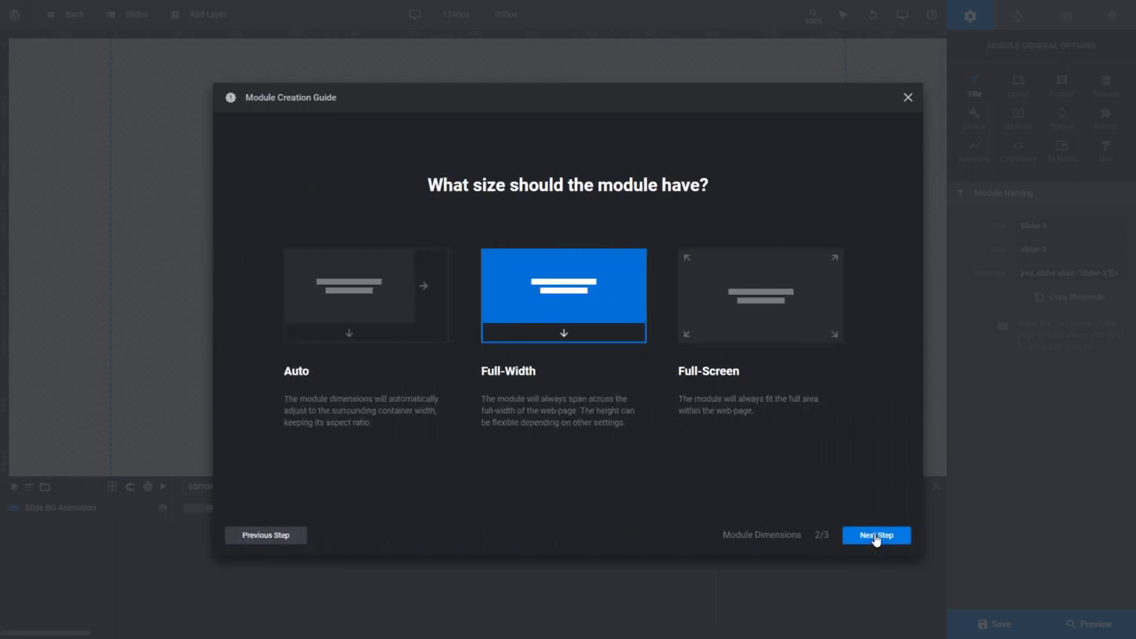
click(875, 535)
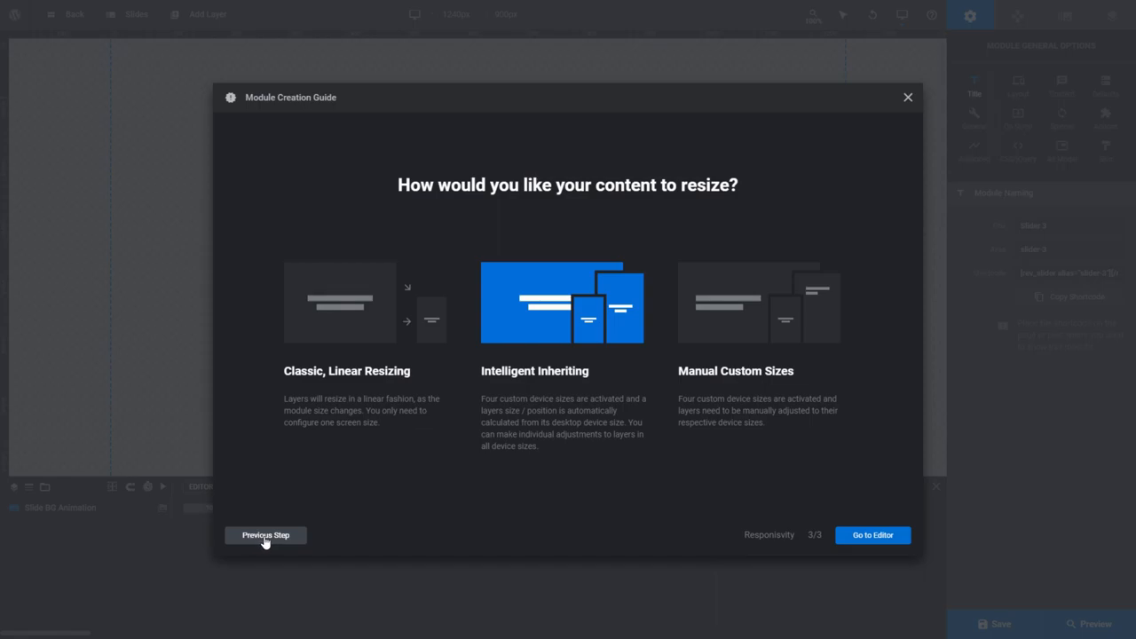
click(265, 535)
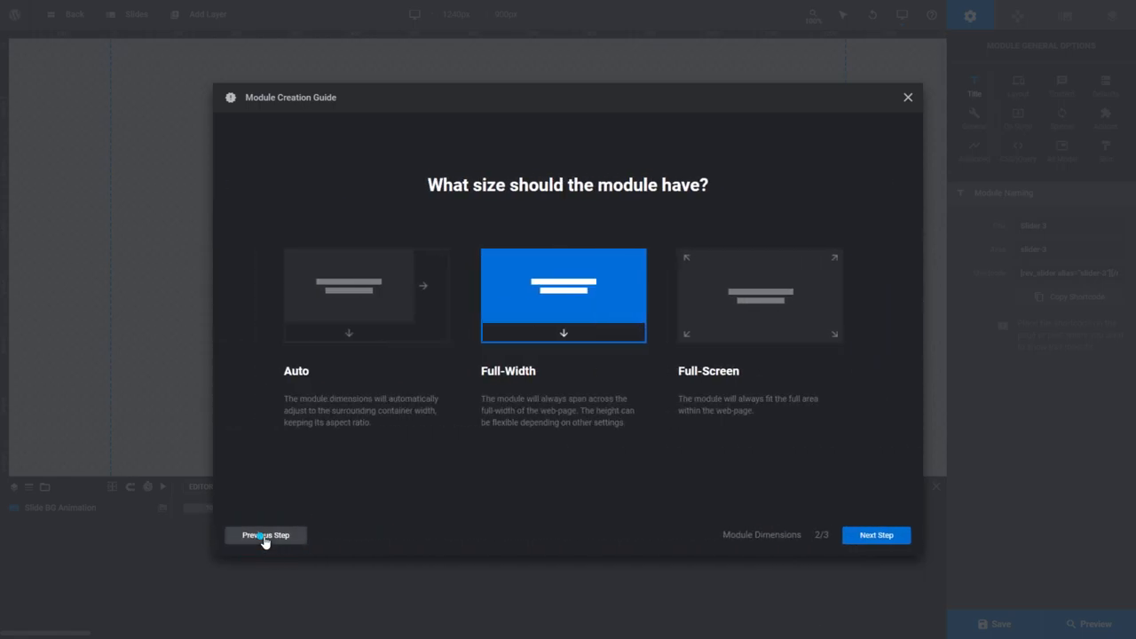
click(264, 535)
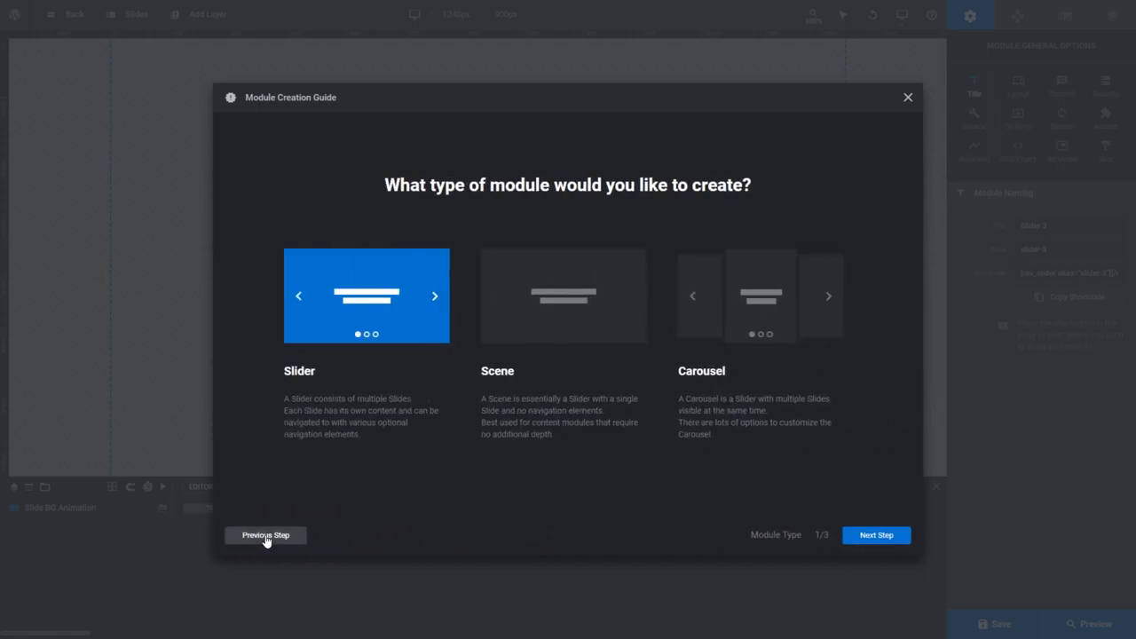
mouse_move(300, 389)
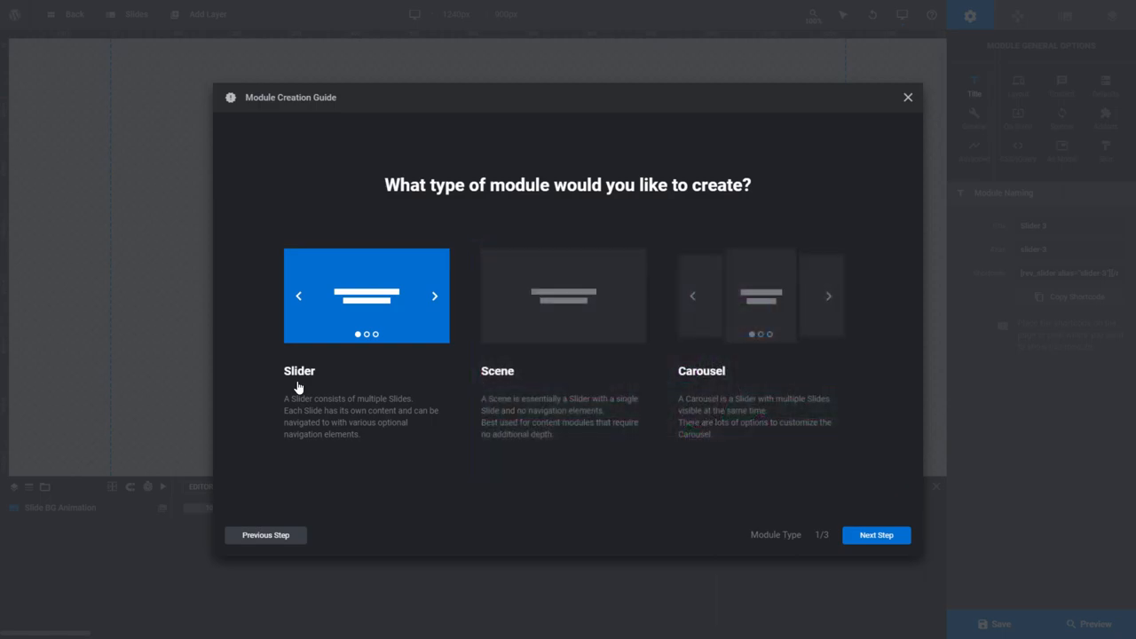
Choose Scene as the module type after briefly trying Slider
click(563, 295)
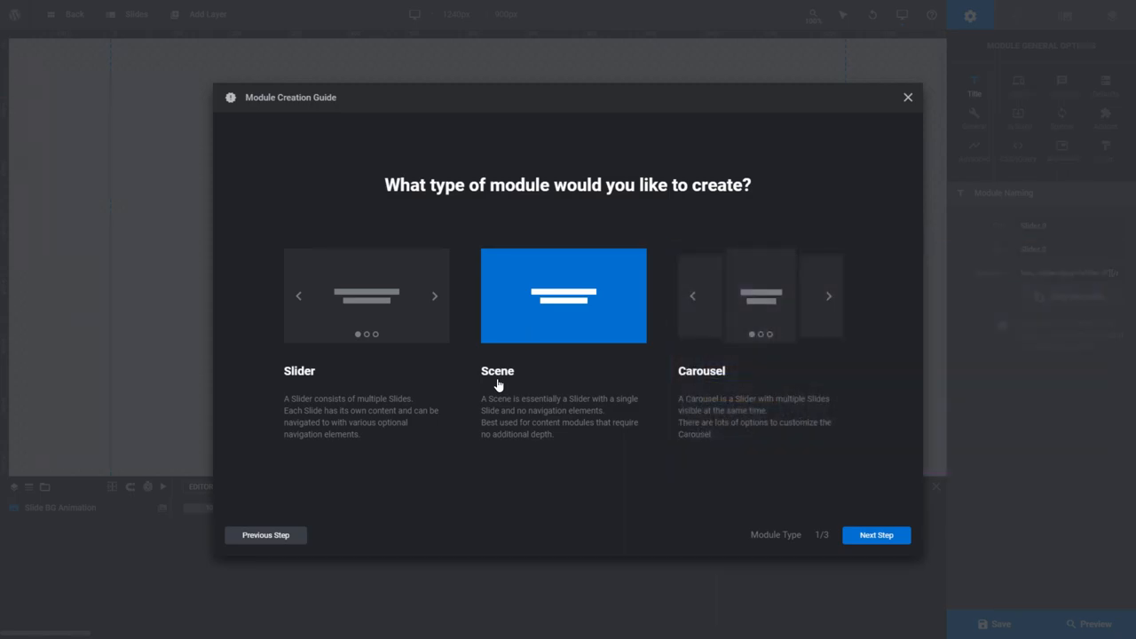
click(761, 296)
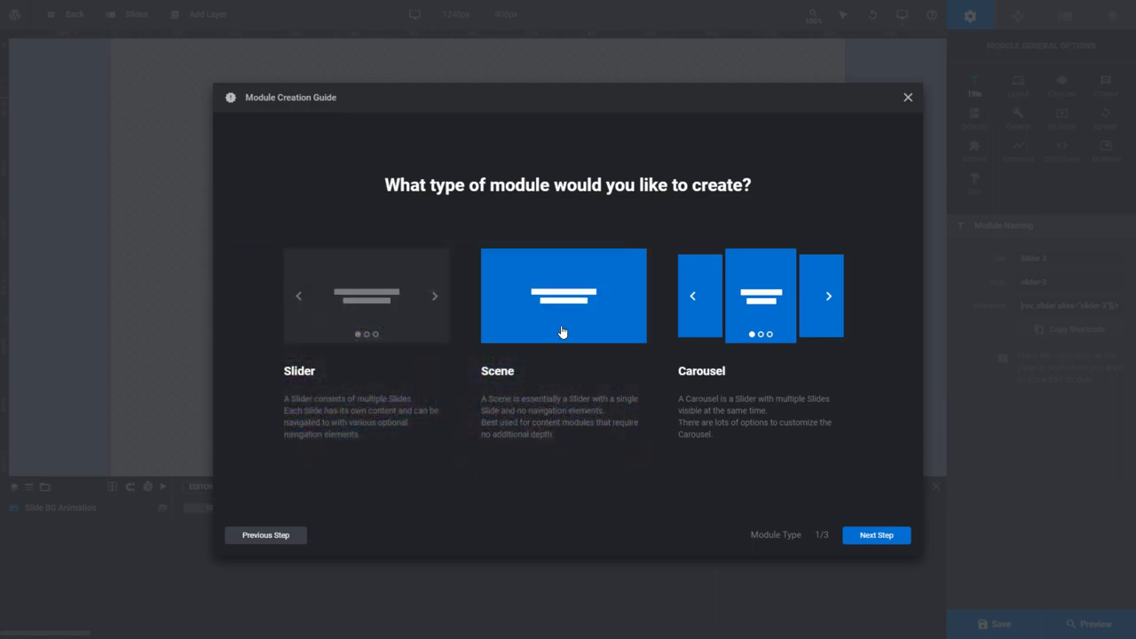
click(563, 296)
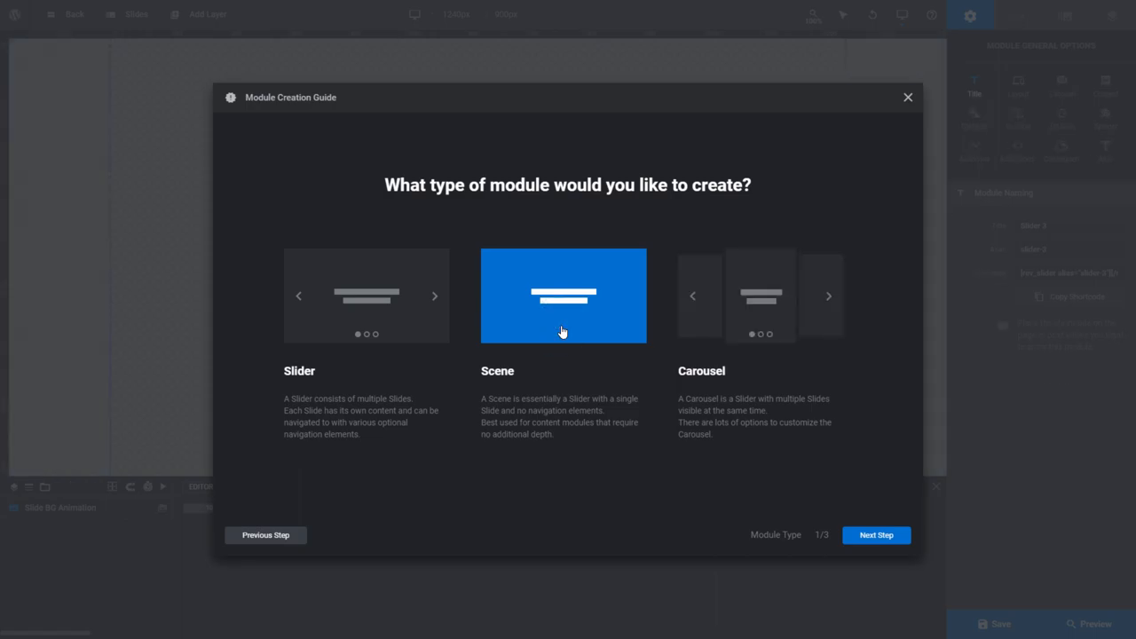
mouse_move(679, 509)
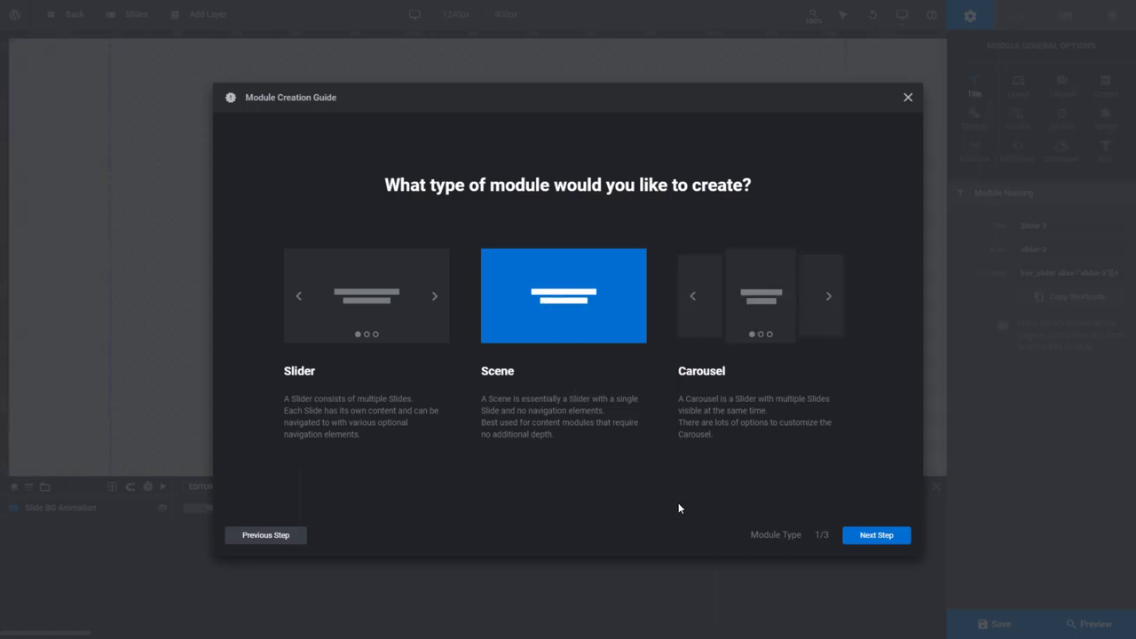
Advance to Module Dimensions and try the size options, including Auto
click(876, 534)
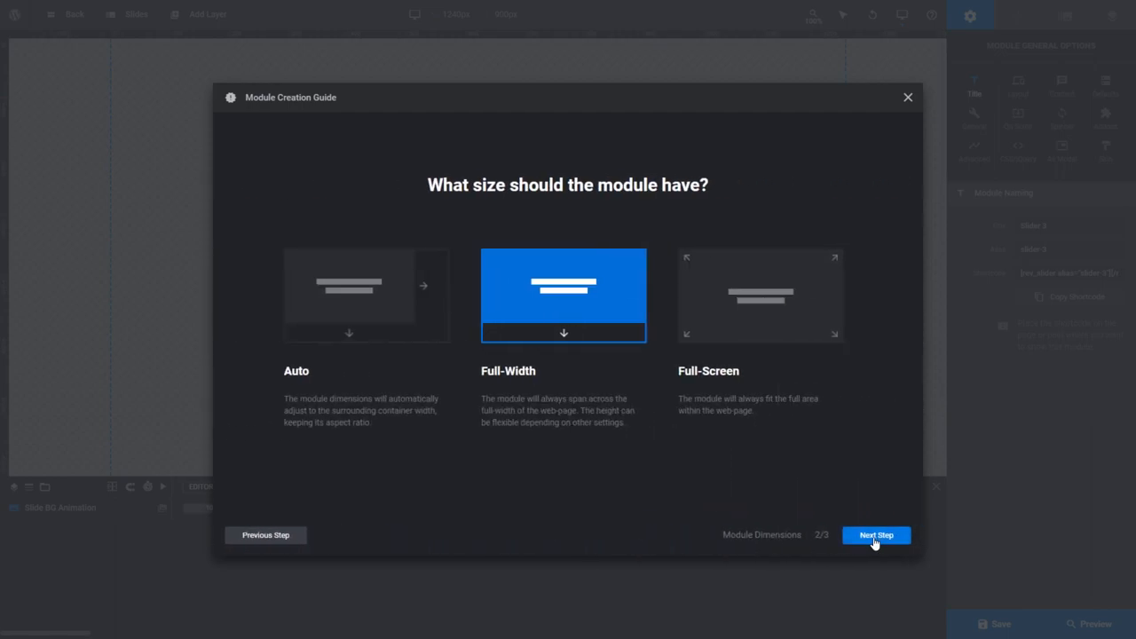
click(367, 296)
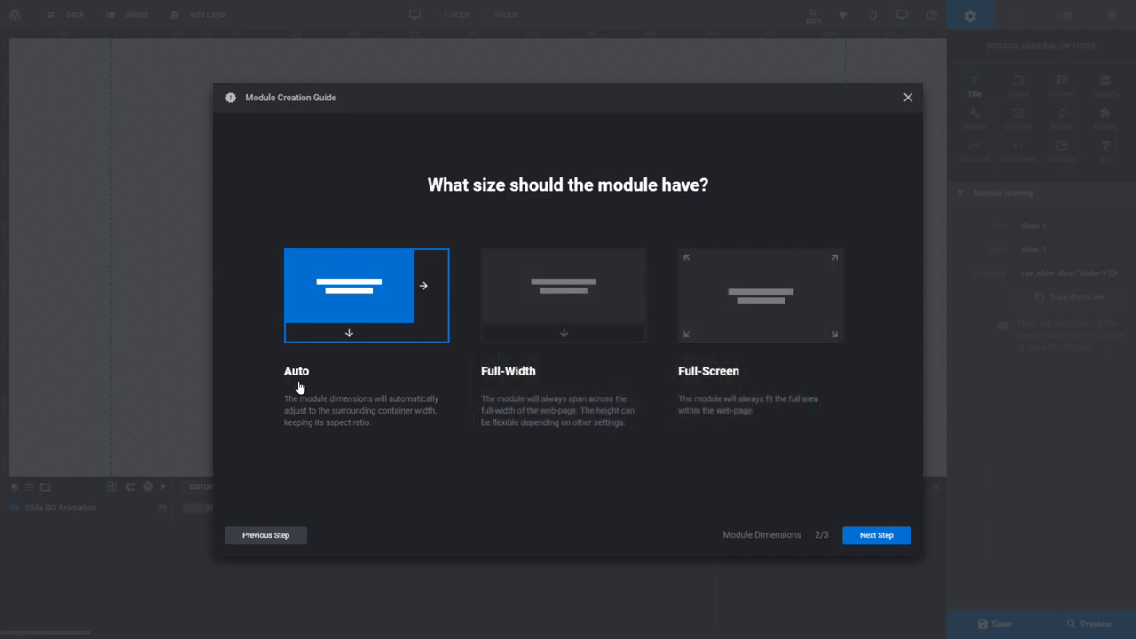
click(564, 296)
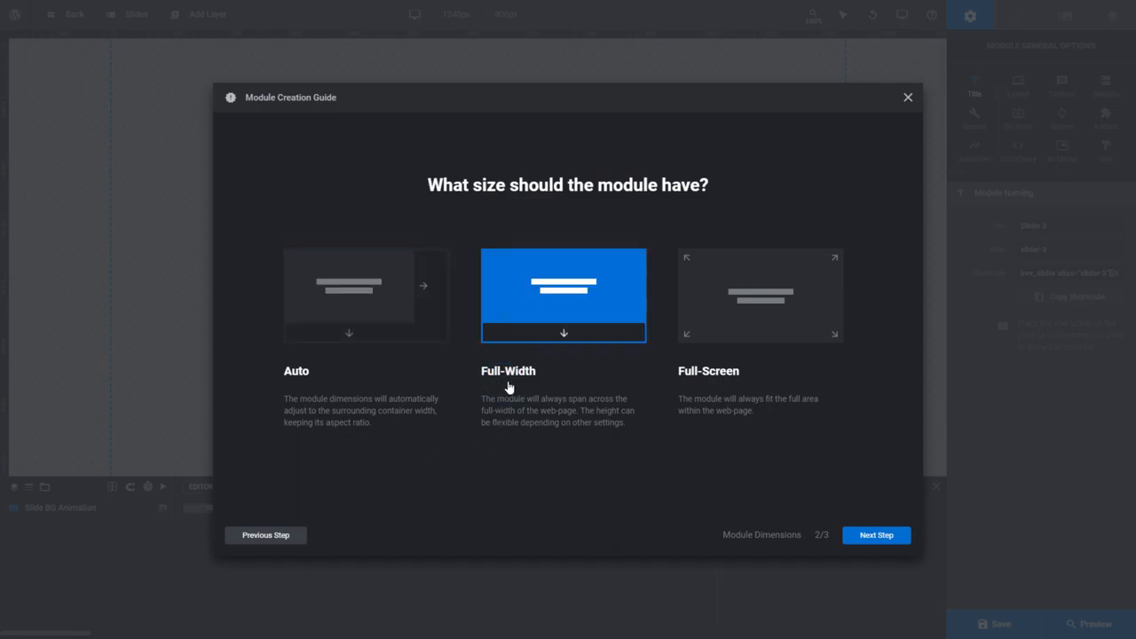
mouse_move(760, 296)
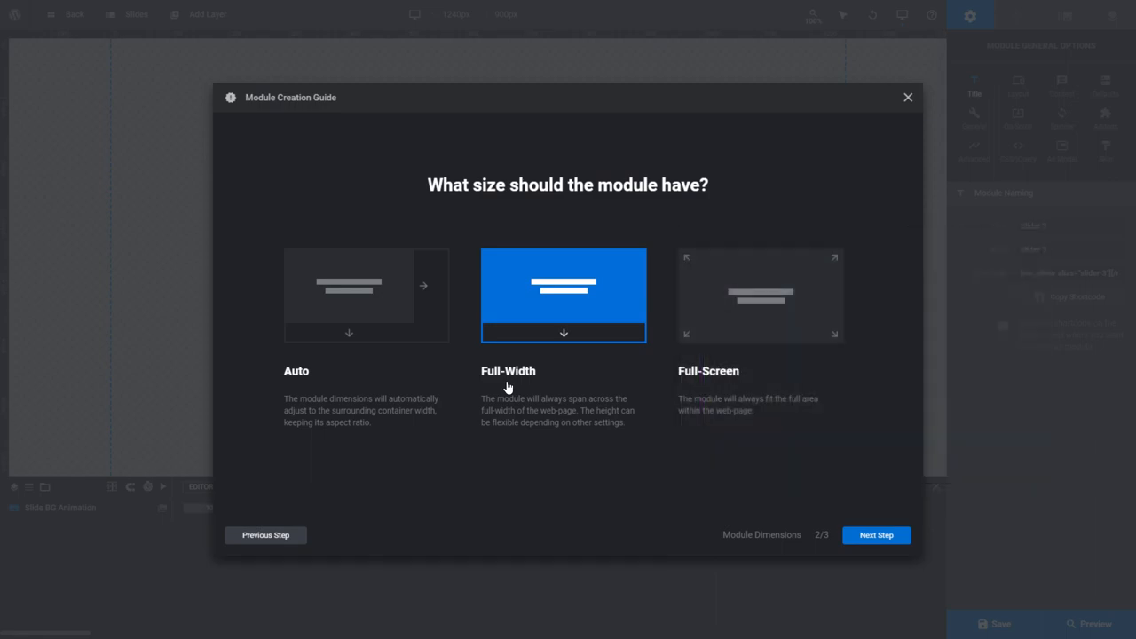
Try Full-Width and Full-Screen sizes, then continue to the content resizing step
click(760, 296)
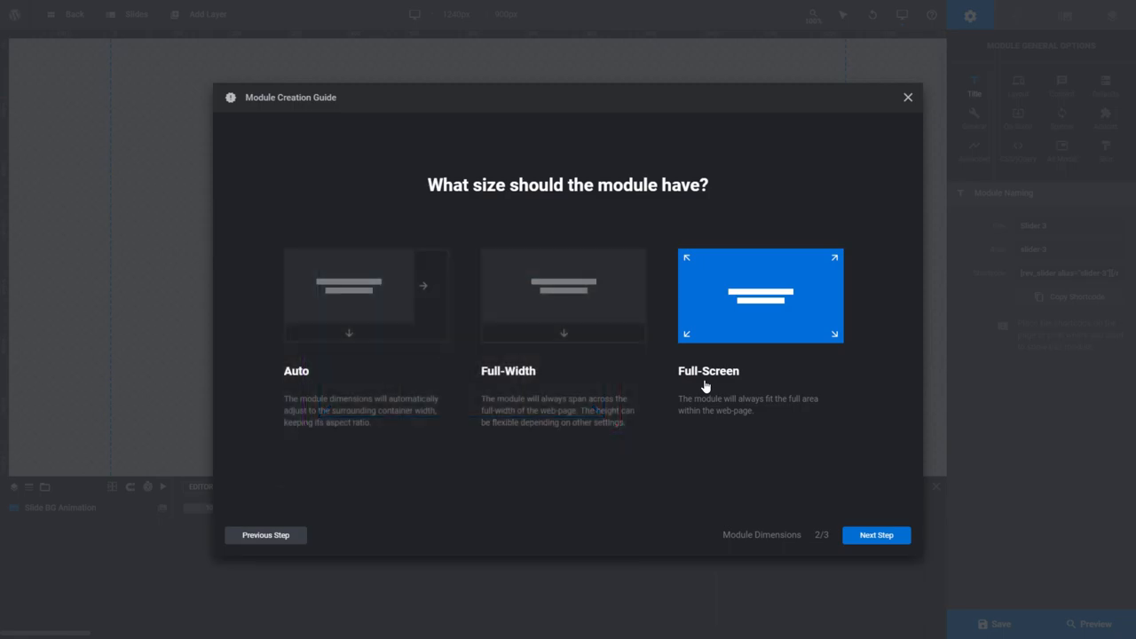
click(349, 295)
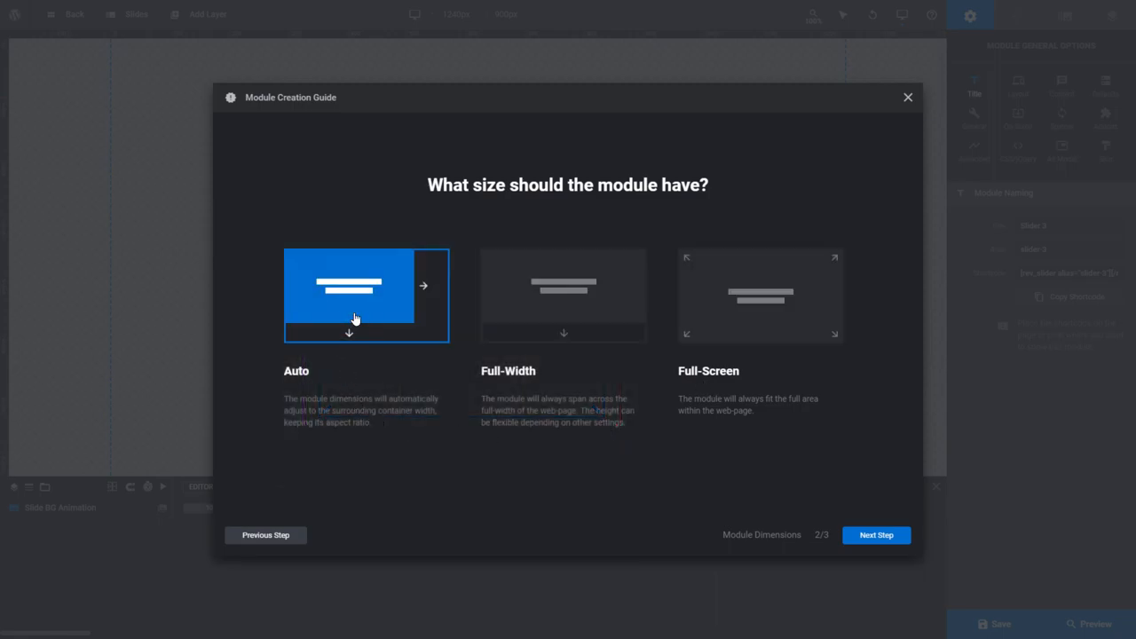
click(875, 535)
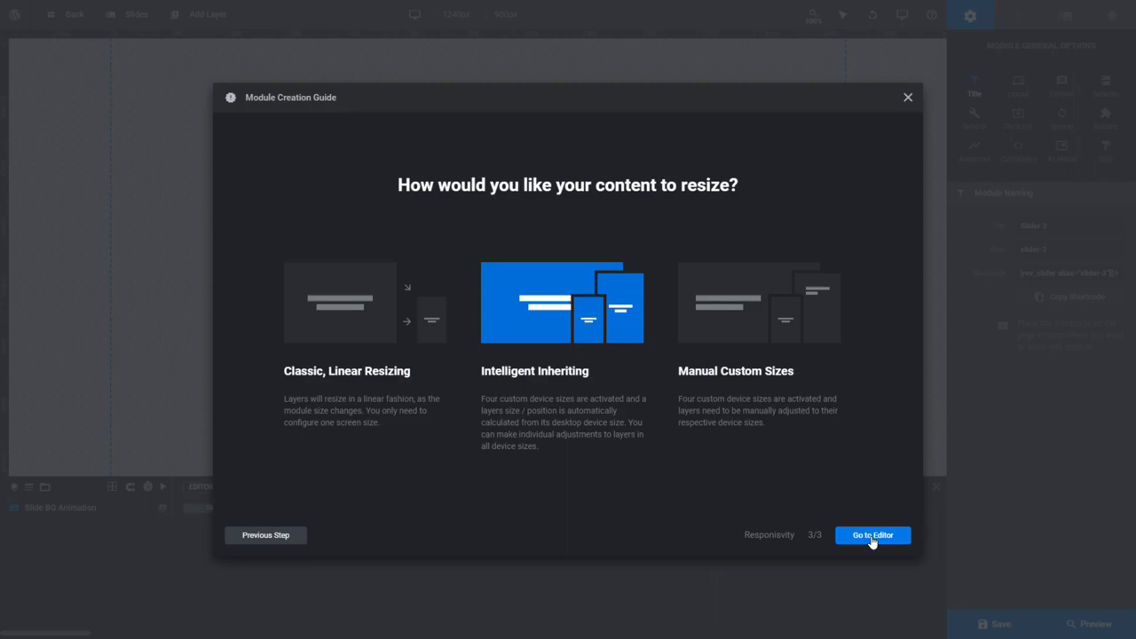
Reach the Responsivity step and select Classic, Linear Resizing
click(340, 302)
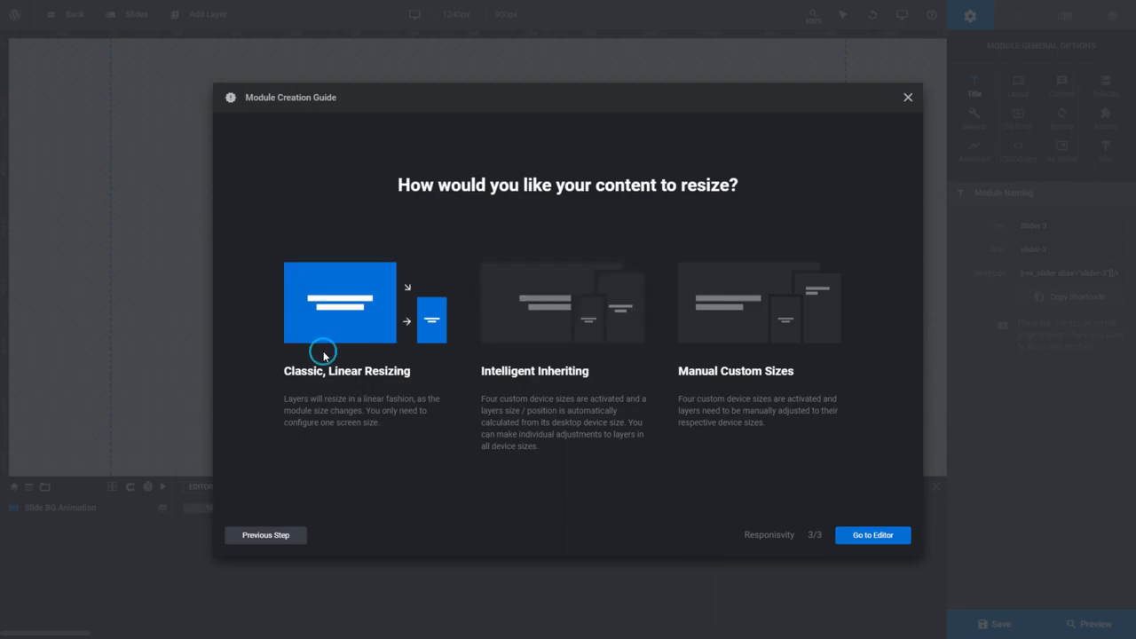
mouse_move(336, 389)
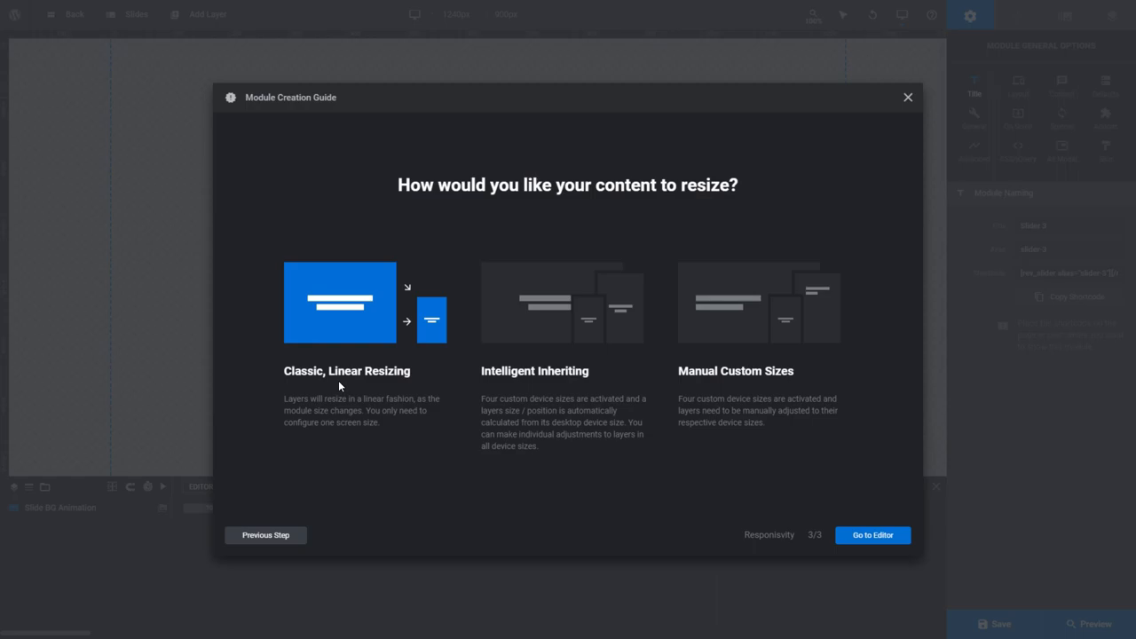
click(562, 302)
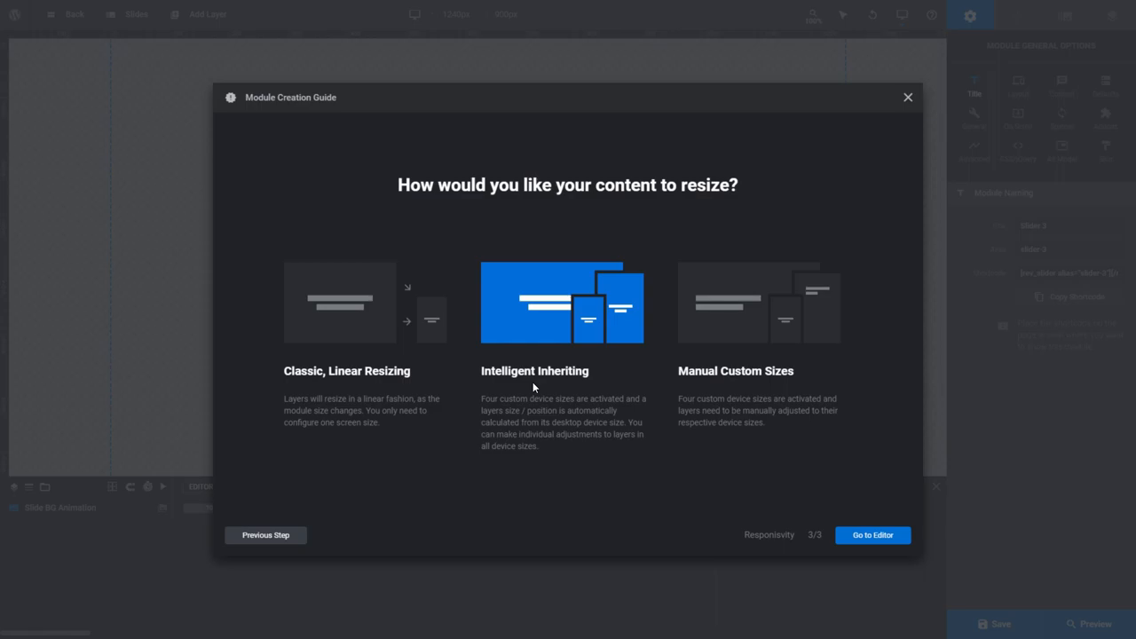
Switch responsivity from Intelligent Inheriting to Manual Custom Sizes
click(758, 302)
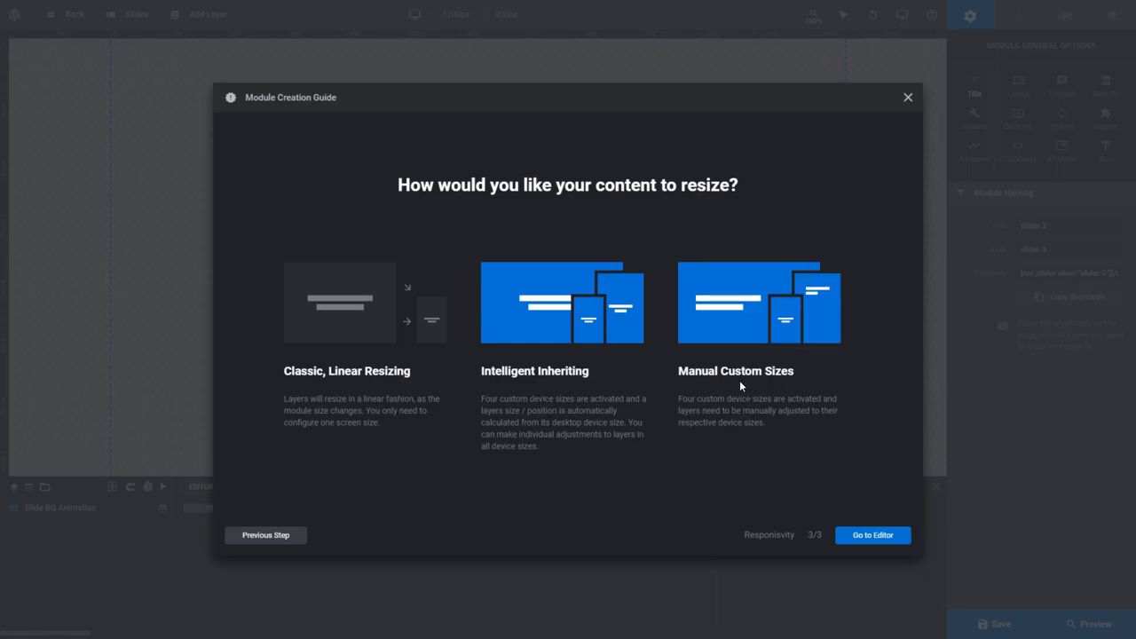
click(760, 302)
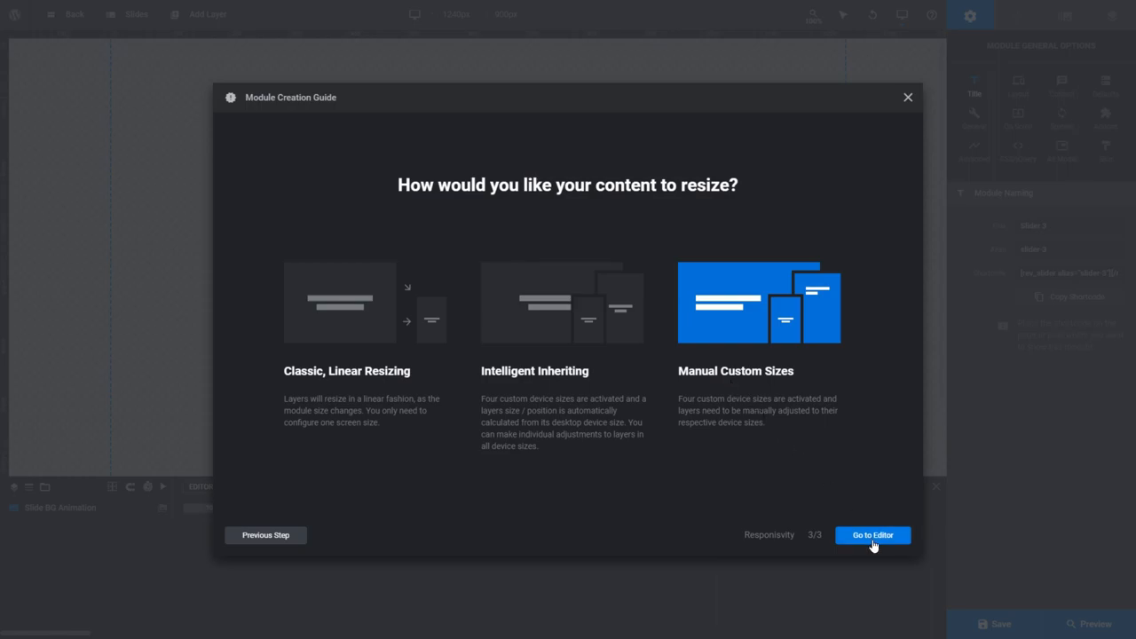
Return to the dashboard and launch New Module from Template
click(872, 534)
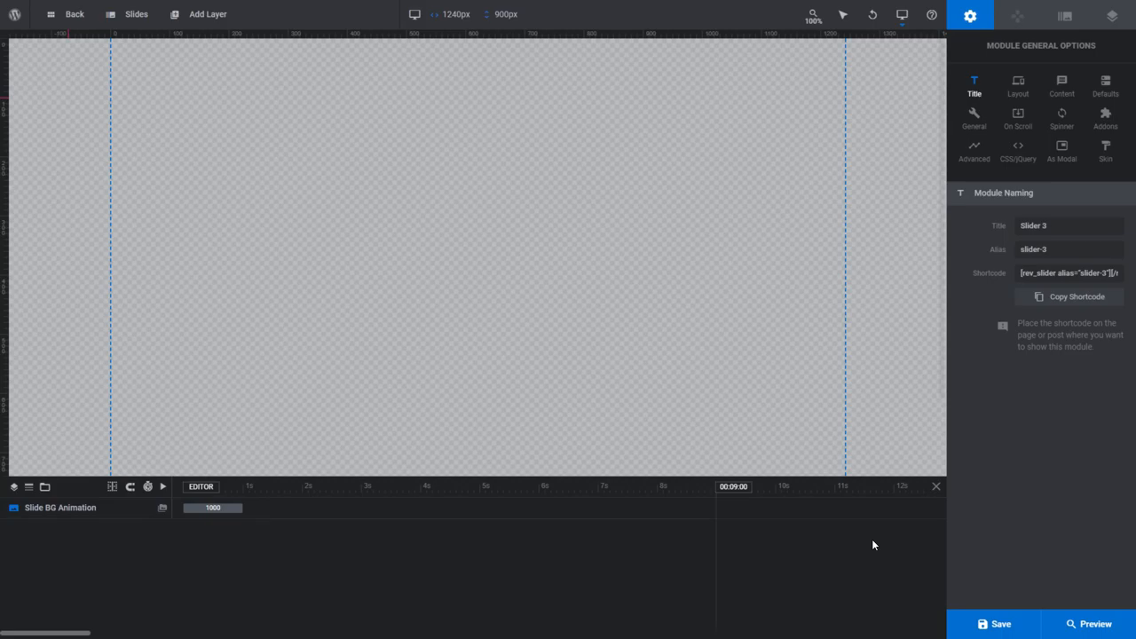
mouse_move(453, 250)
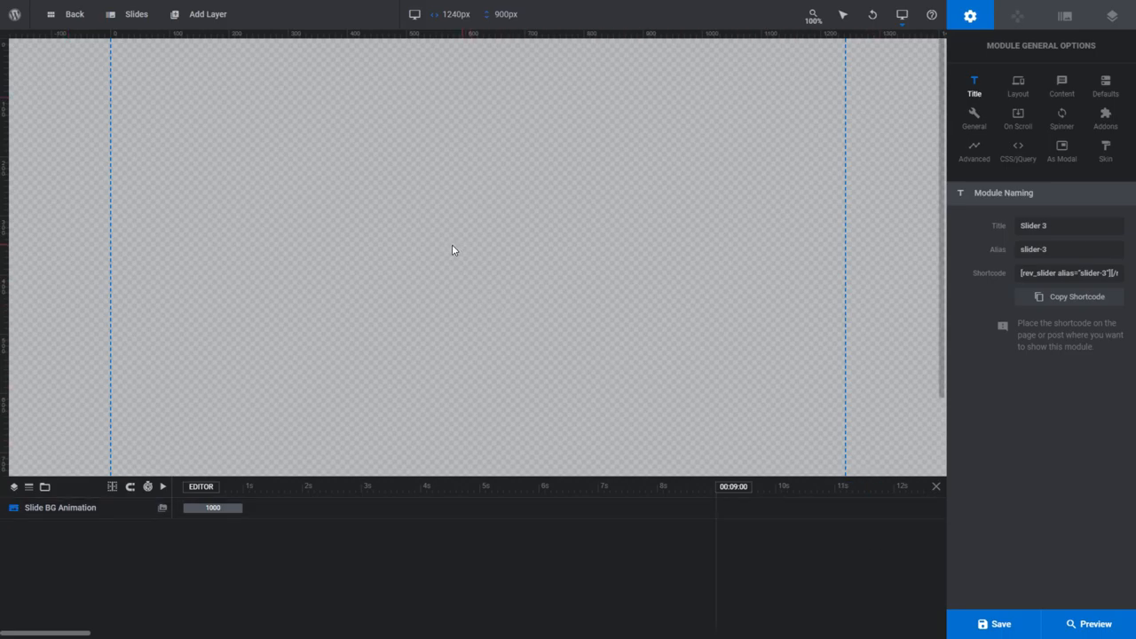
click(74, 14)
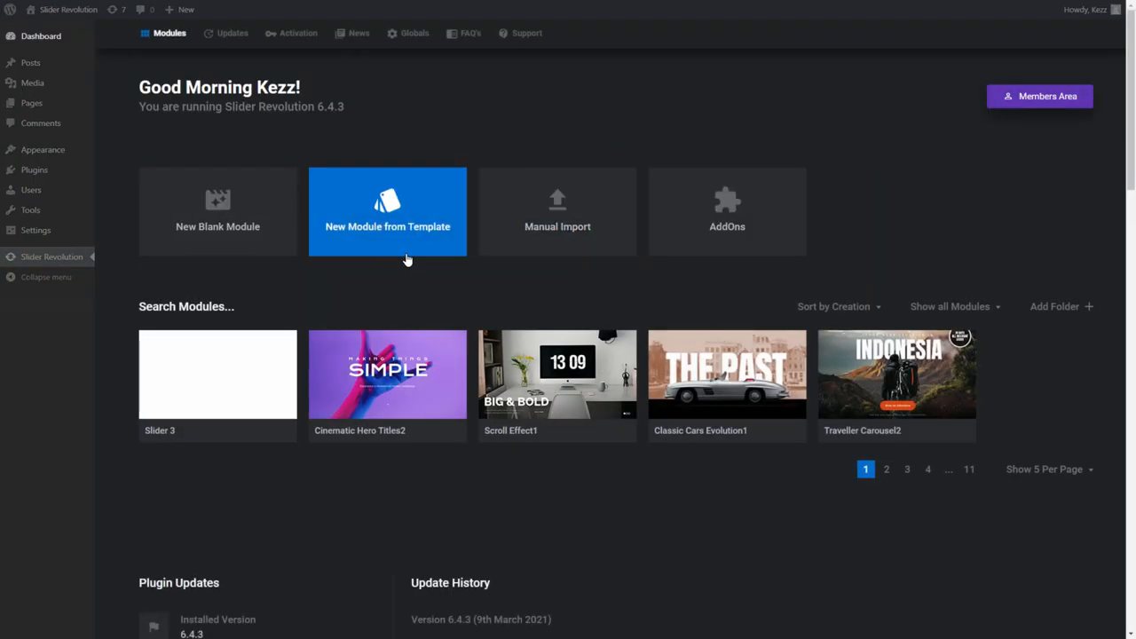
click(387, 212)
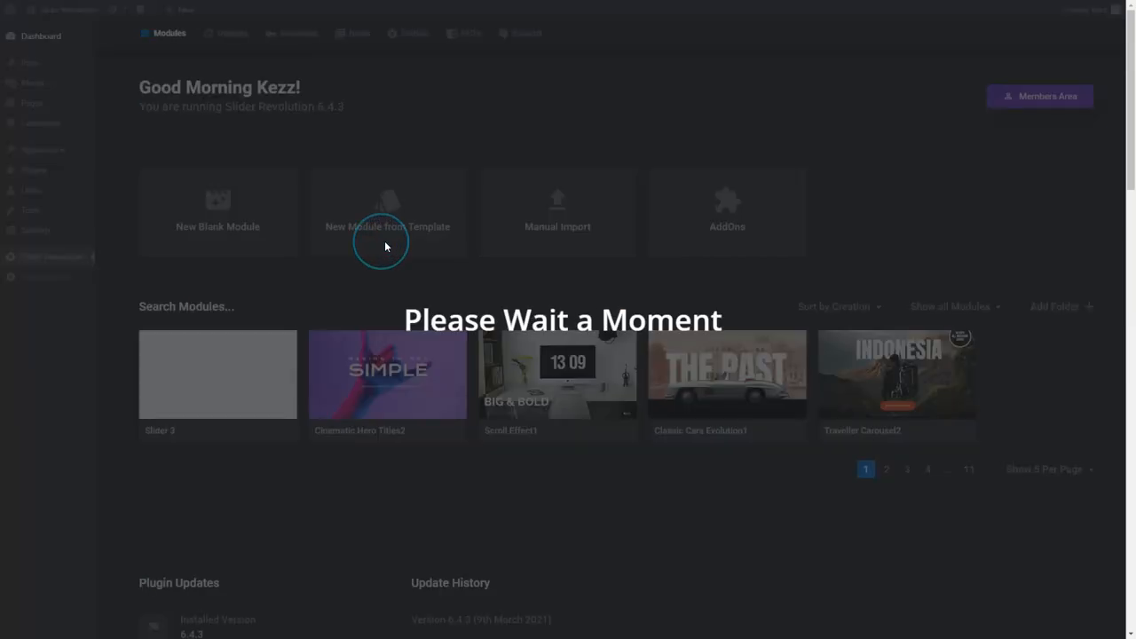
click(387, 214)
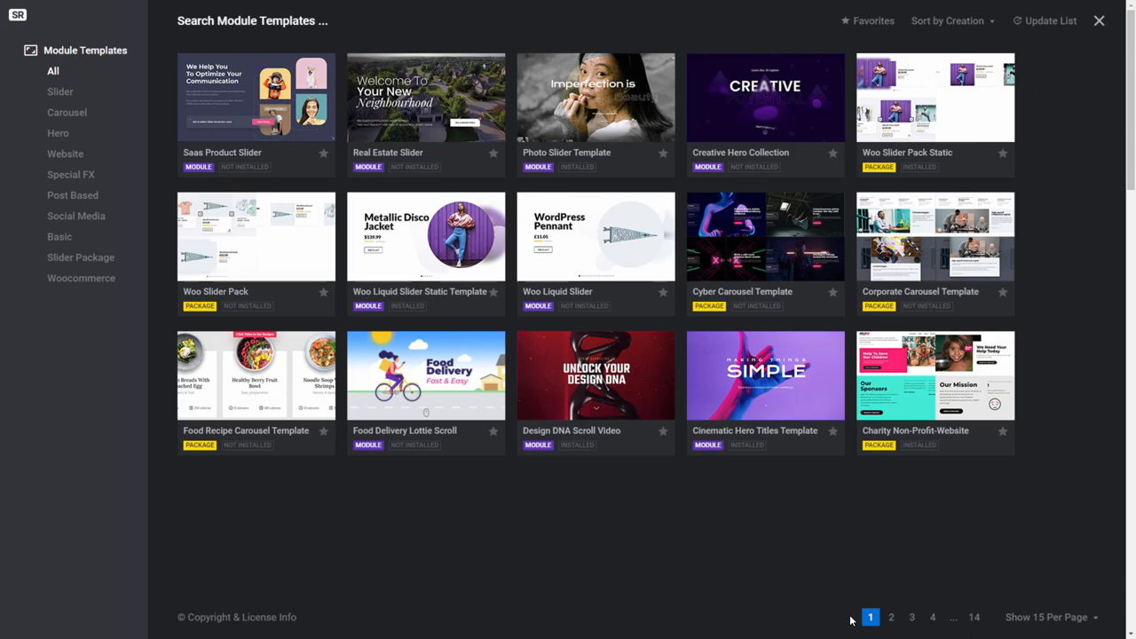
Browse template library pages 2 and 3
click(892, 617)
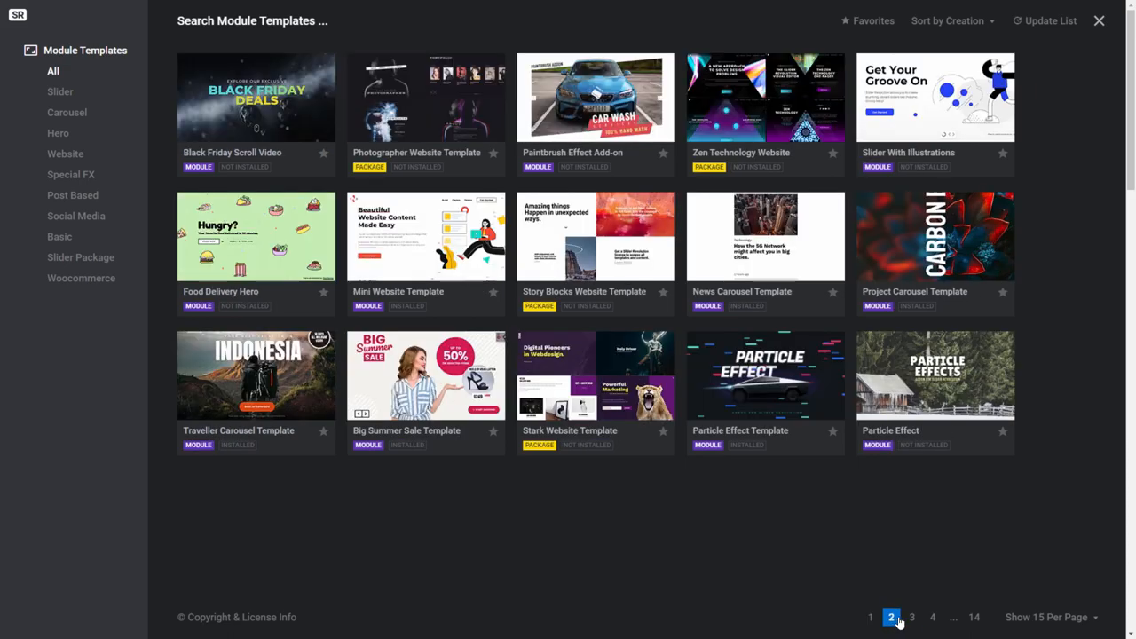
click(911, 617)
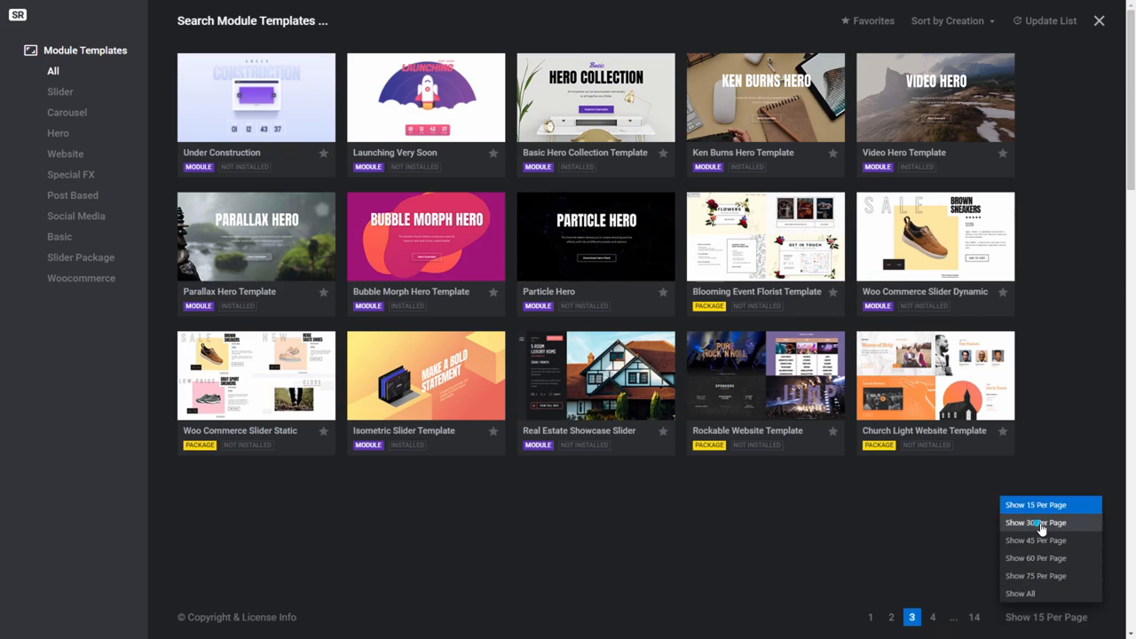
Show all templates, try Slider and Website filters, return to All, then view Favorites
click(1036, 522)
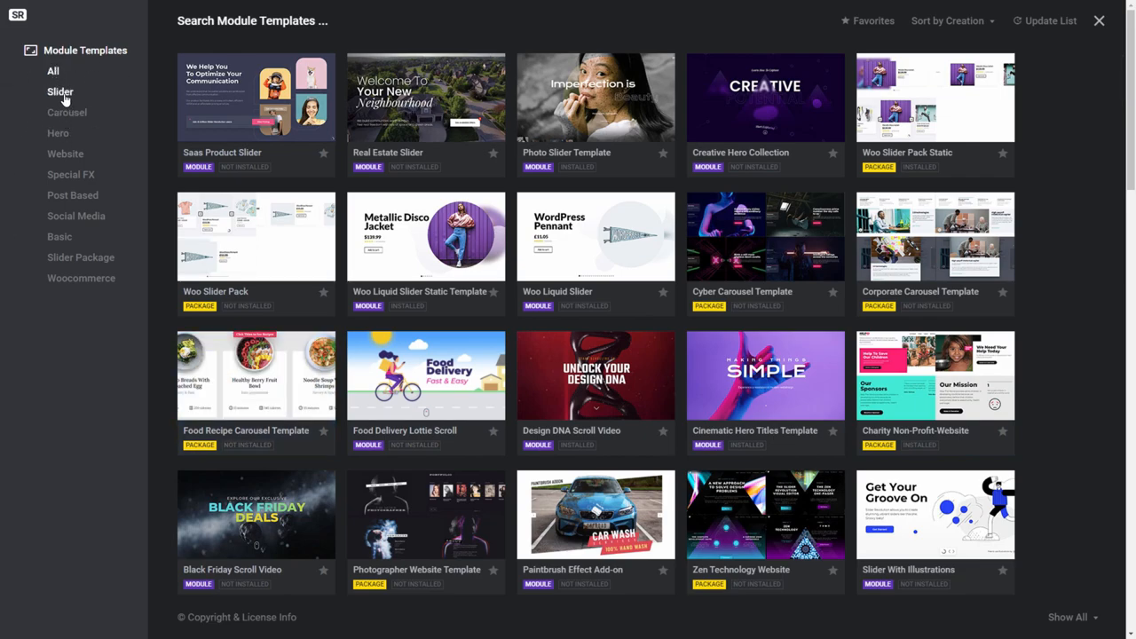
click(60, 91)
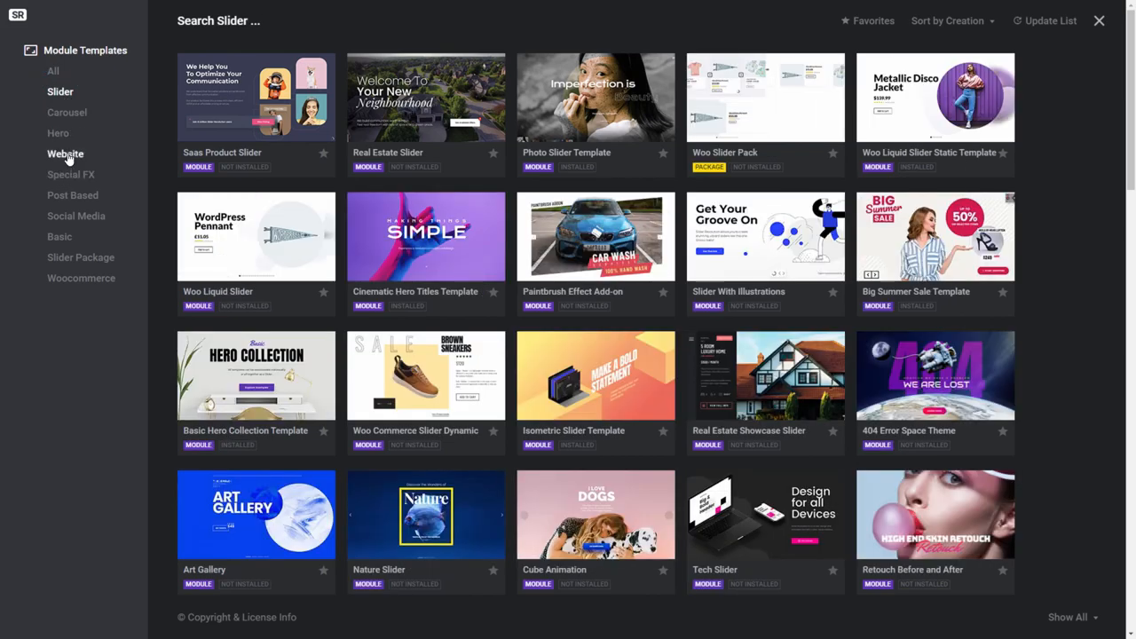
click(66, 154)
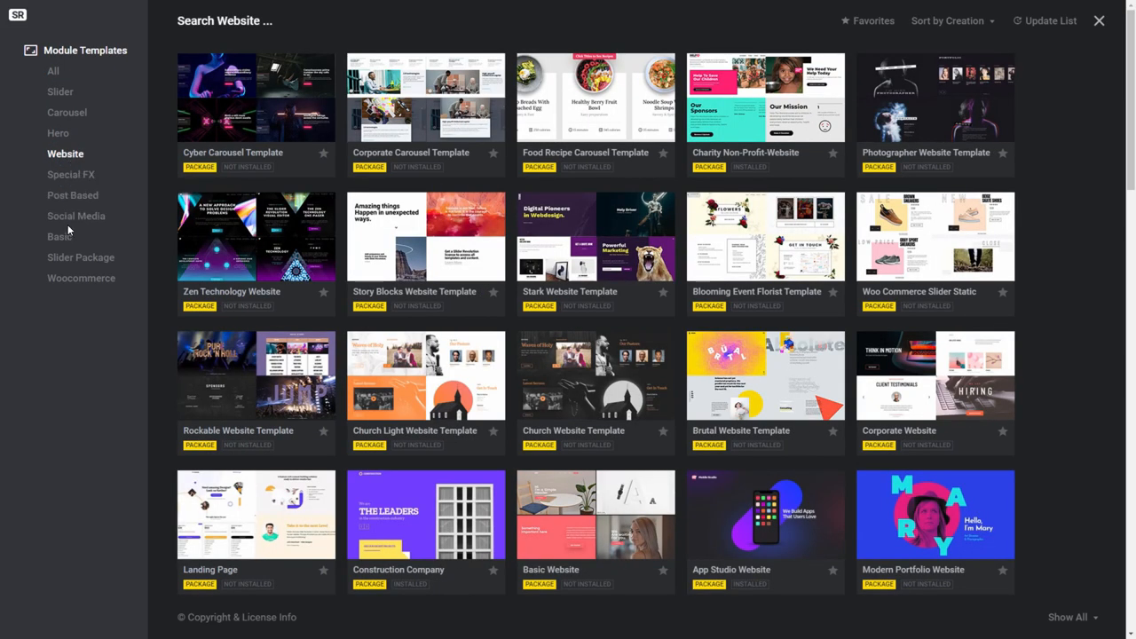
mouse_move(62, 297)
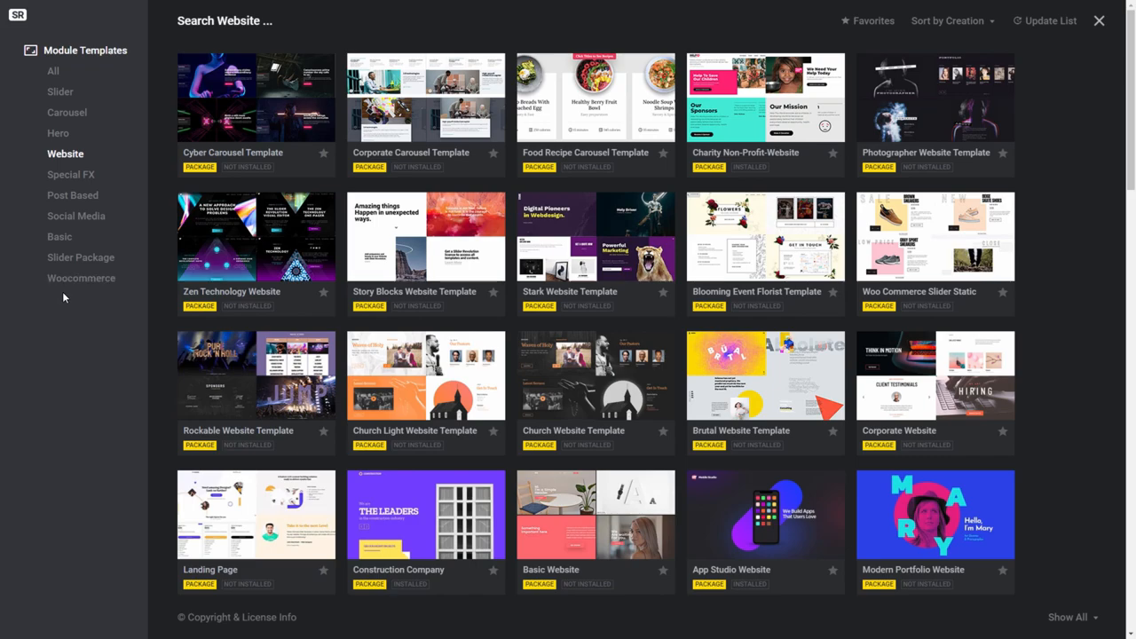
click(53, 70)
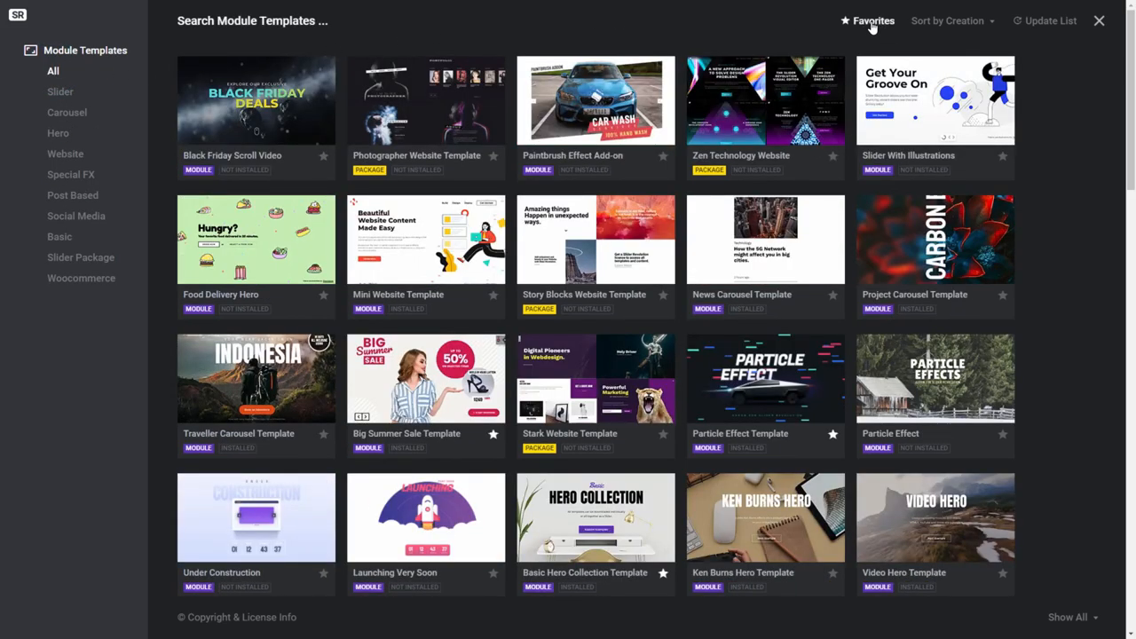
click(873, 21)
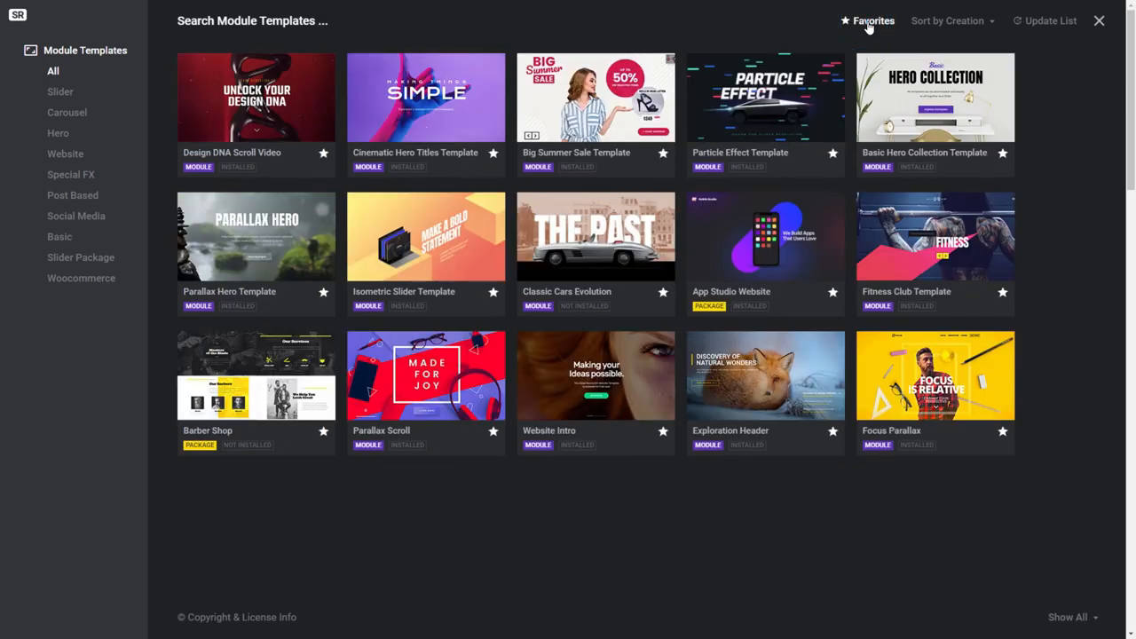
mouse_move(870, 31)
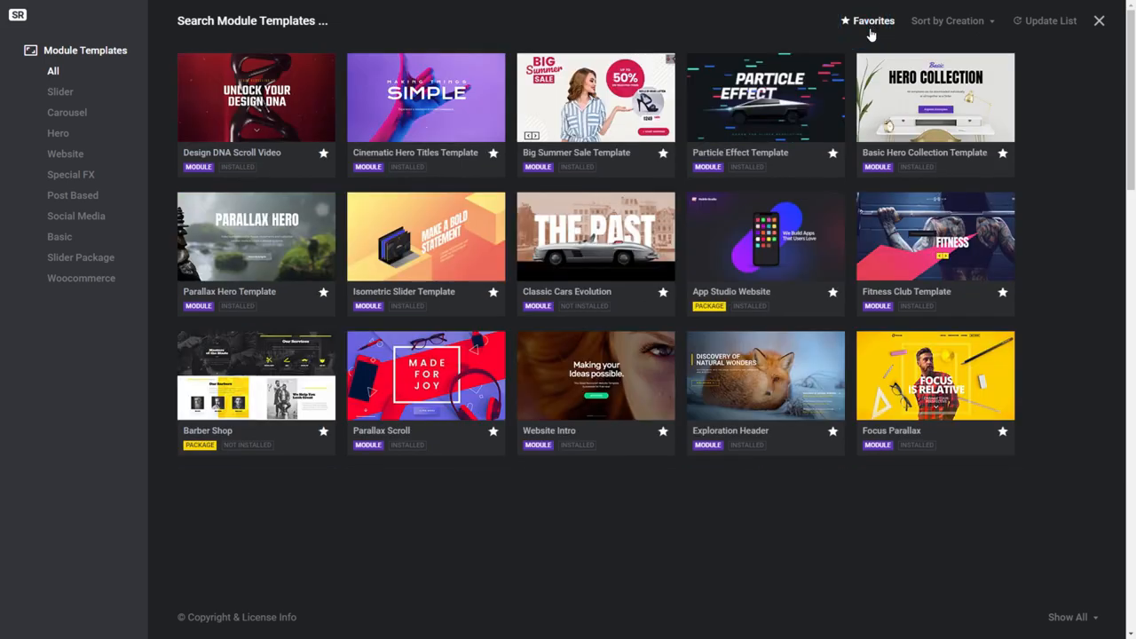
mouse_move(765, 98)
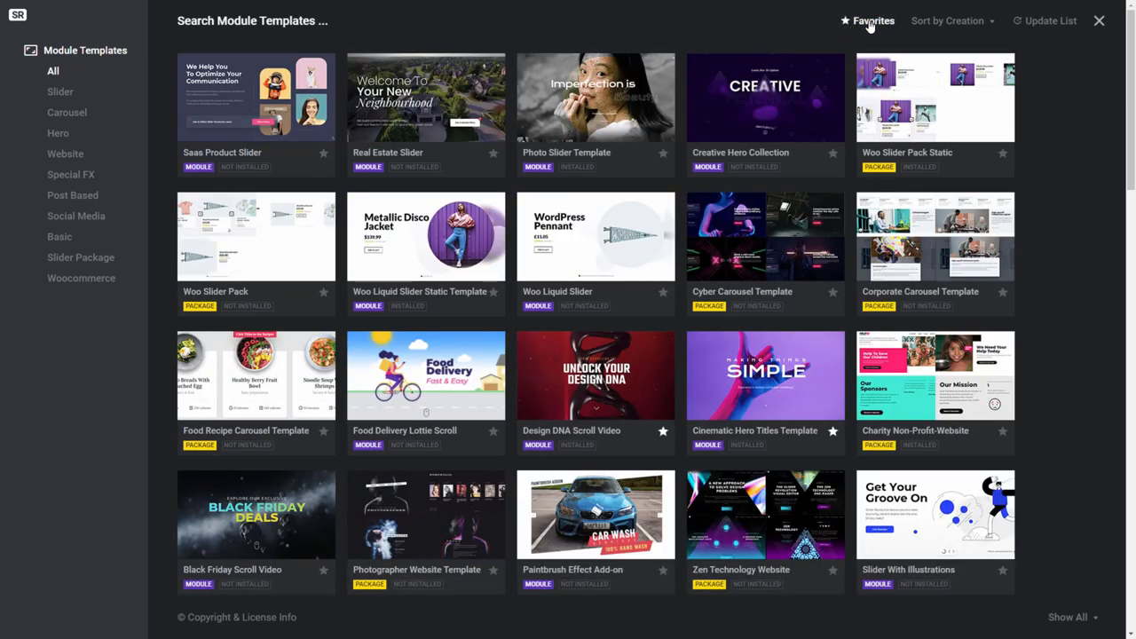
mouse_move(929, 34)
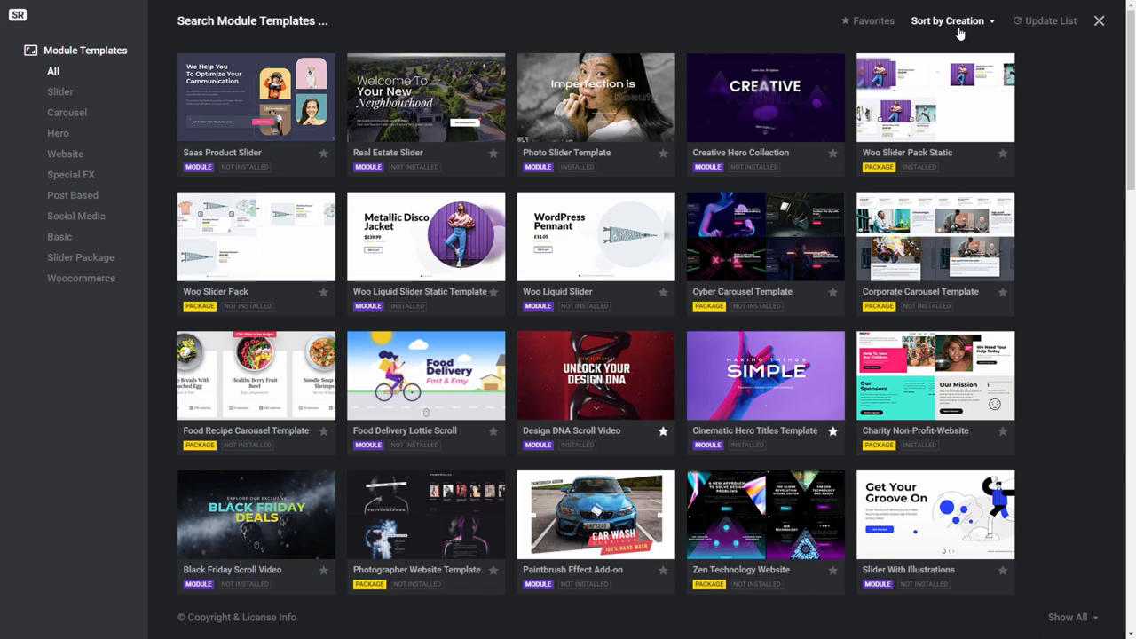
Sort templates by Creation Ascending, then by Title, and reopen the sort menu
click(952, 21)
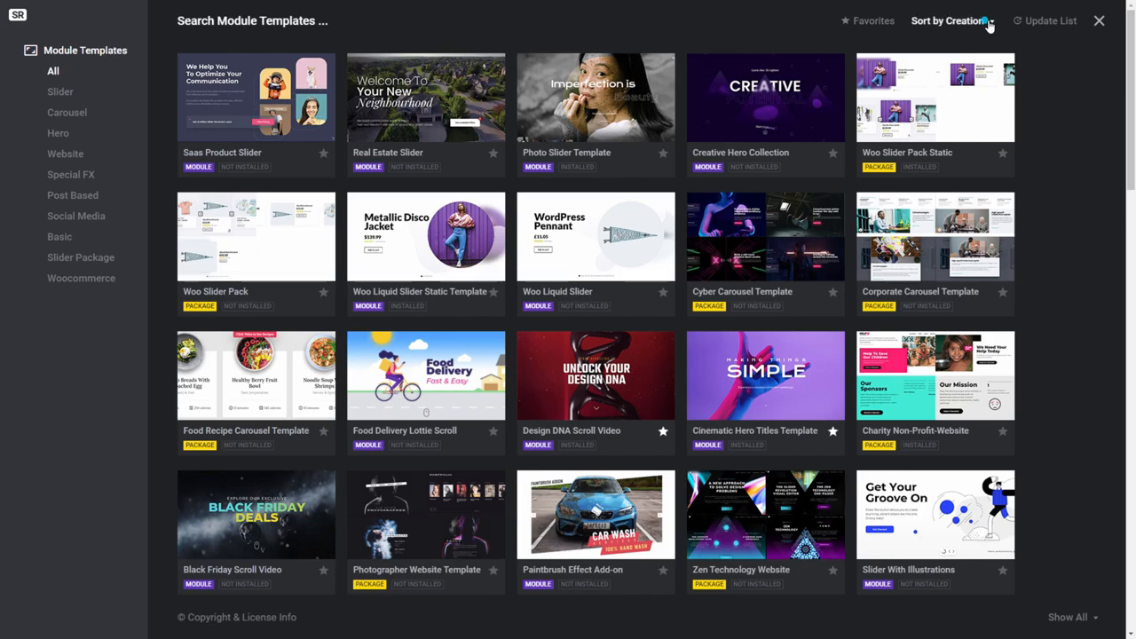
click(950, 21)
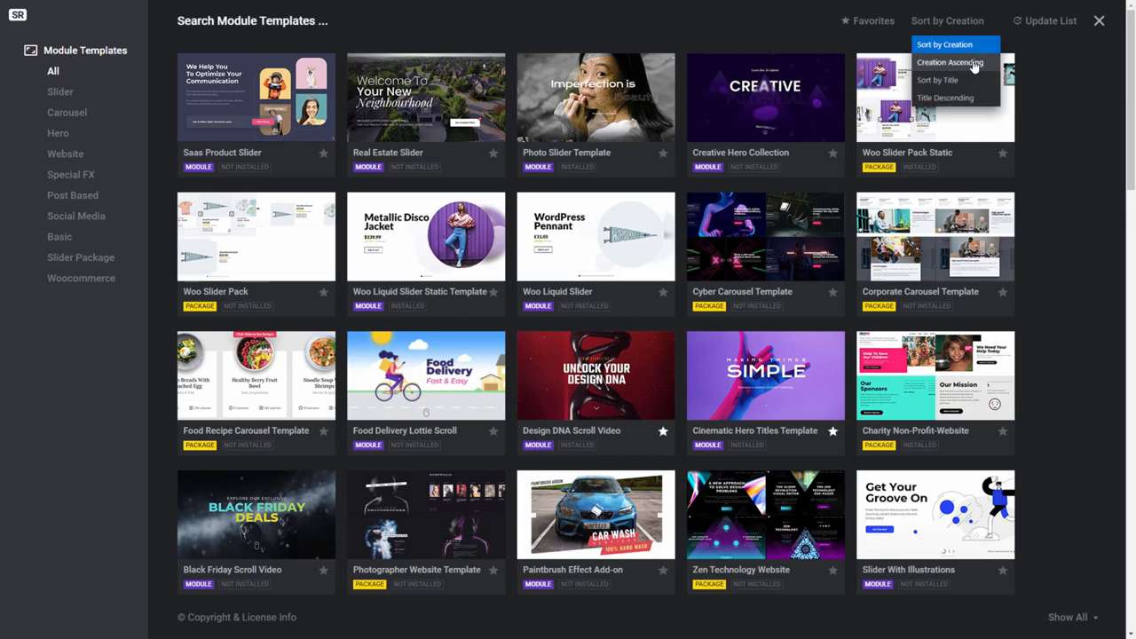
click(950, 62)
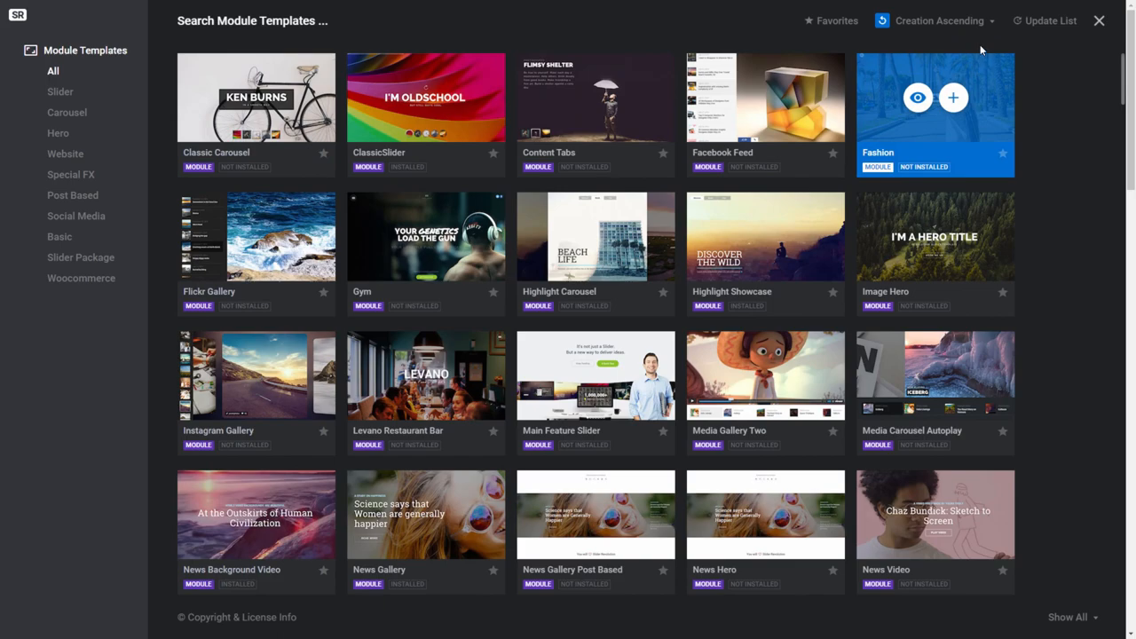
click(939, 21)
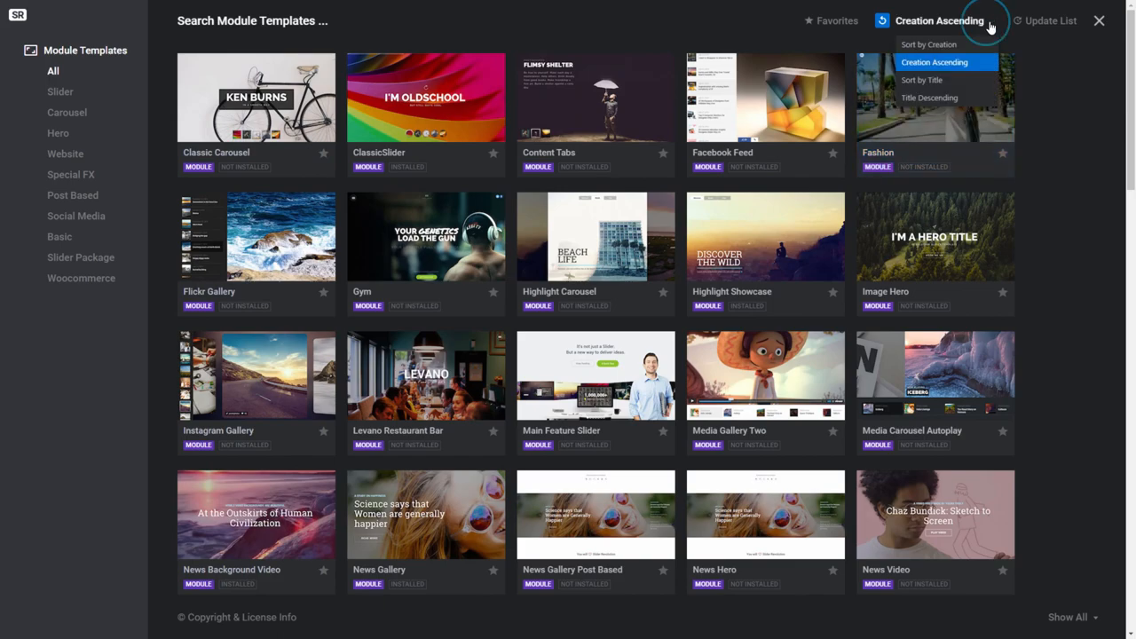
mouse_move(967, 80)
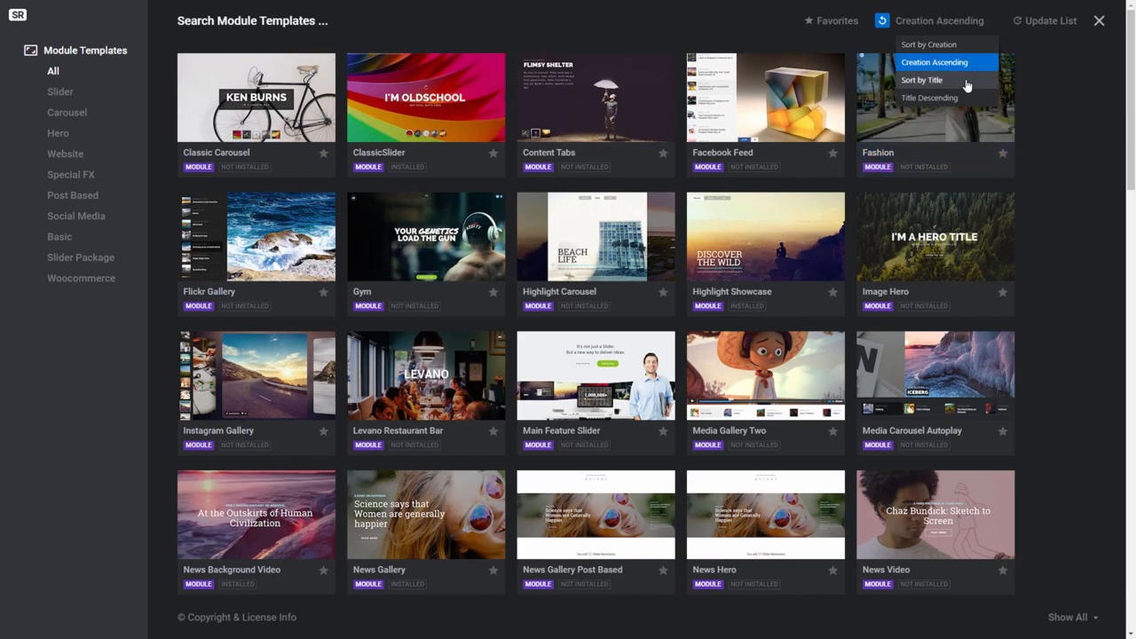
click(921, 80)
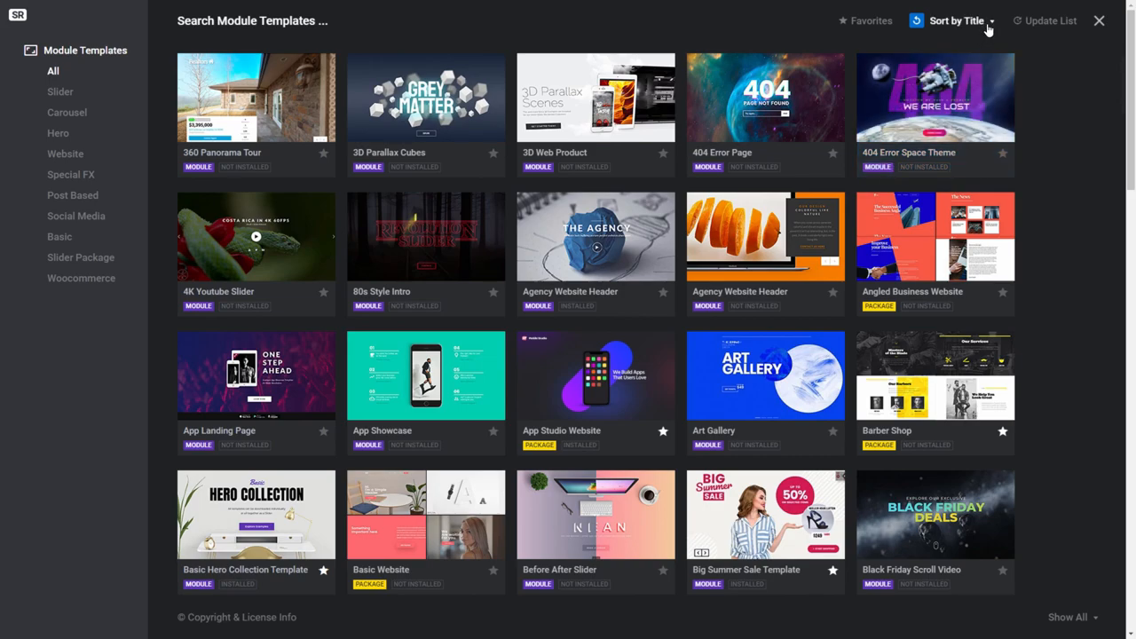
click(956, 20)
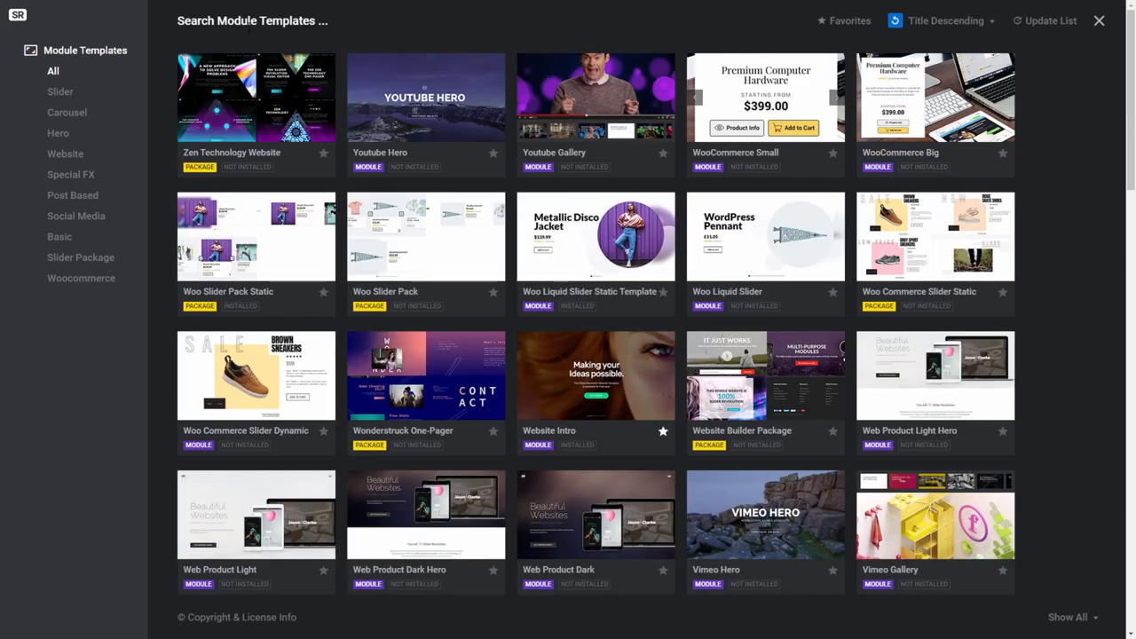
text(trav)
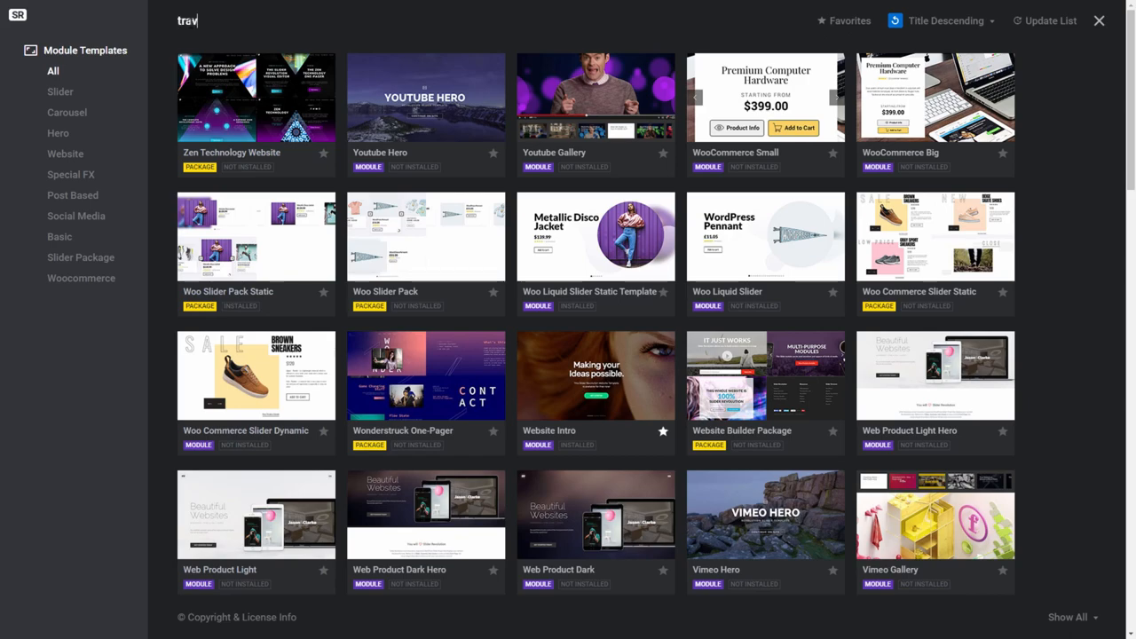
text(el)
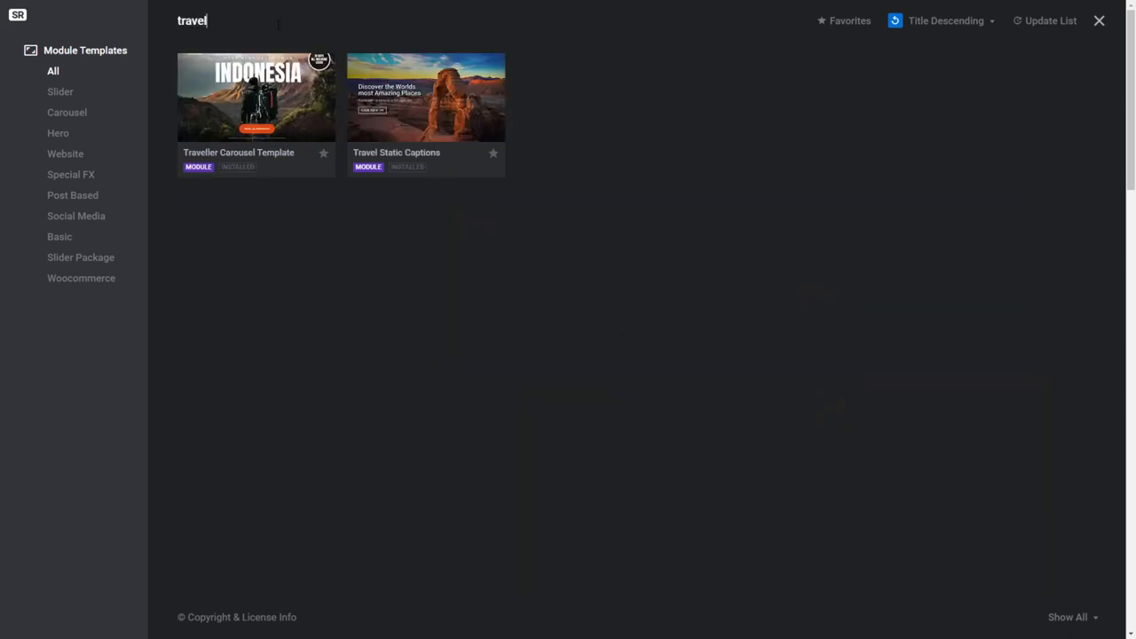
mouse_move(353, 219)
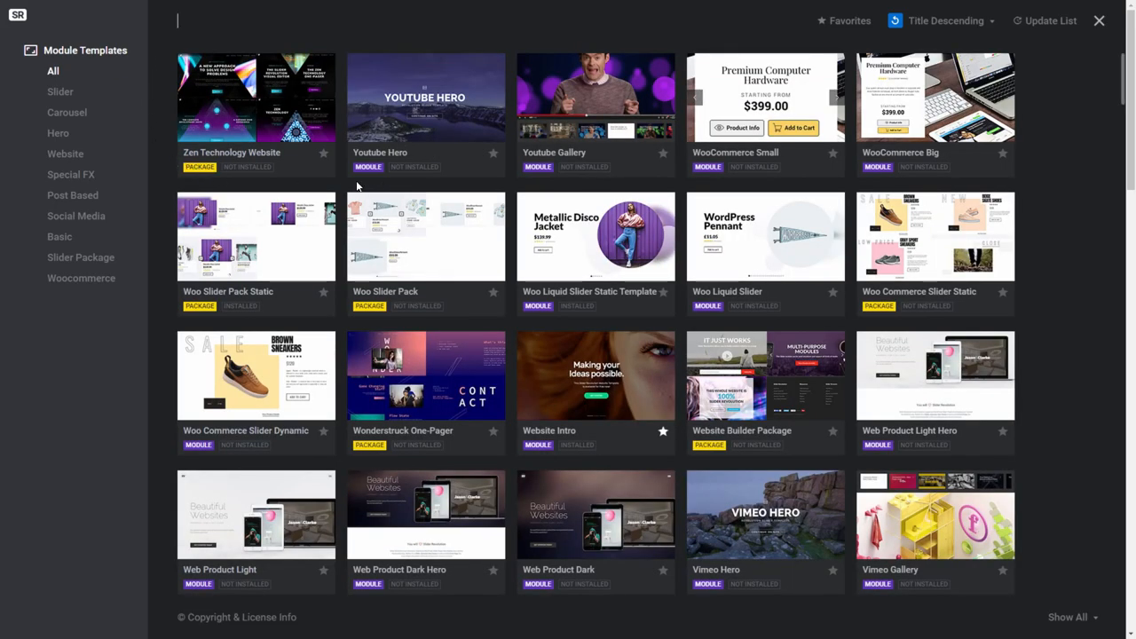
mouse_move(378, 187)
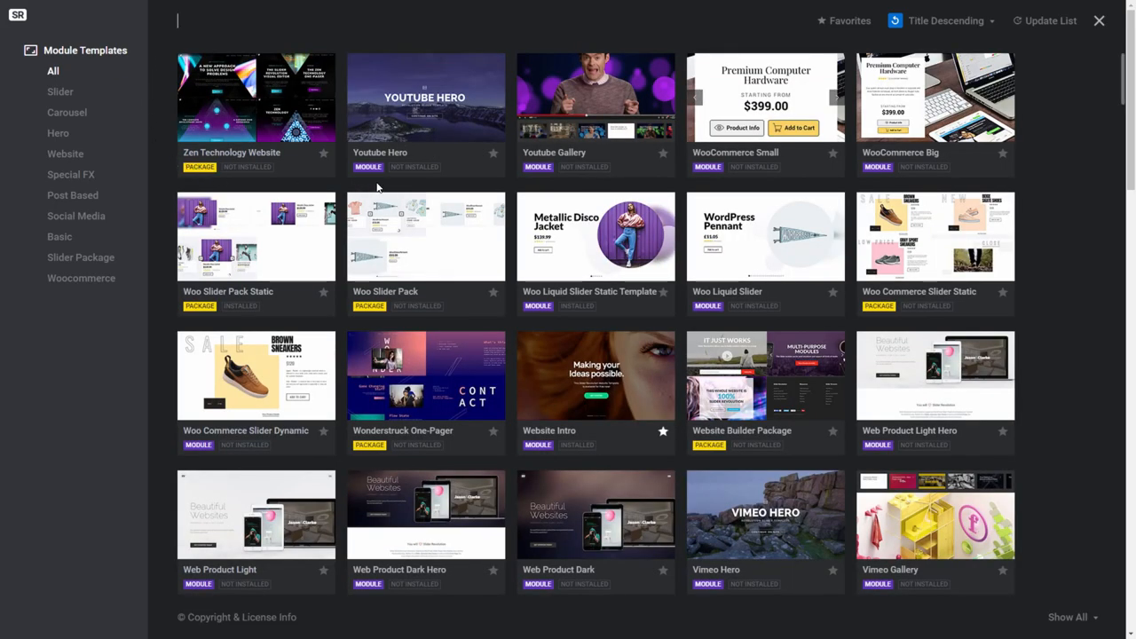
mouse_move(351, 184)
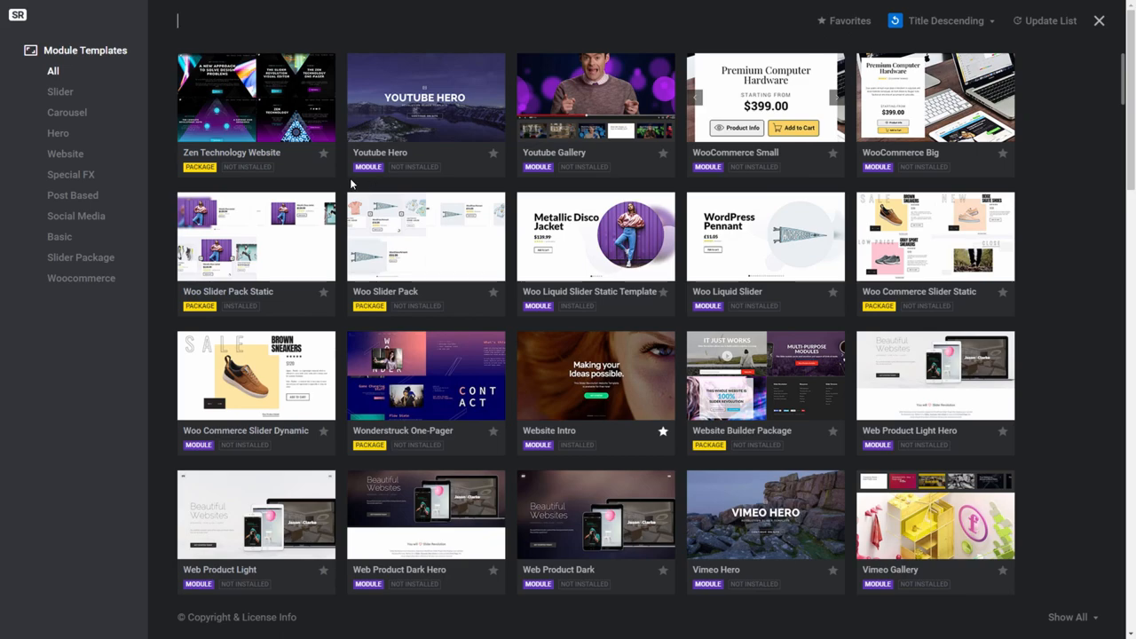
mouse_move(200, 186)
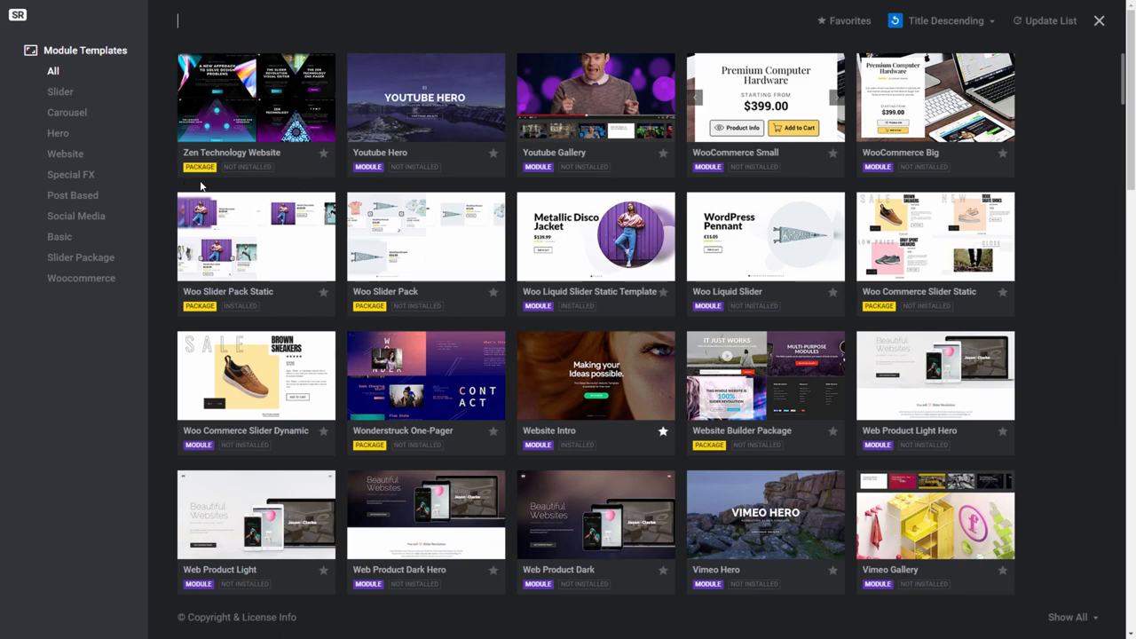
mouse_move(209, 182)
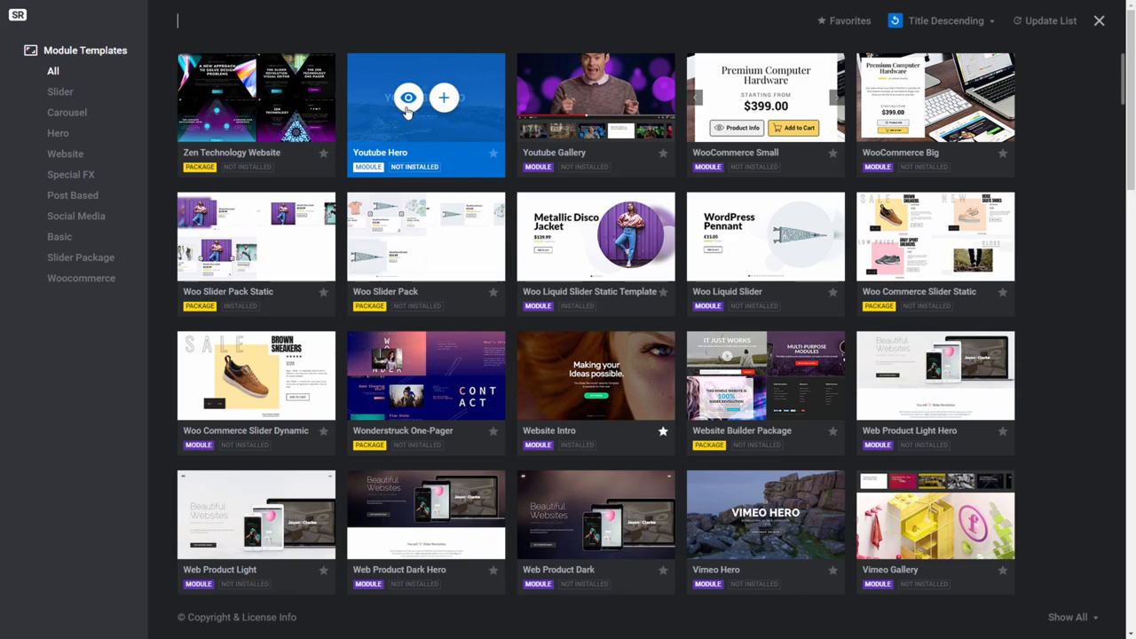
mouse_move(444, 98)
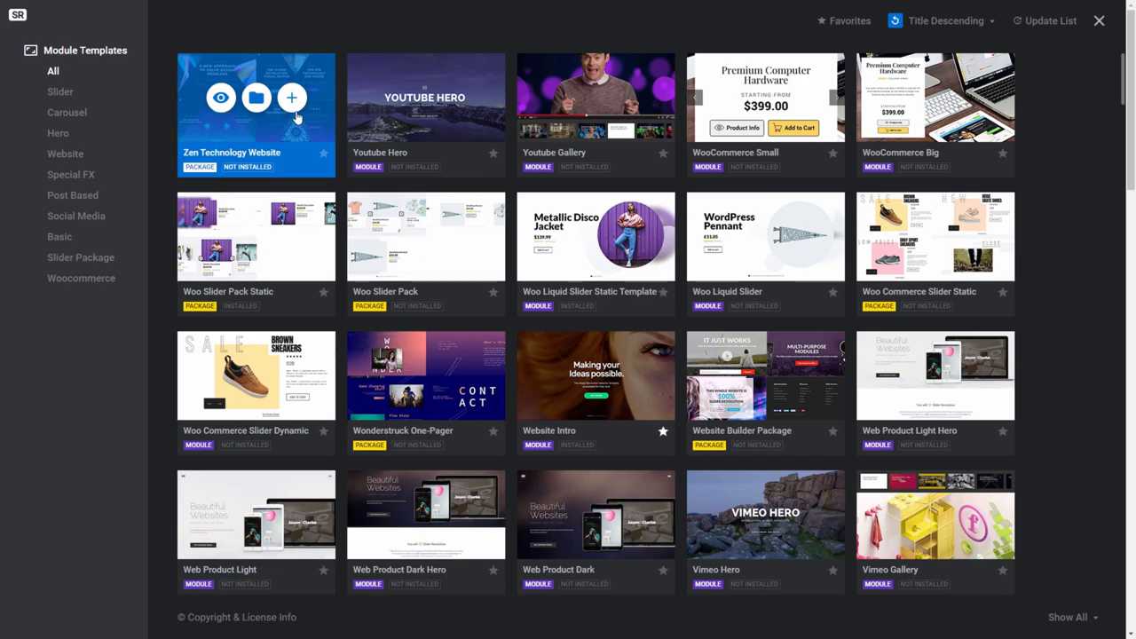
mouse_move(256, 98)
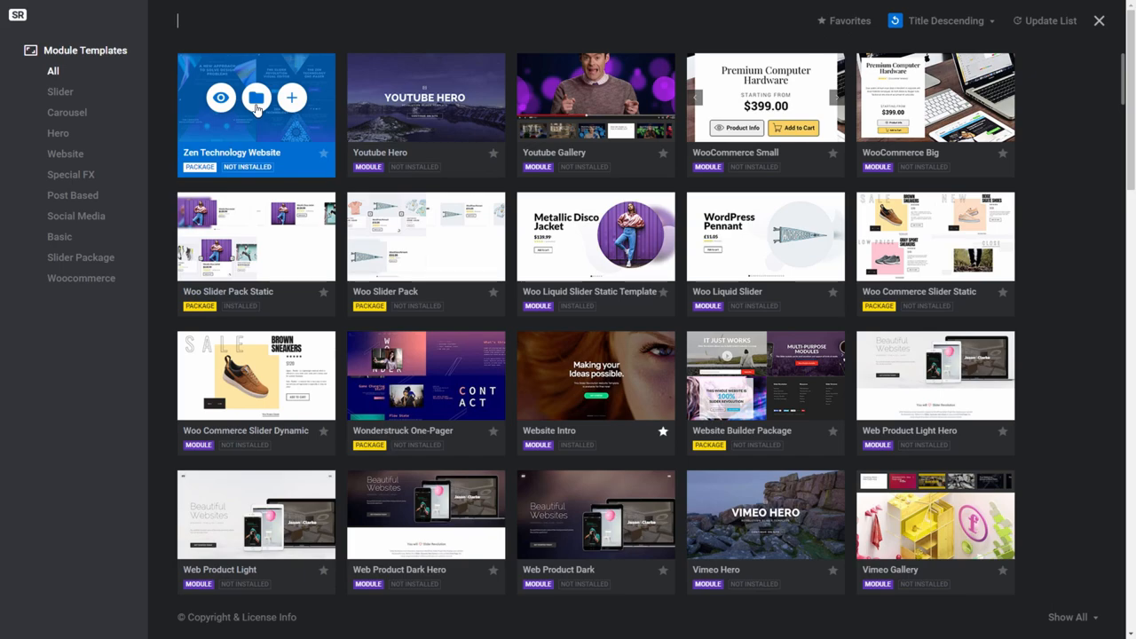
click(291, 98)
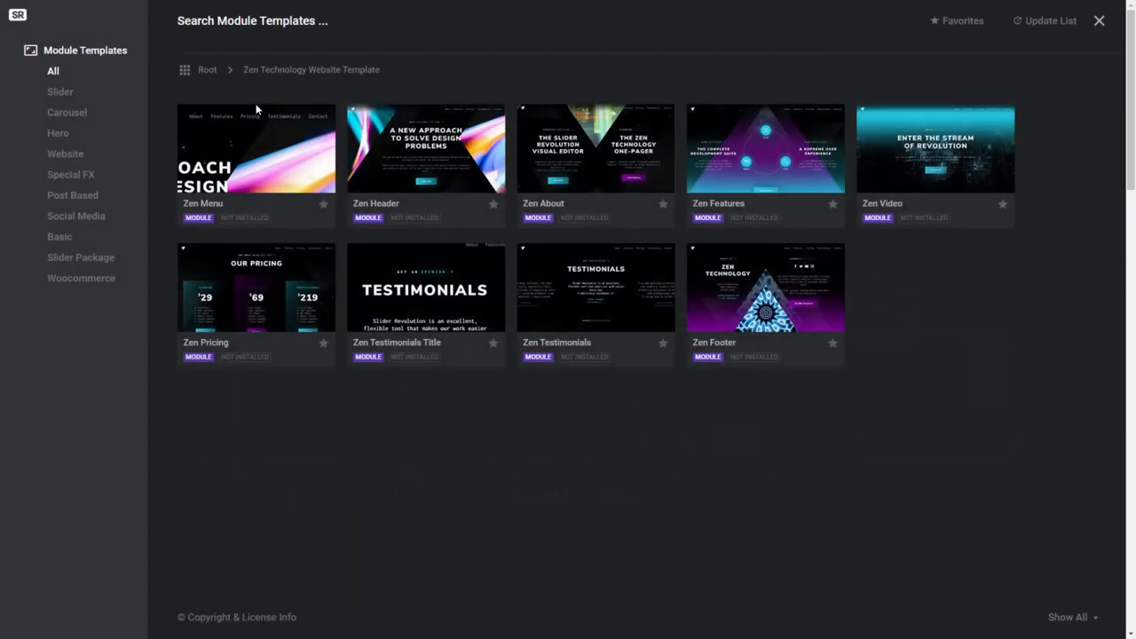
mouse_move(425, 148)
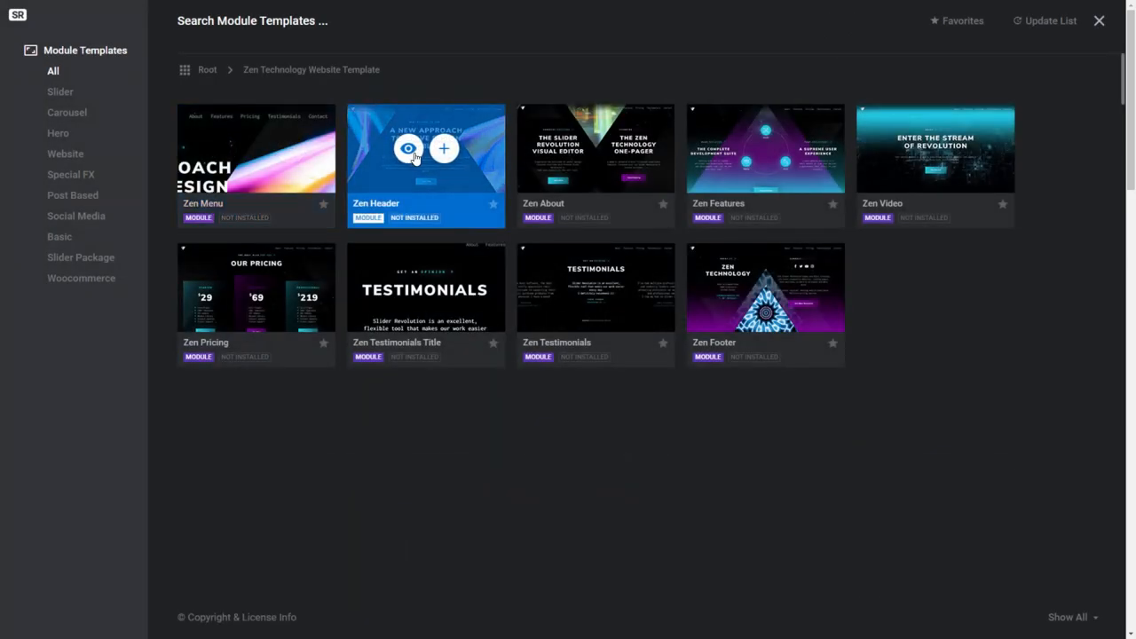
mouse_move(898, 161)
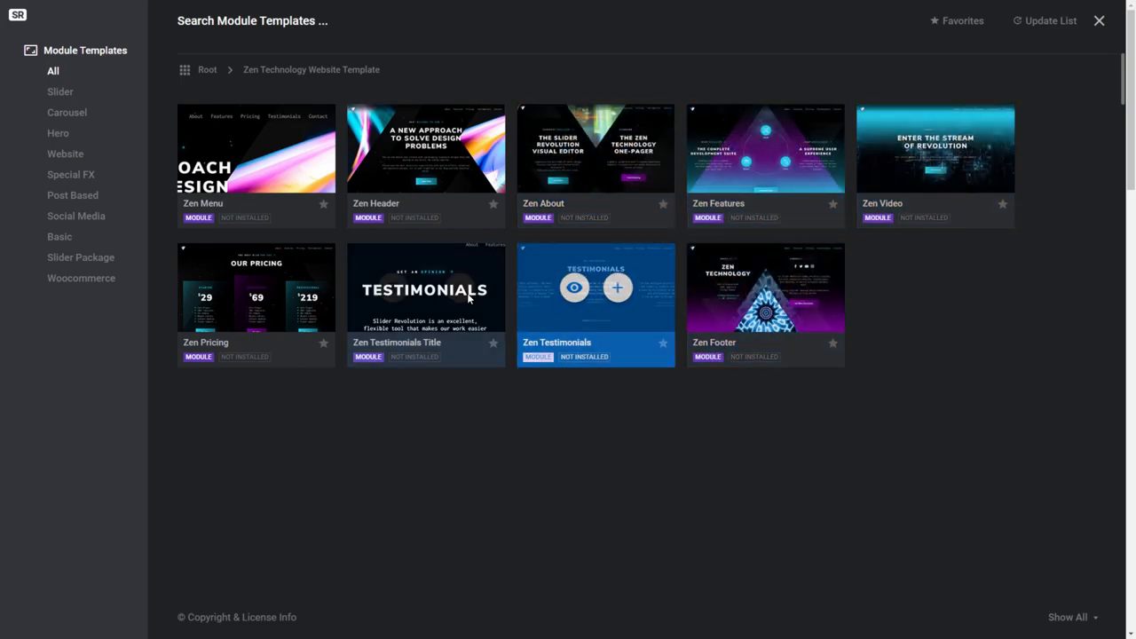
mouse_move(274, 204)
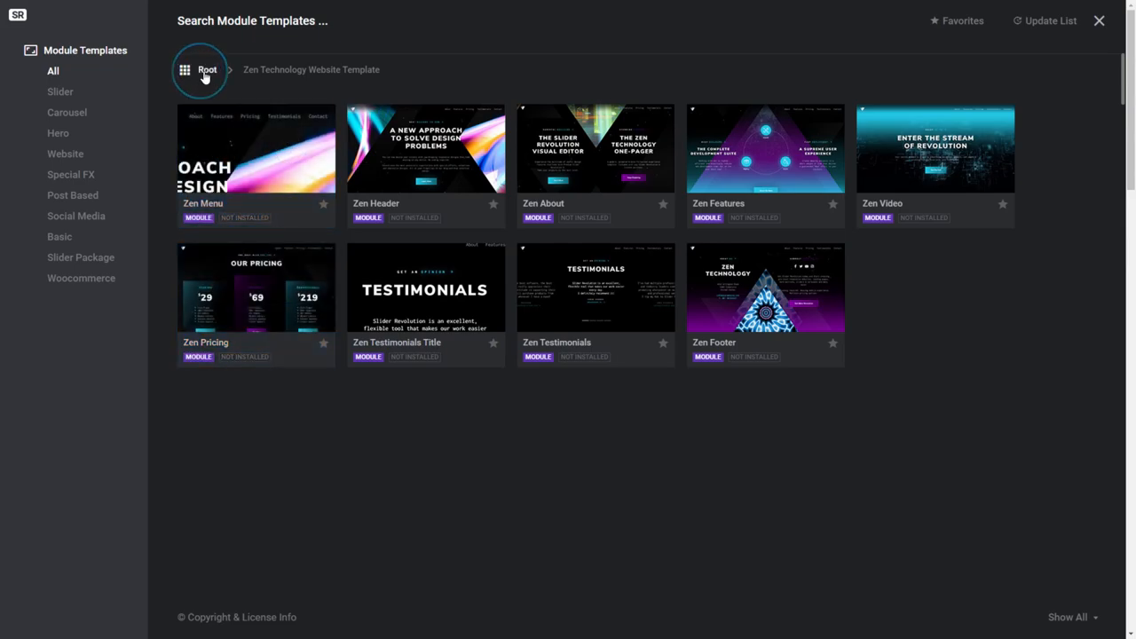
click(207, 70)
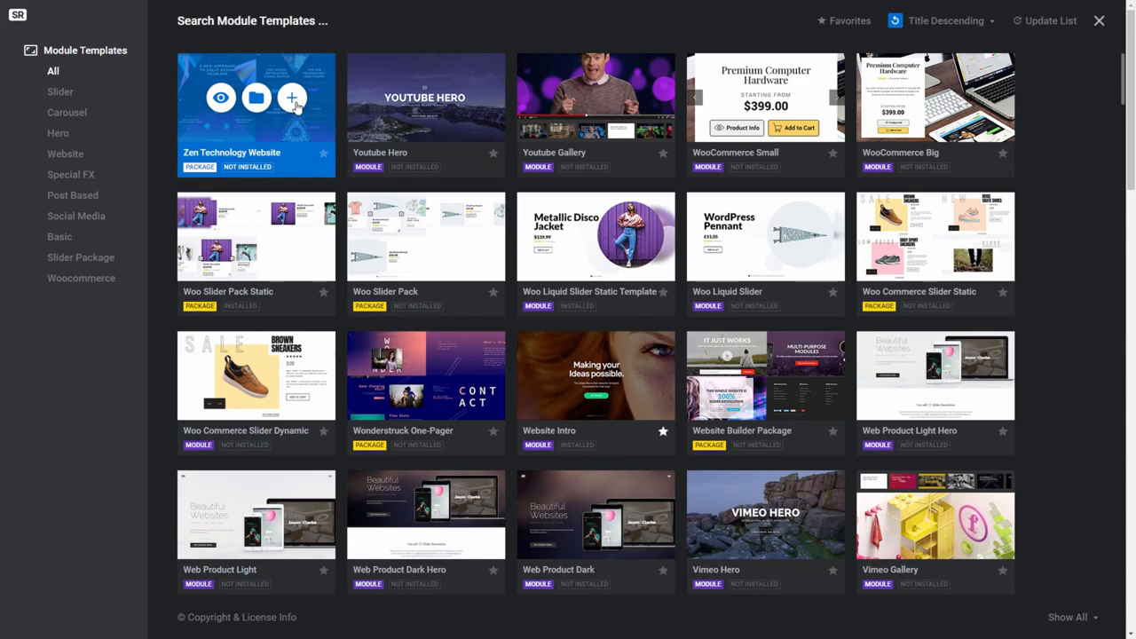
mouse_move(293, 111)
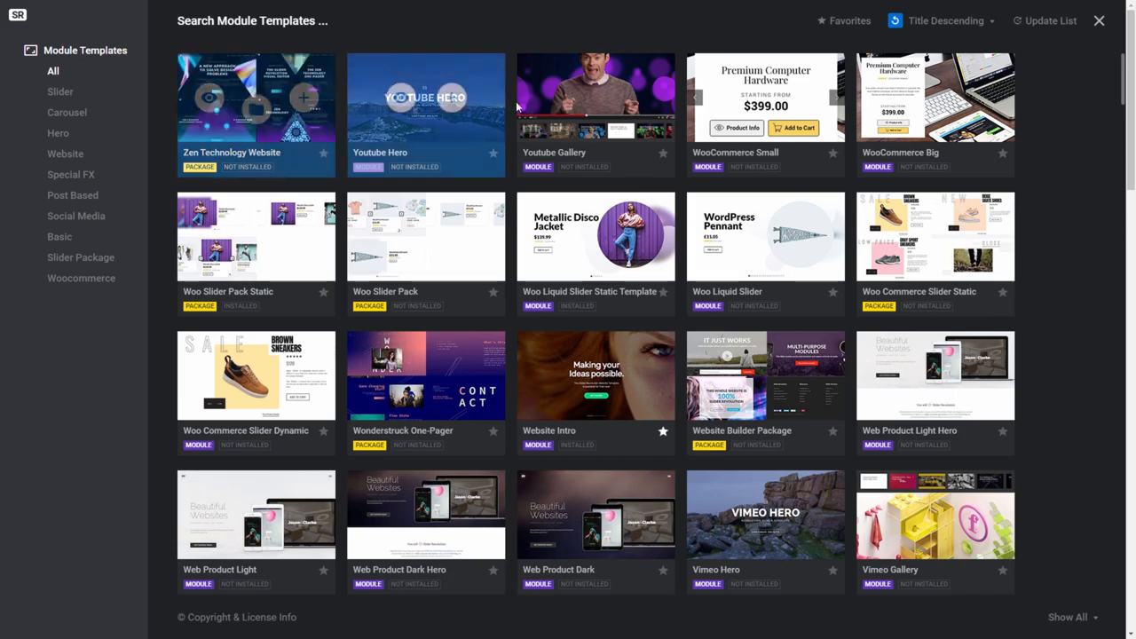
Sort the template library by title, then preview and close the Bubble Morph Hero Template
click(944, 20)
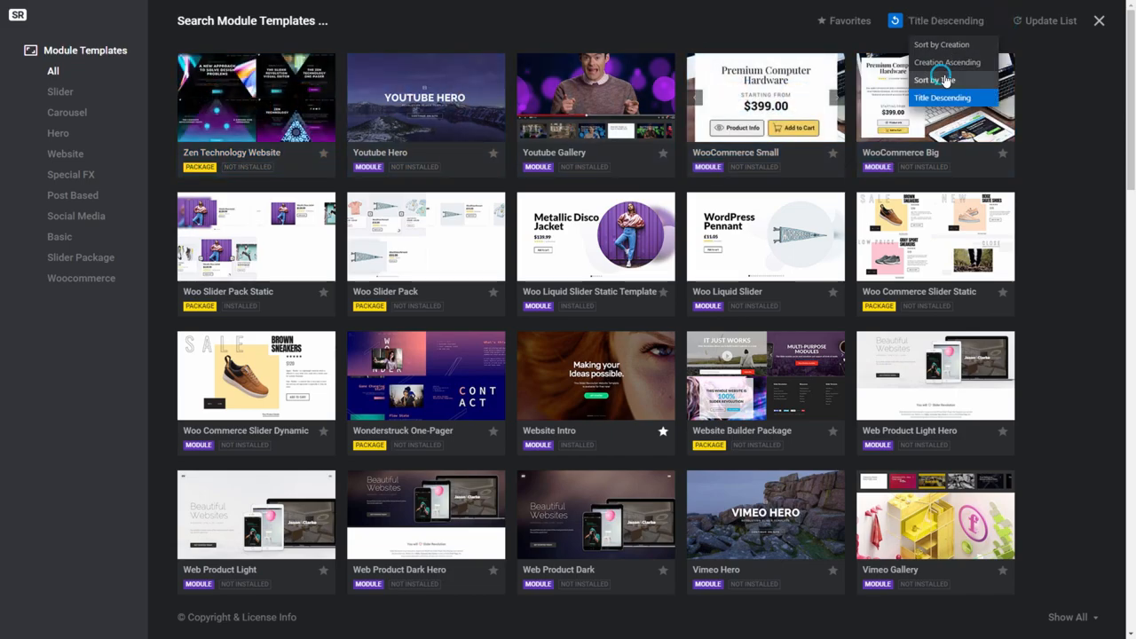
click(942, 97)
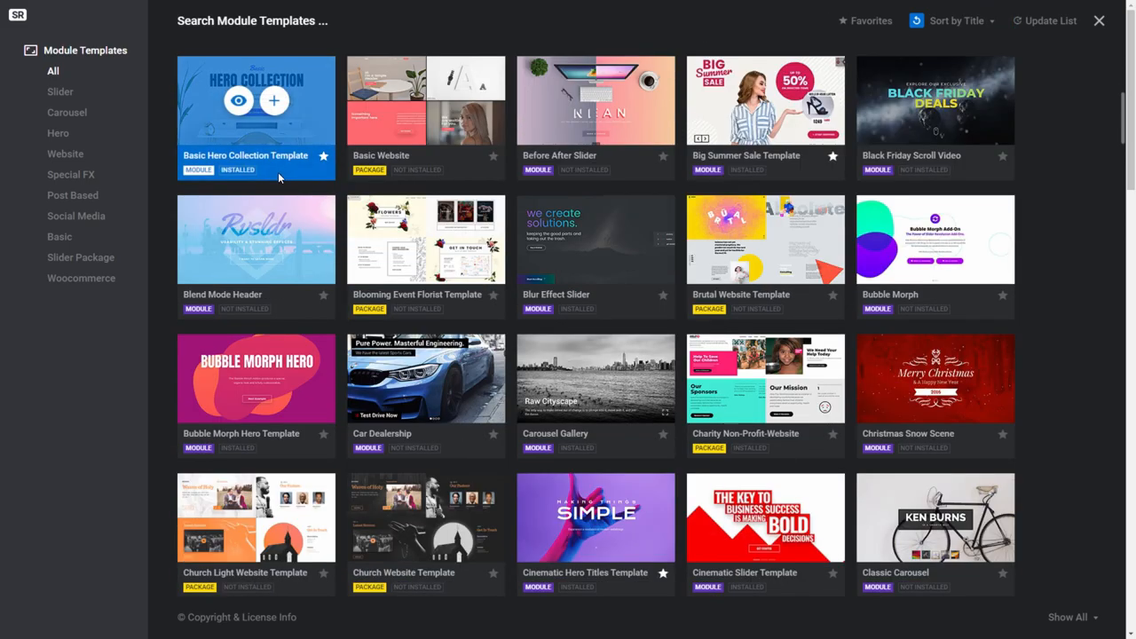
scroll(down, 3)
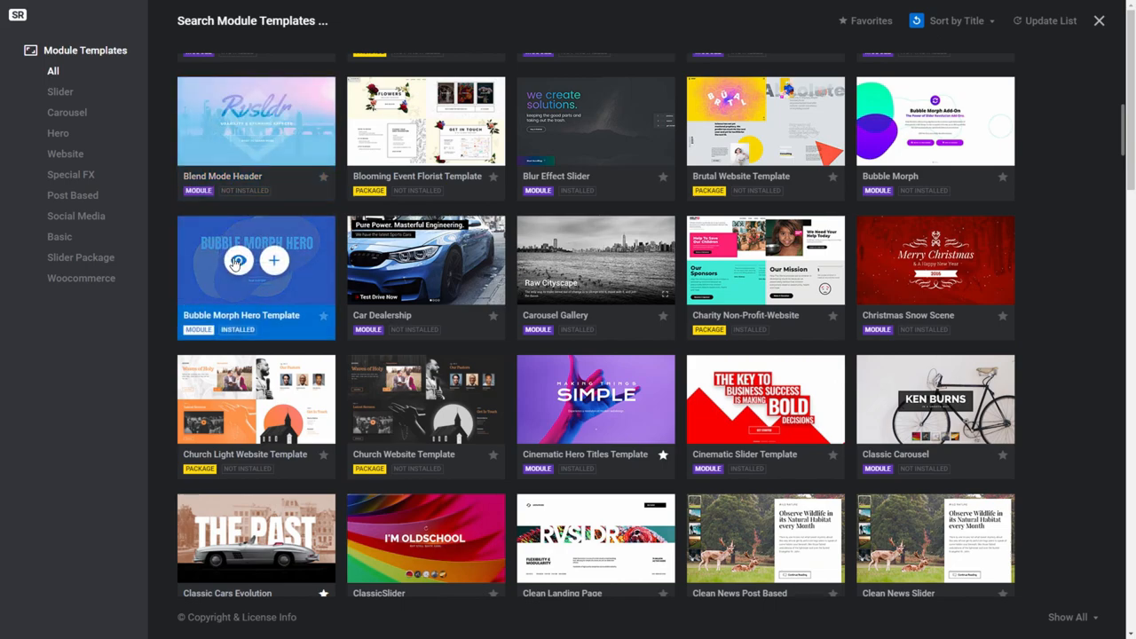
click(256, 259)
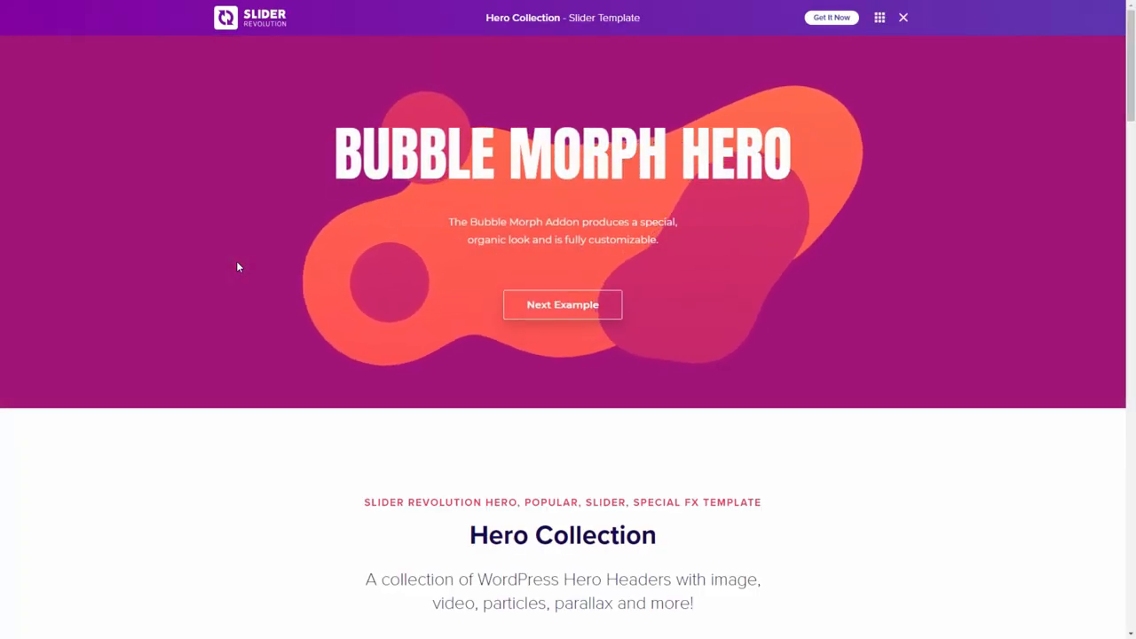
click(879, 17)
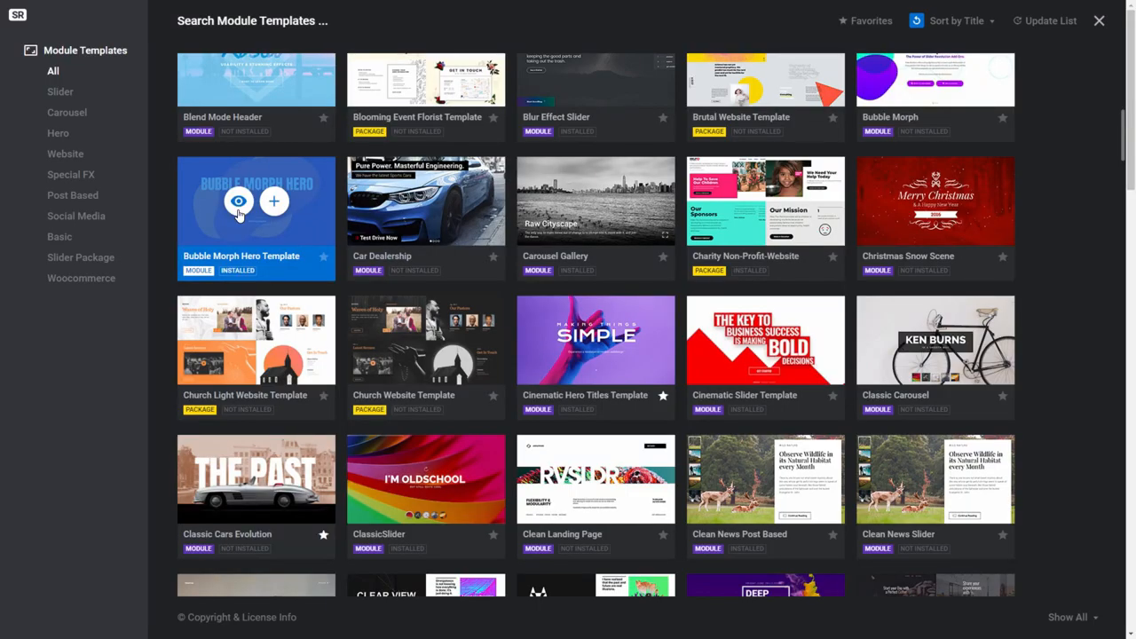
mouse_move(273, 202)
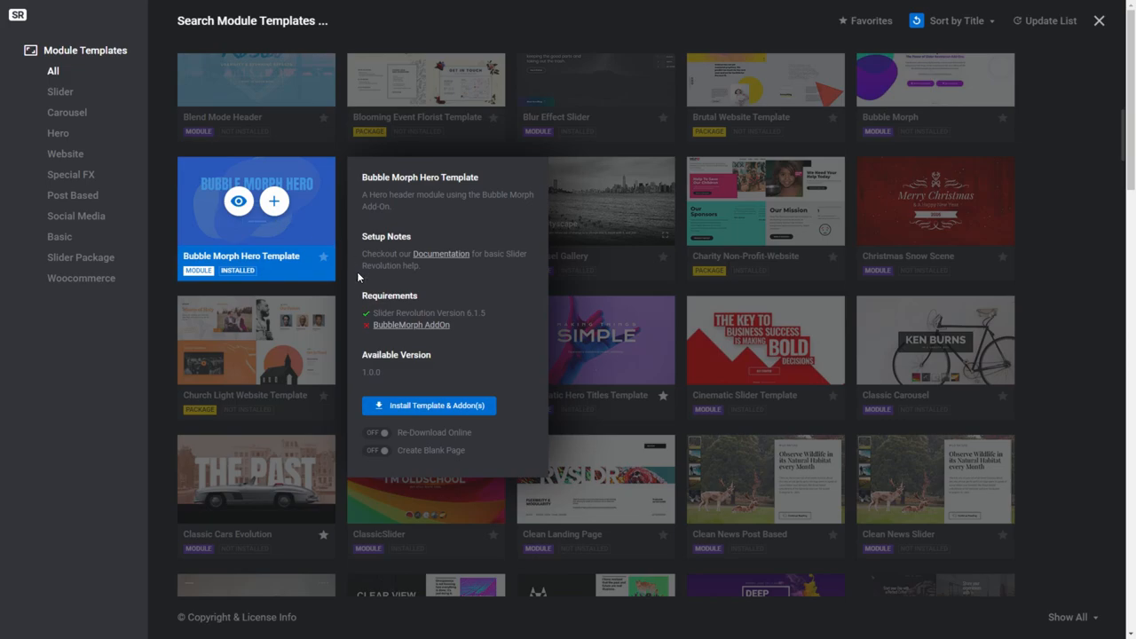
mouse_move(353, 339)
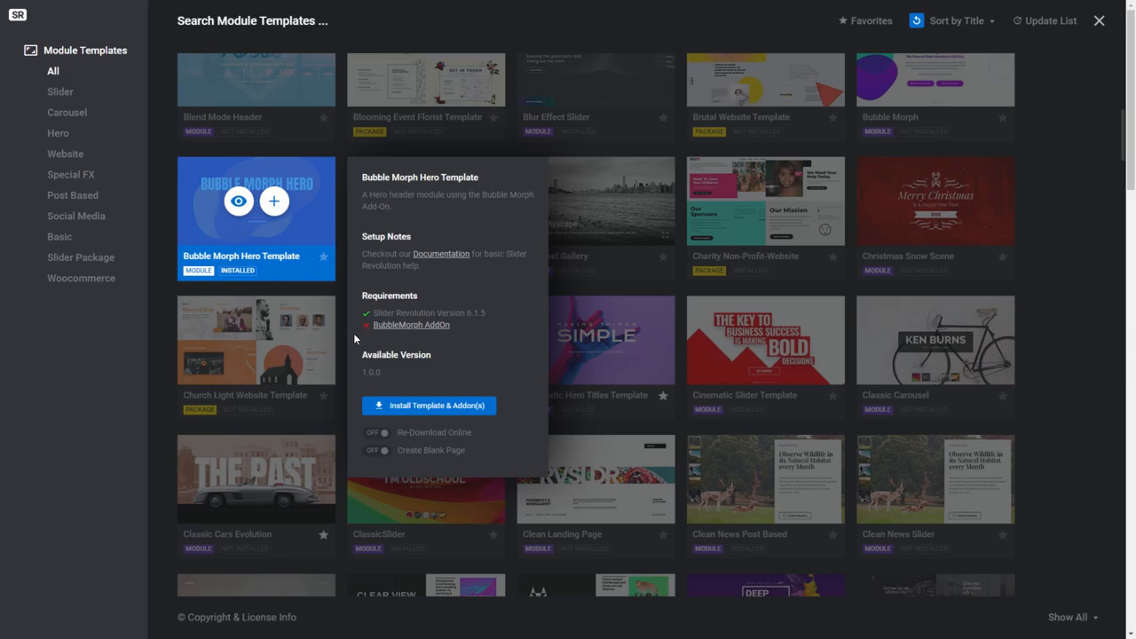
mouse_move(362, 322)
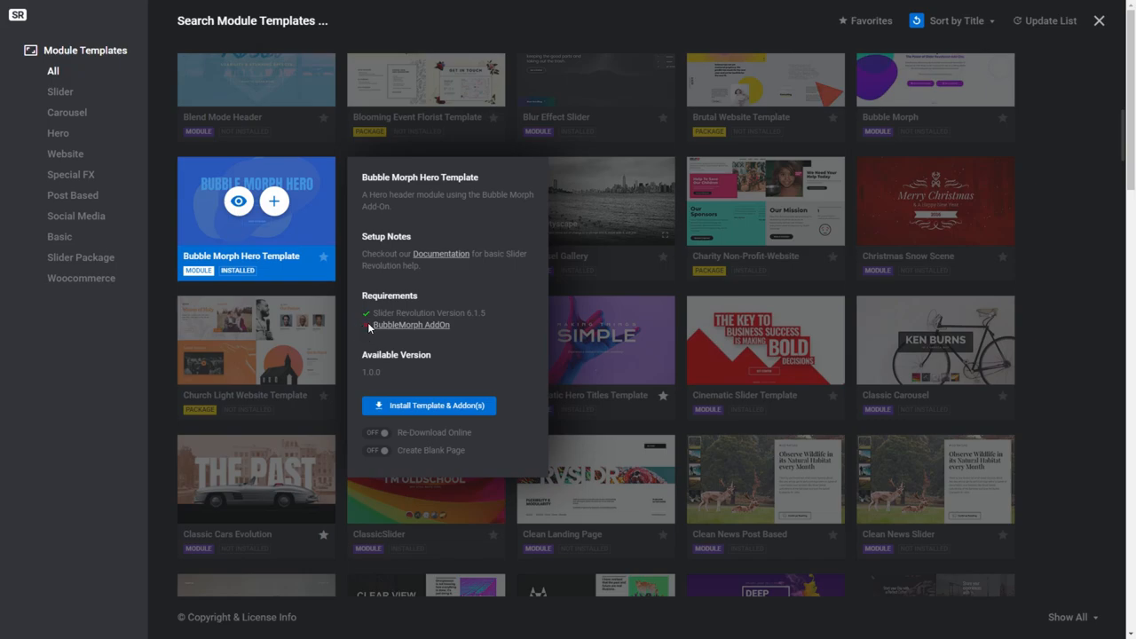
mouse_move(369, 336)
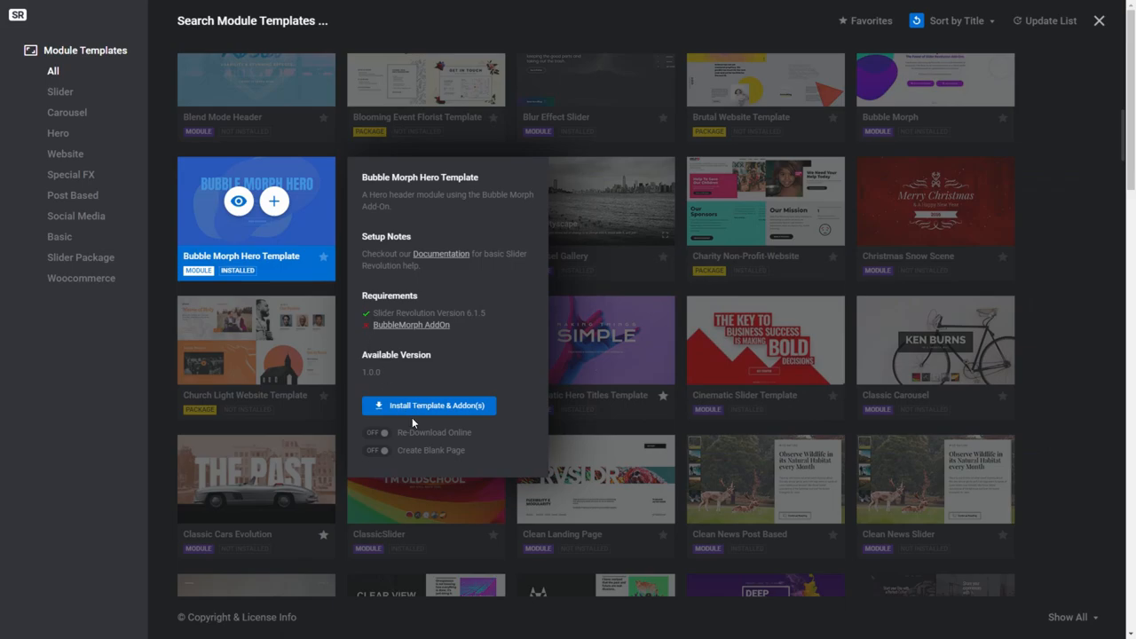
mouse_move(428, 418)
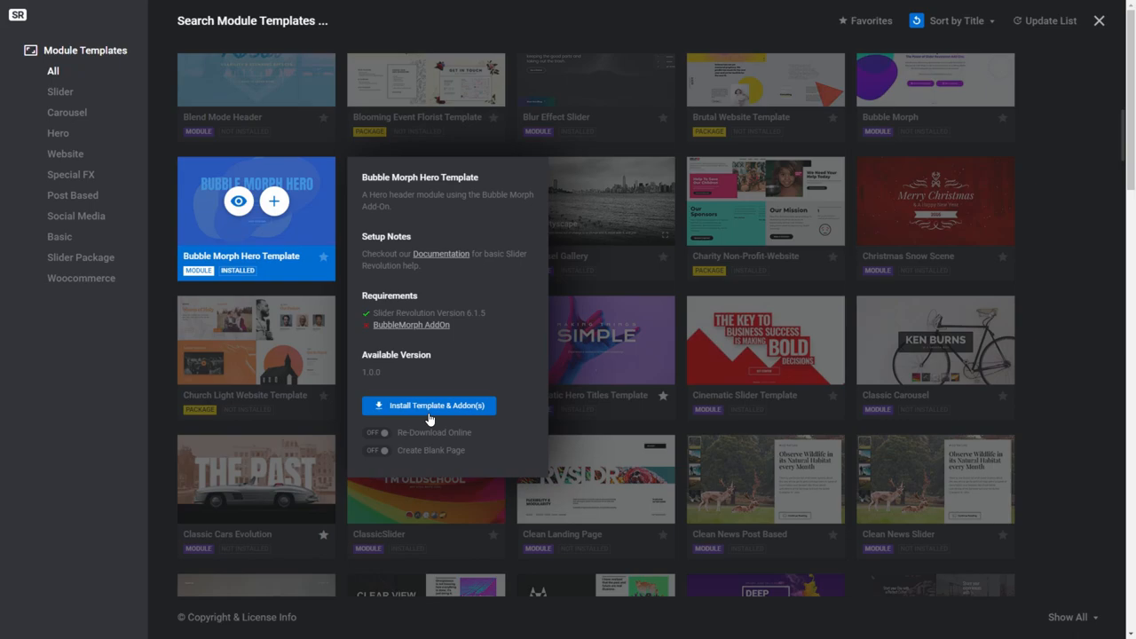
click(1101, 22)
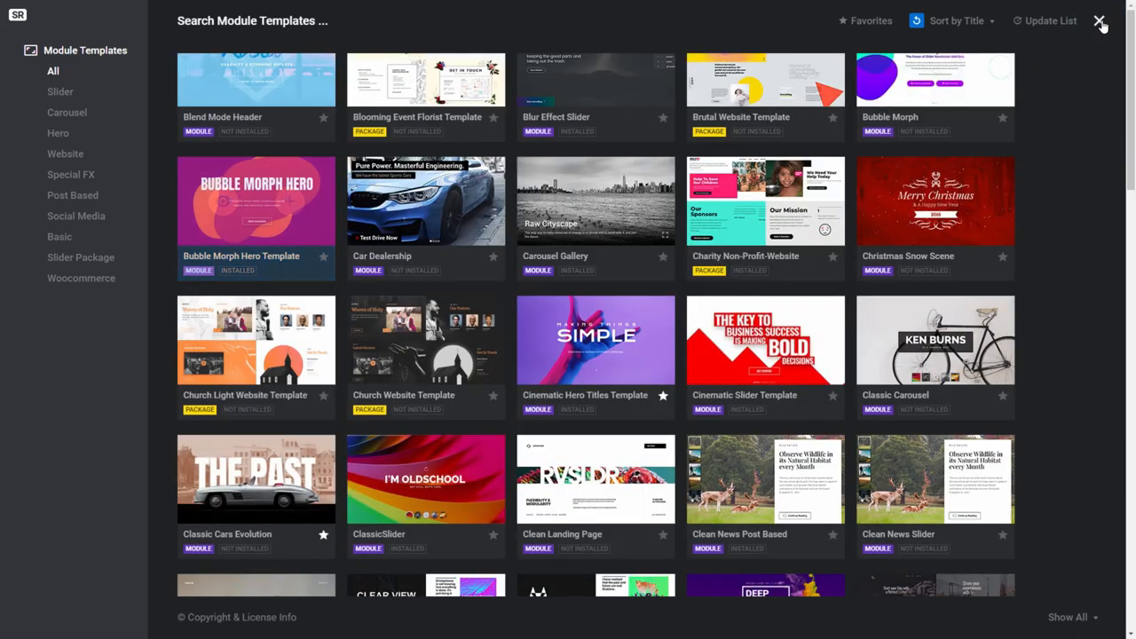
click(1100, 21)
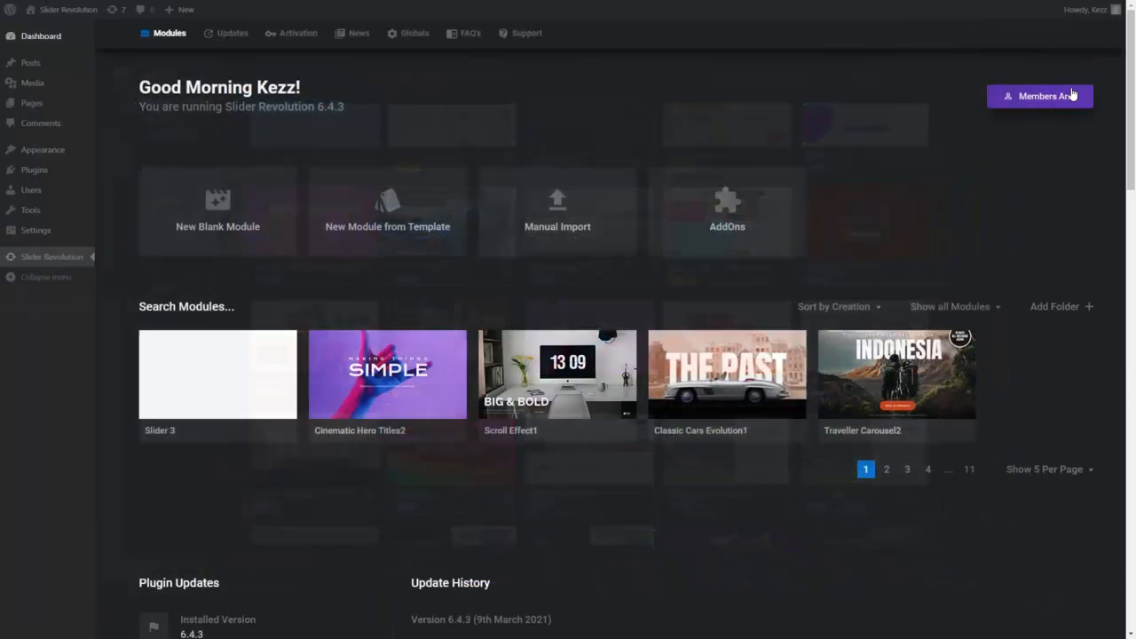
mouse_move(727, 253)
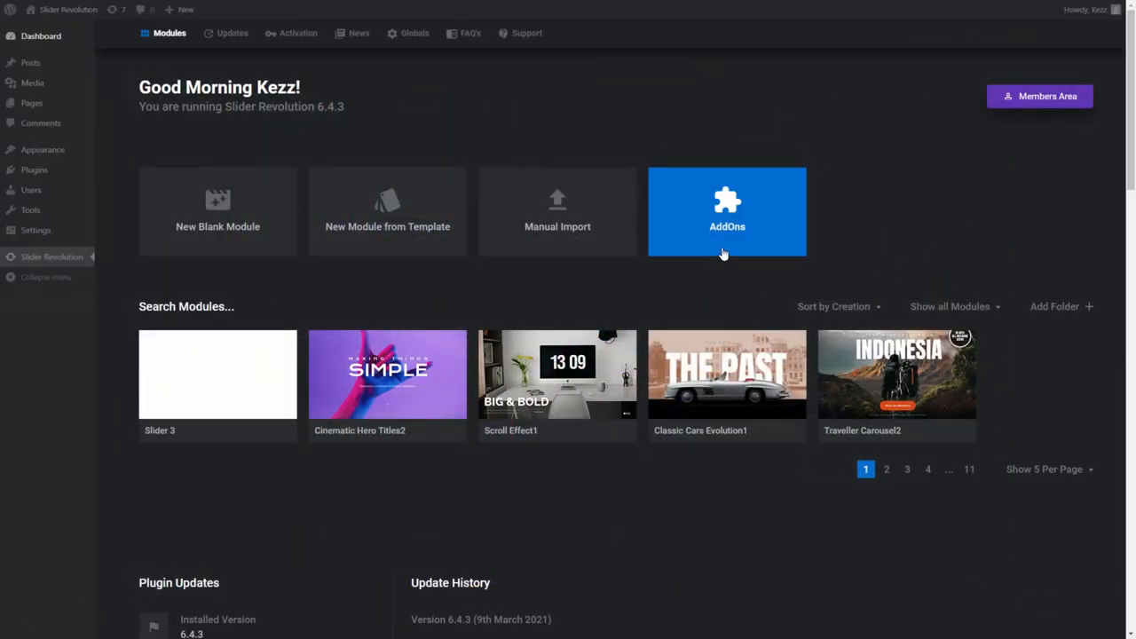
click(727, 211)
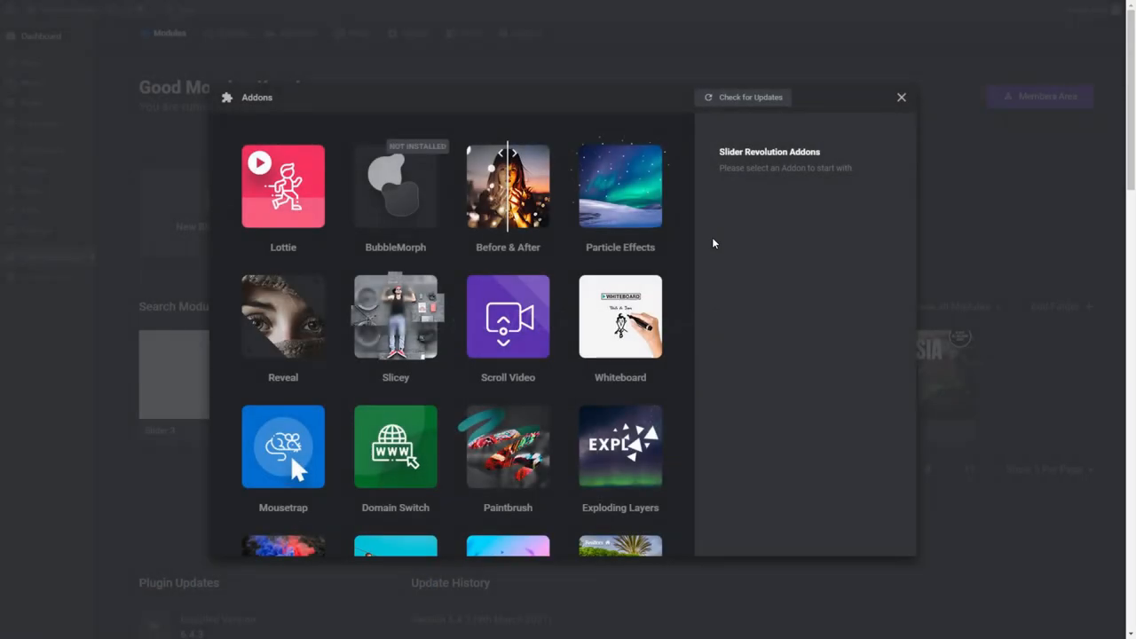
mouse_move(509, 243)
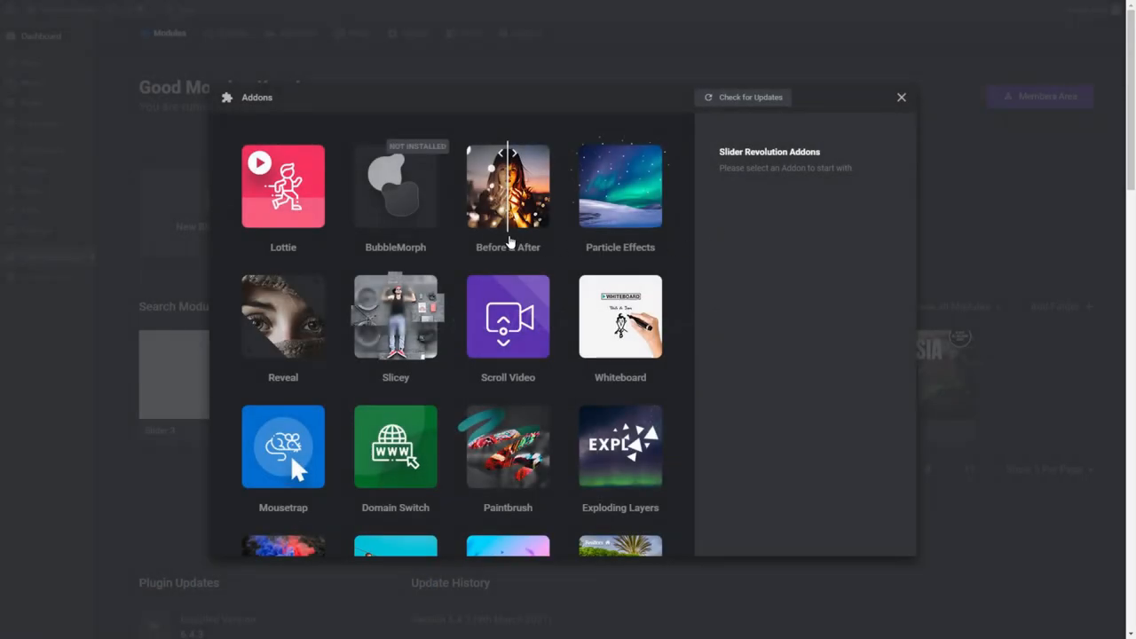
mouse_move(448, 226)
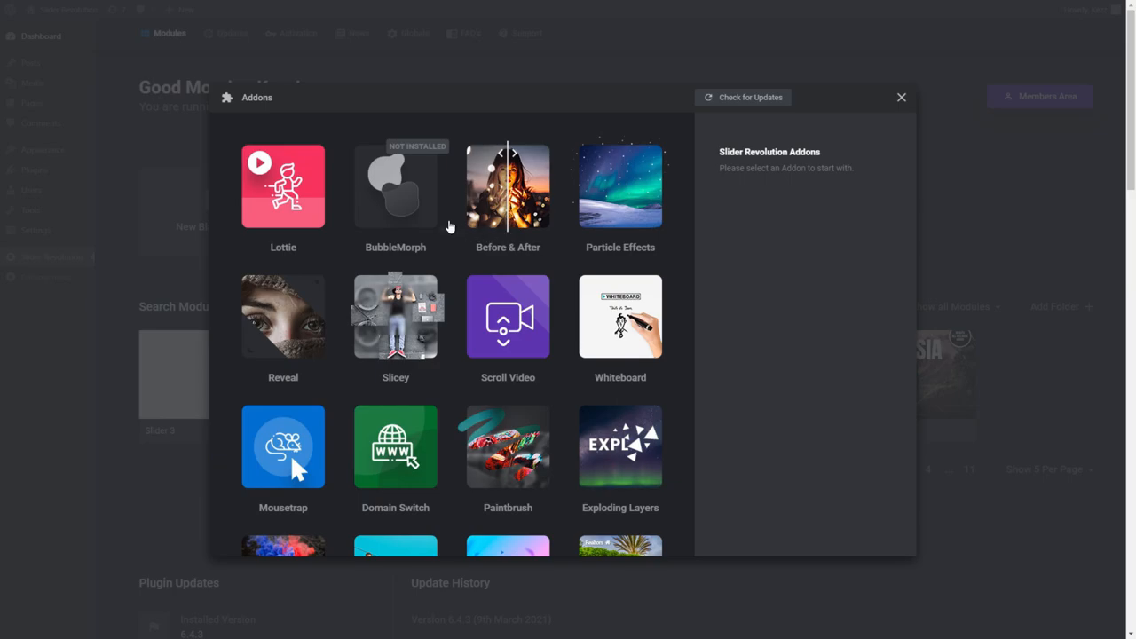
mouse_move(405, 209)
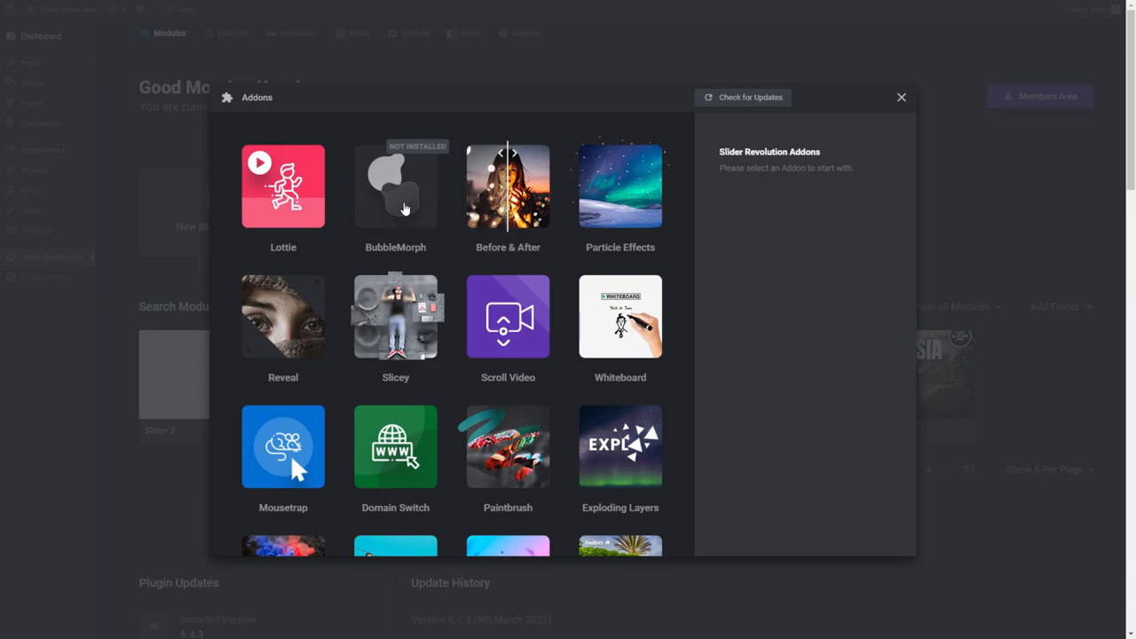
mouse_move(409, 158)
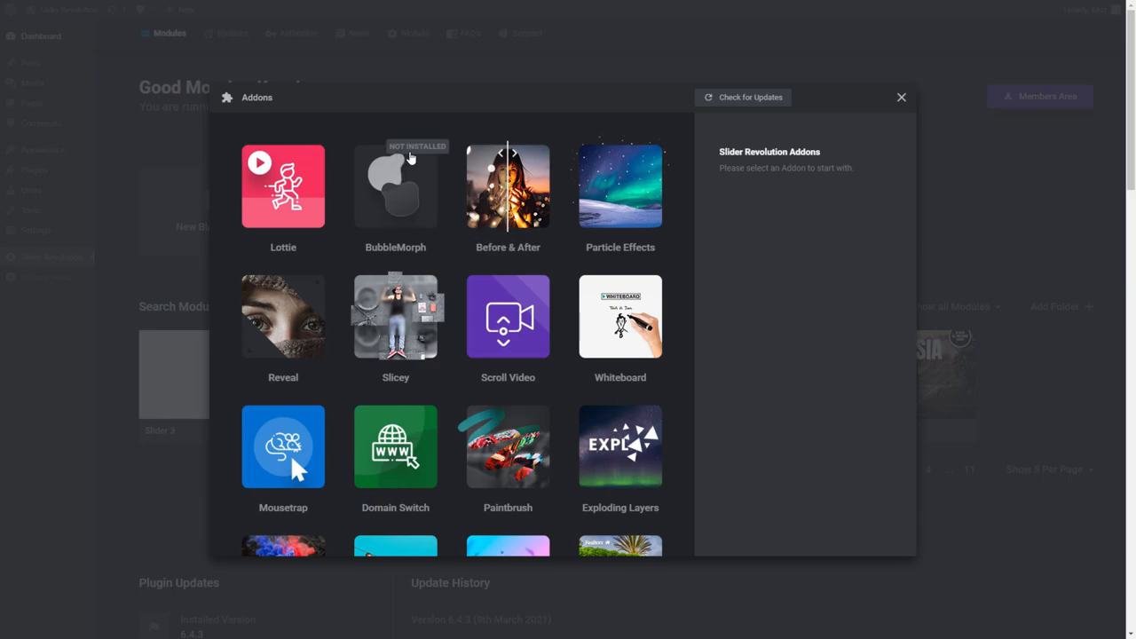
mouse_move(428, 156)
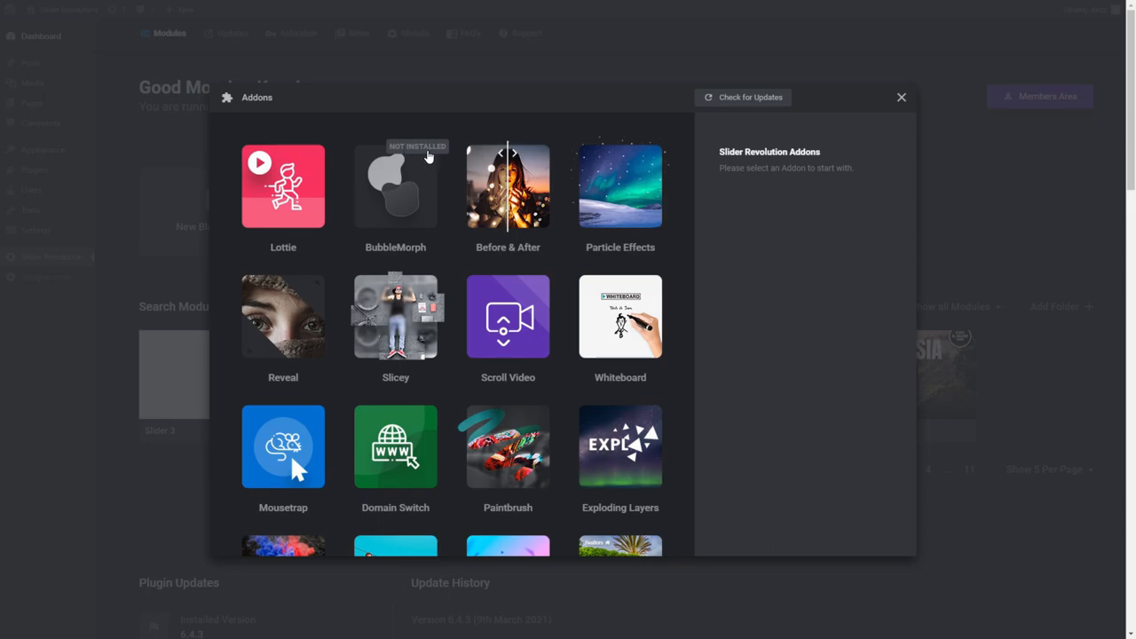
Install and activate the BubbleMorph add-on from its details panel
click(395, 186)
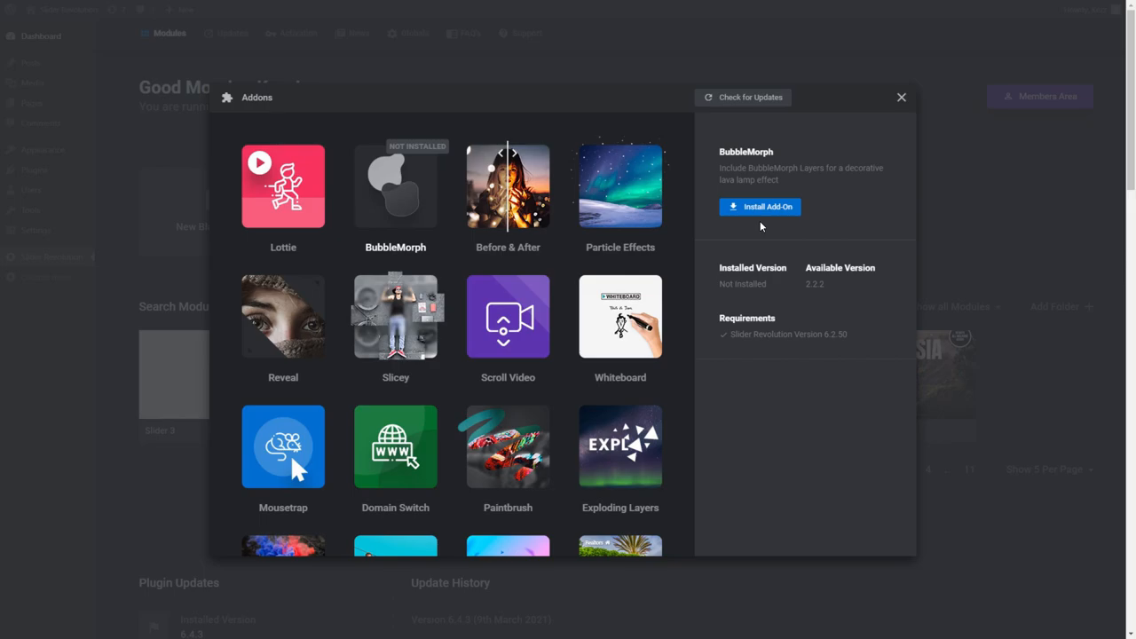
mouse_move(801, 348)
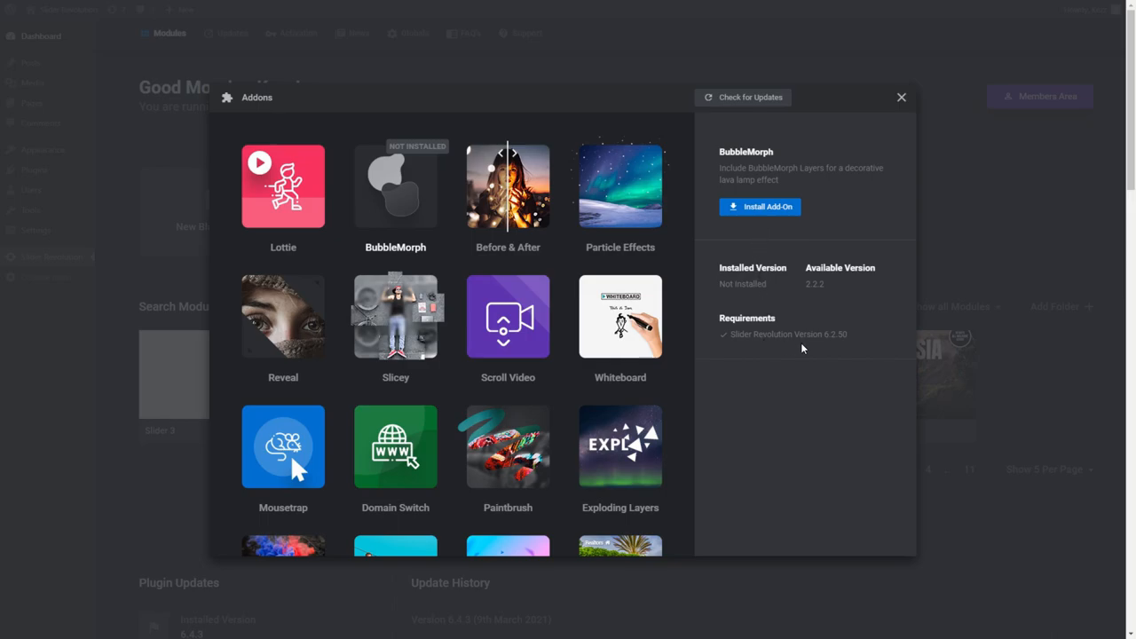
mouse_move(775, 347)
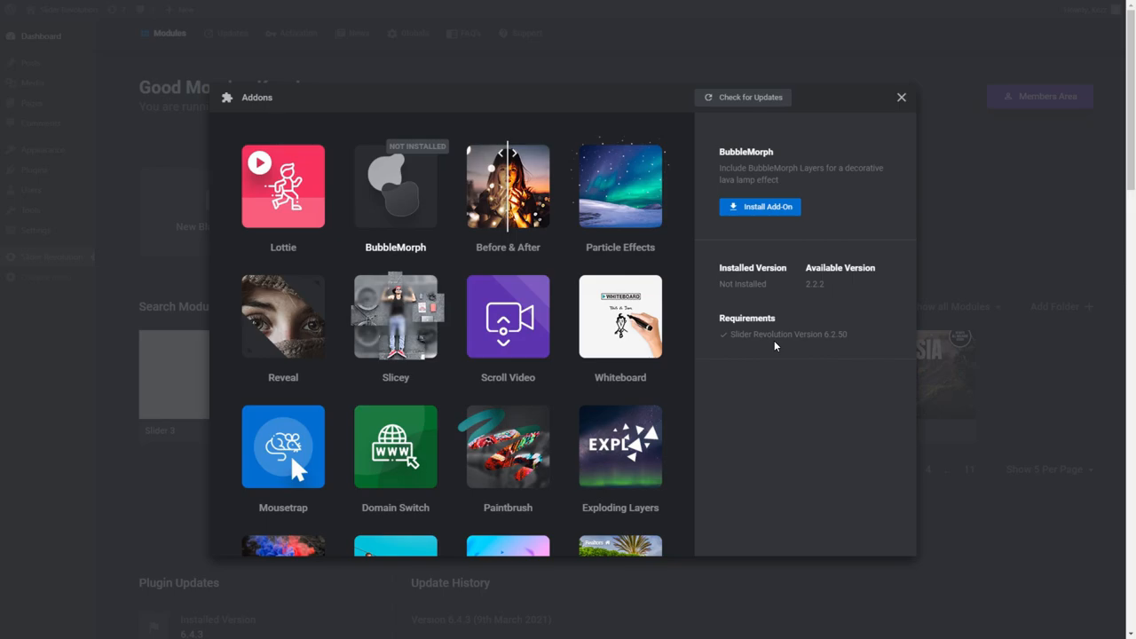
mouse_move(760, 211)
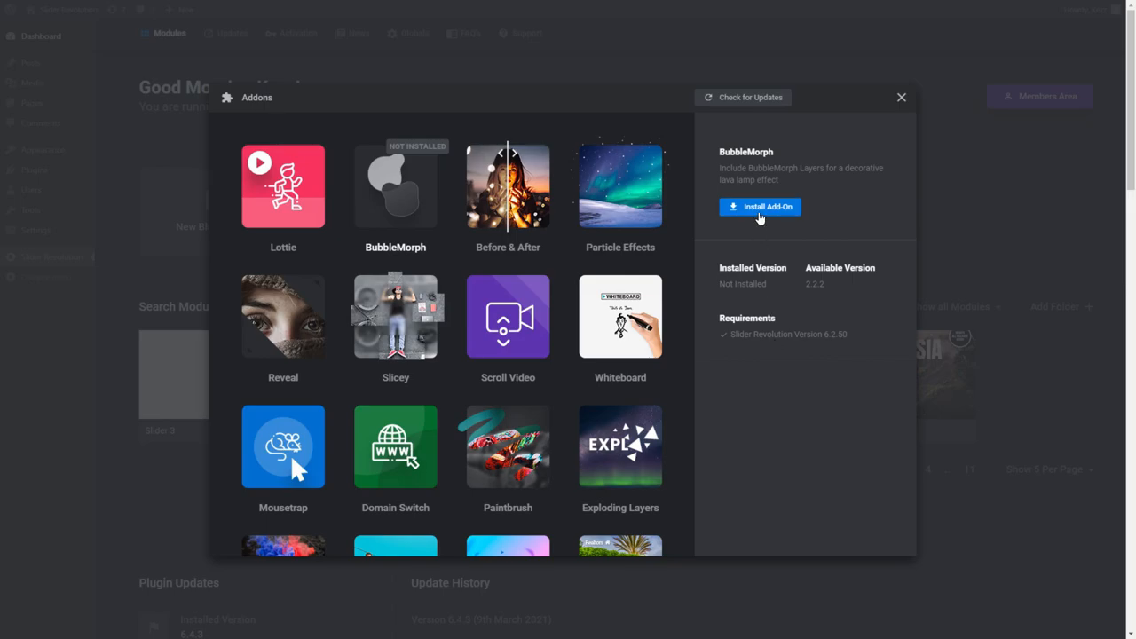
click(760, 206)
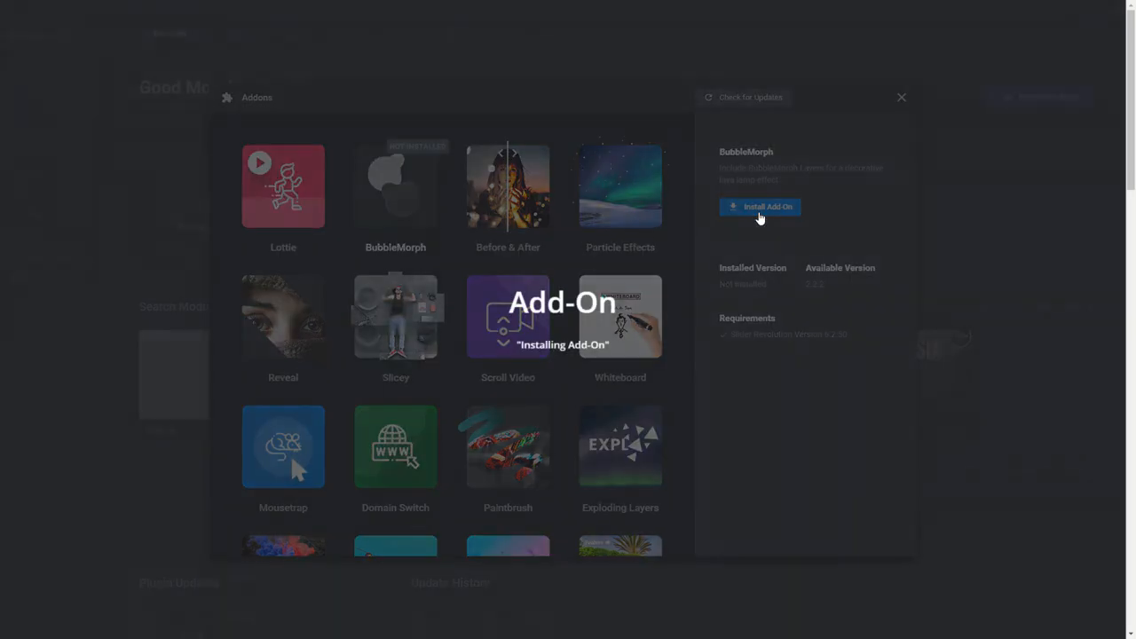
click(760, 206)
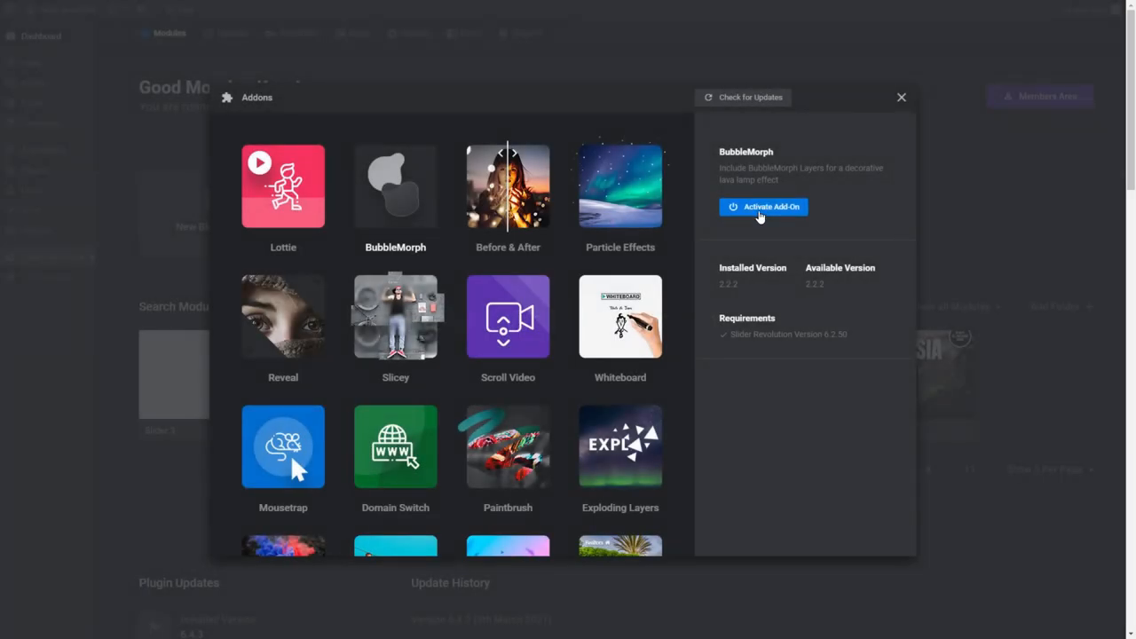
click(763, 207)
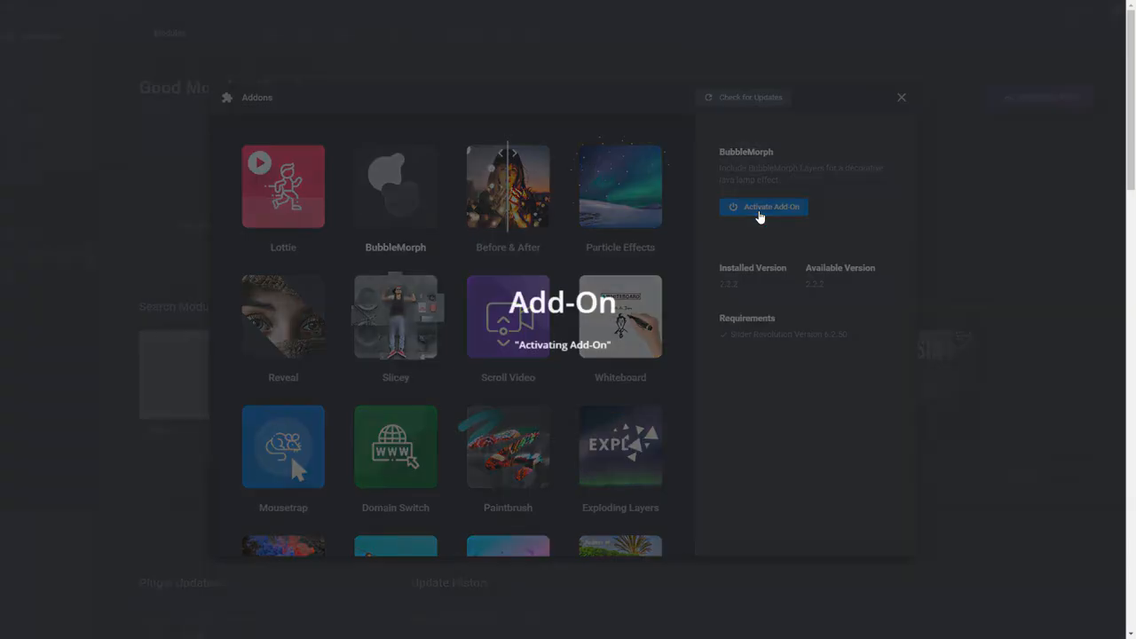
click(764, 206)
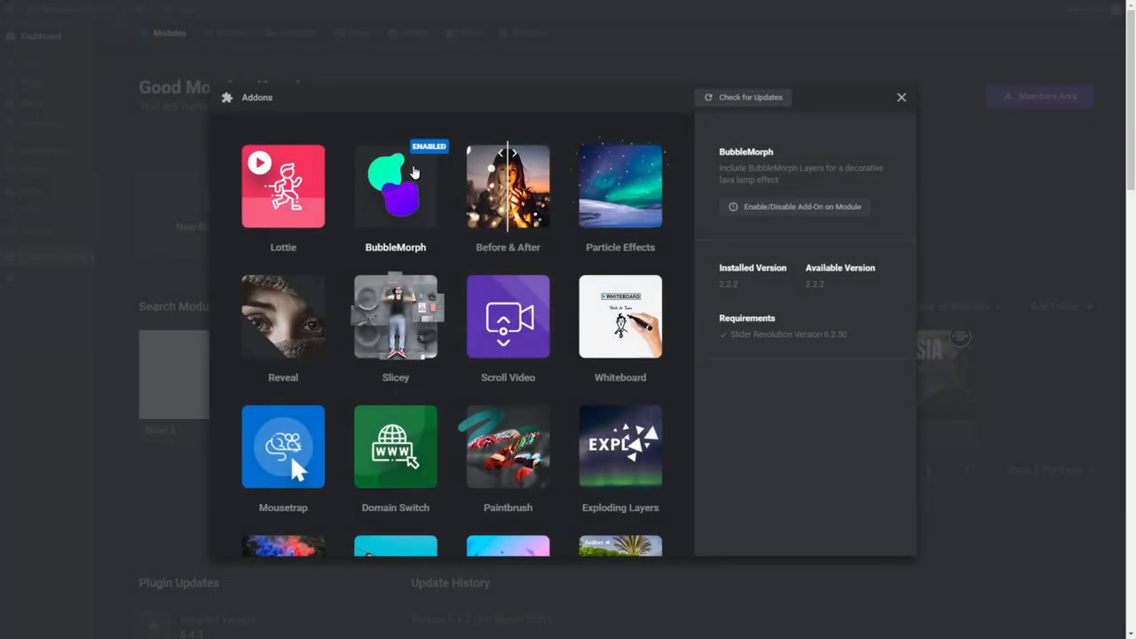
mouse_move(421, 159)
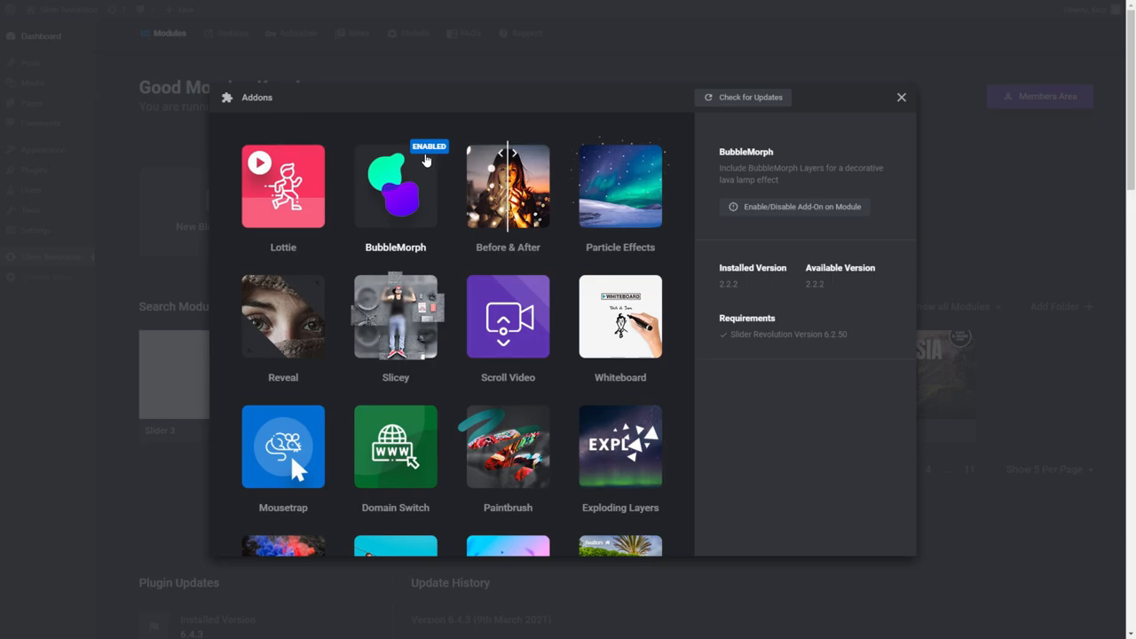
mouse_move(601, 233)
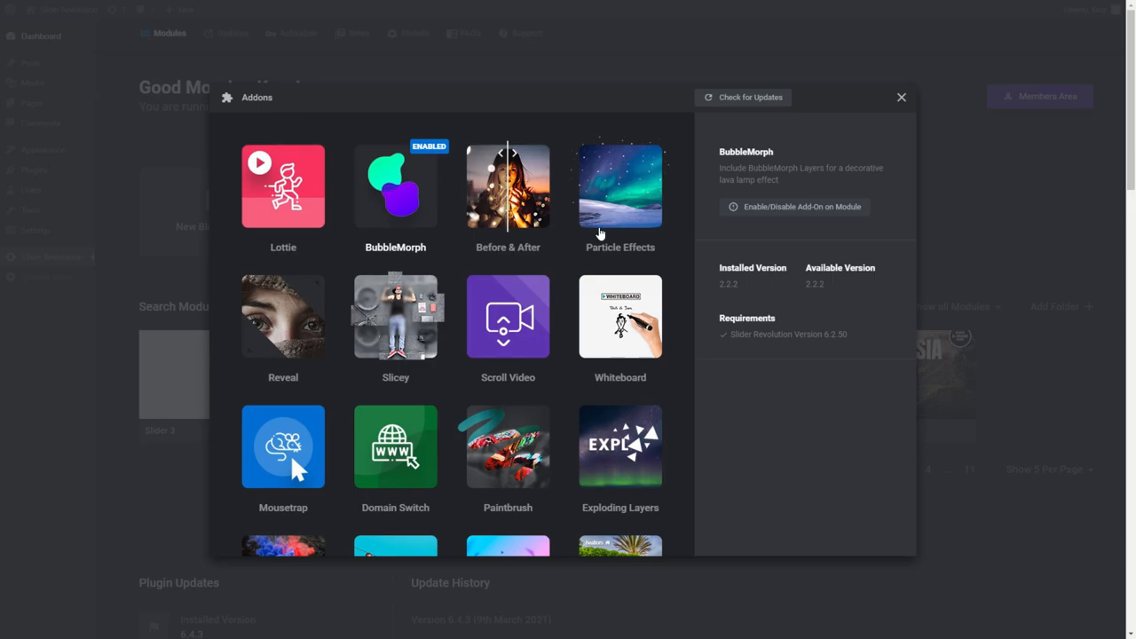
mouse_move(901, 104)
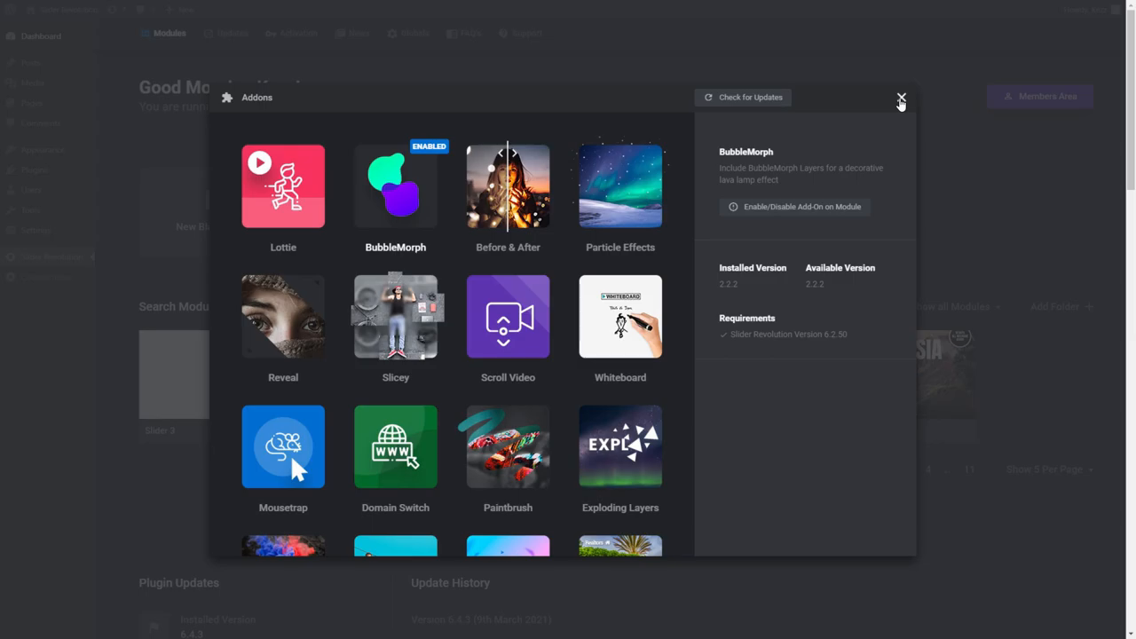
Search the module template library for 'bubble' and bring up the Bubble Morph Hero Template install options
click(901, 97)
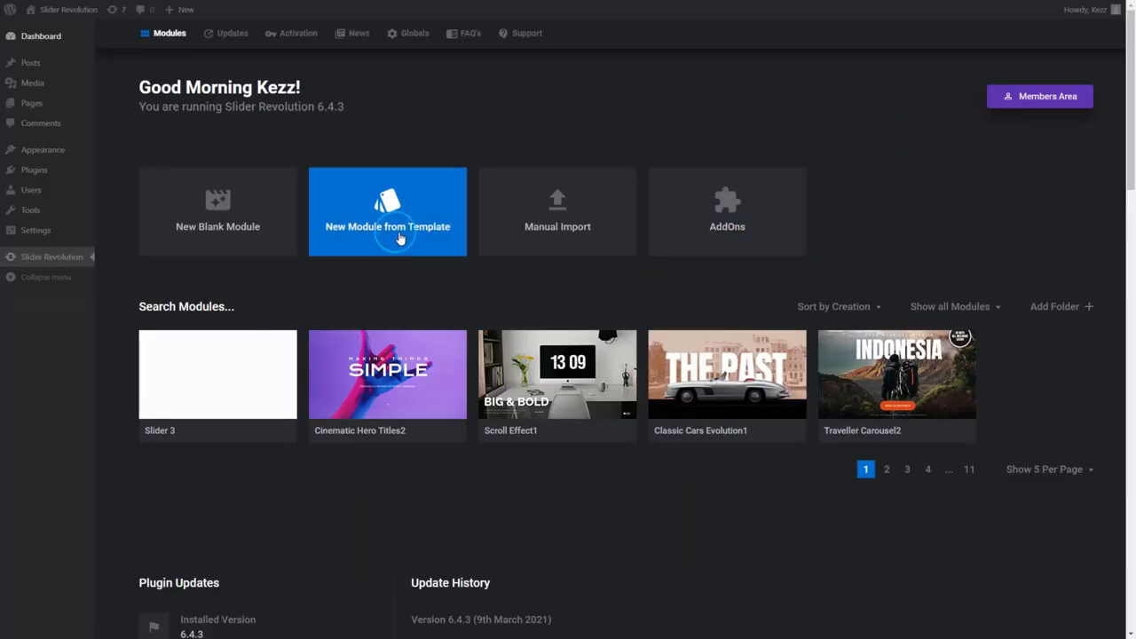
click(387, 211)
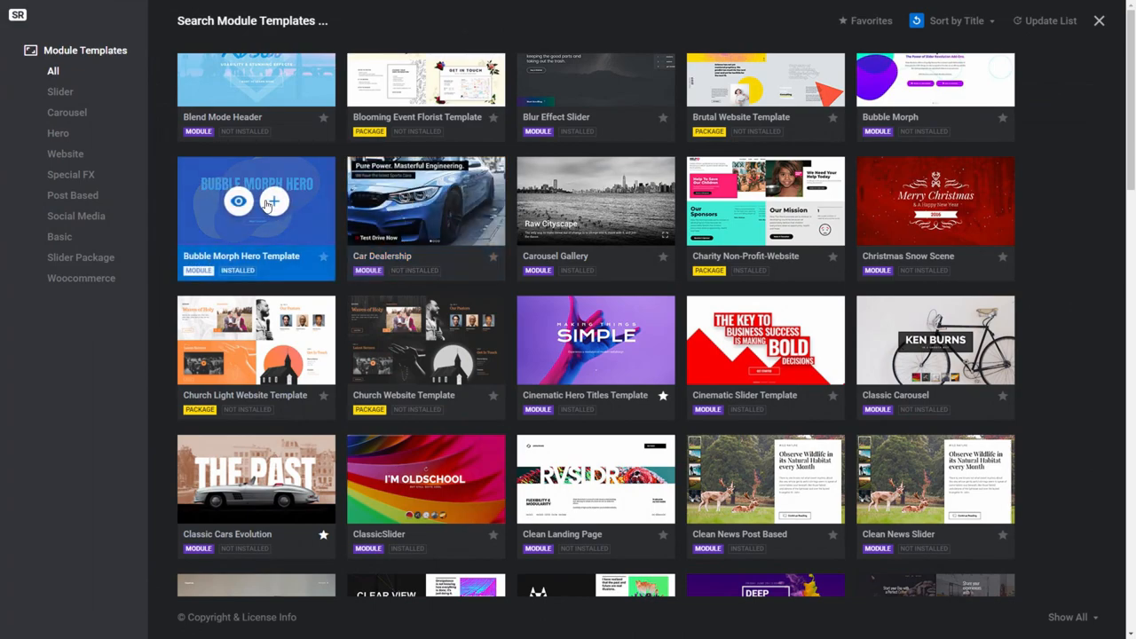
text(bu)
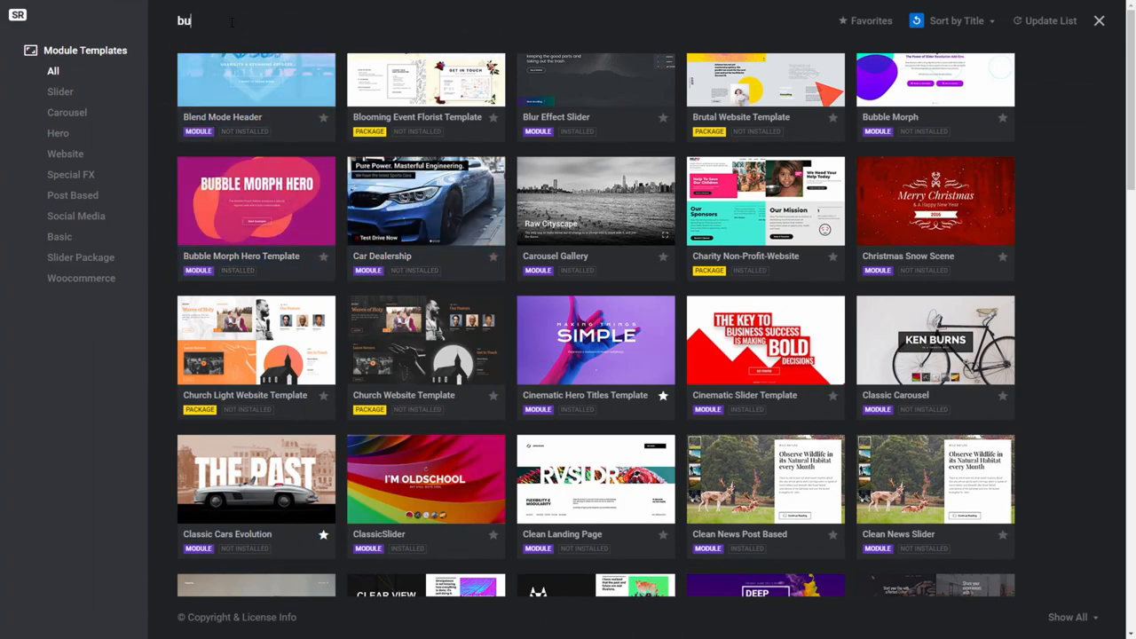
text(bble)
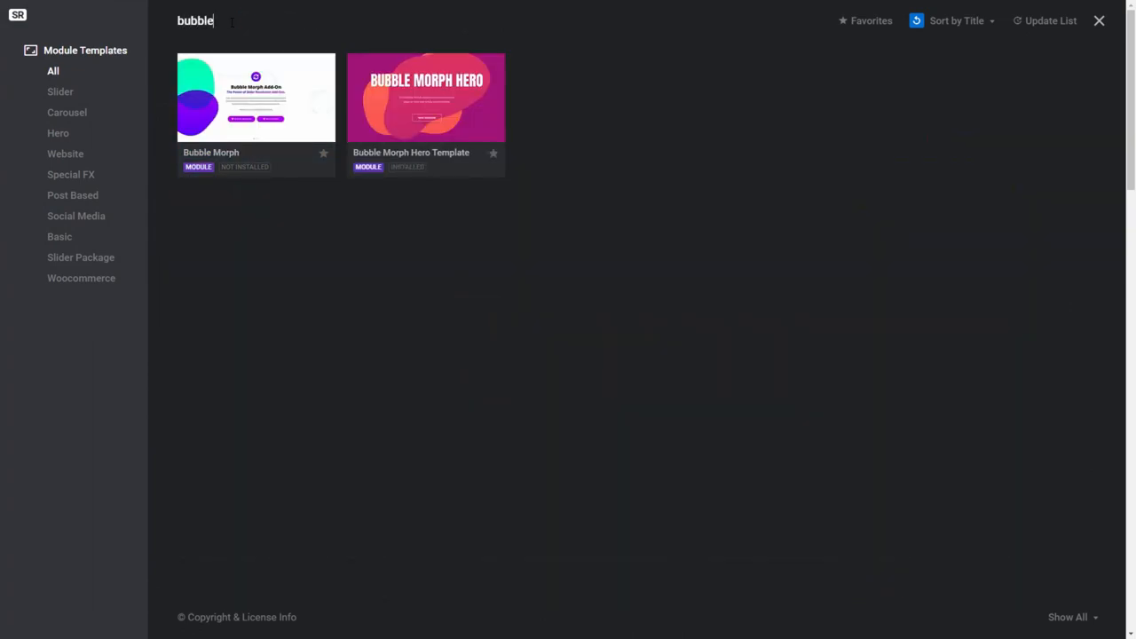
mouse_move(426, 98)
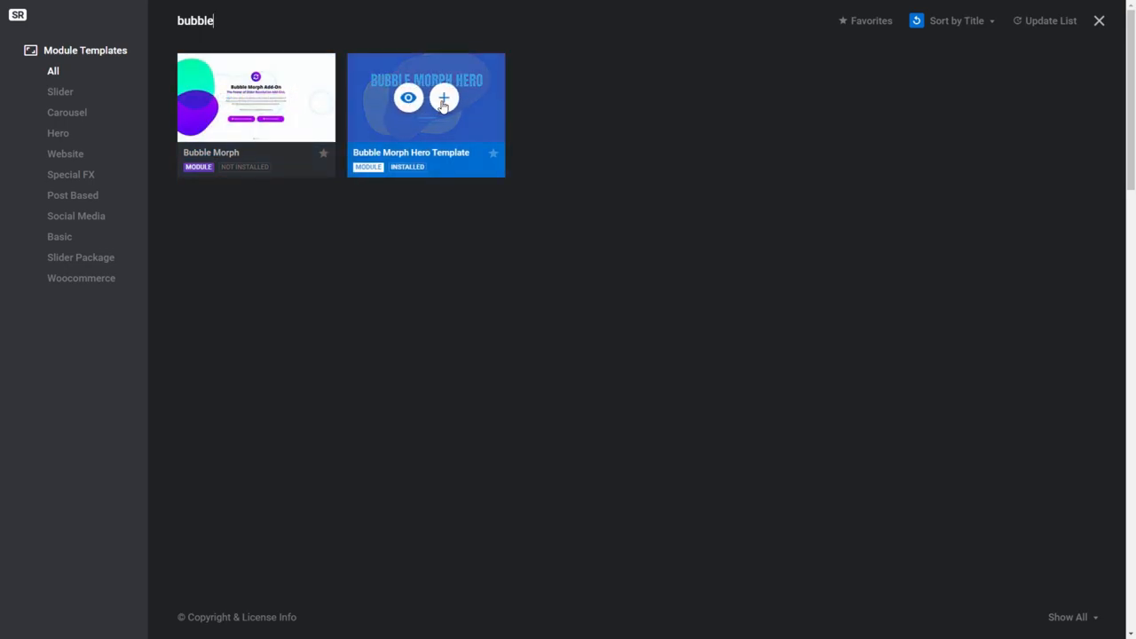
mouse_move(444, 106)
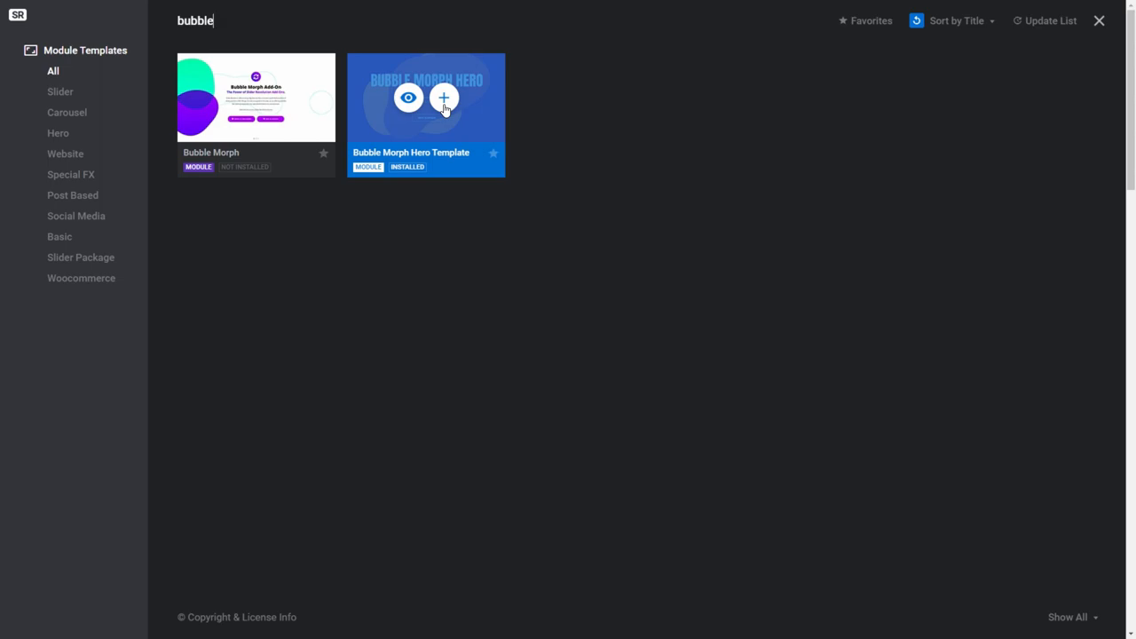
click(444, 98)
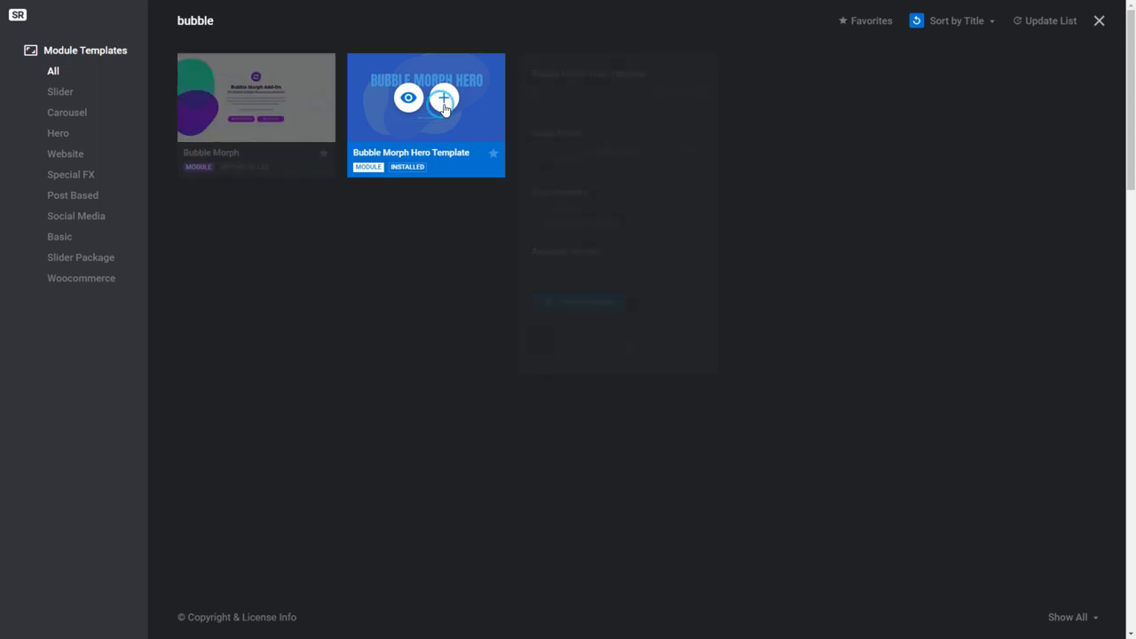
click(444, 98)
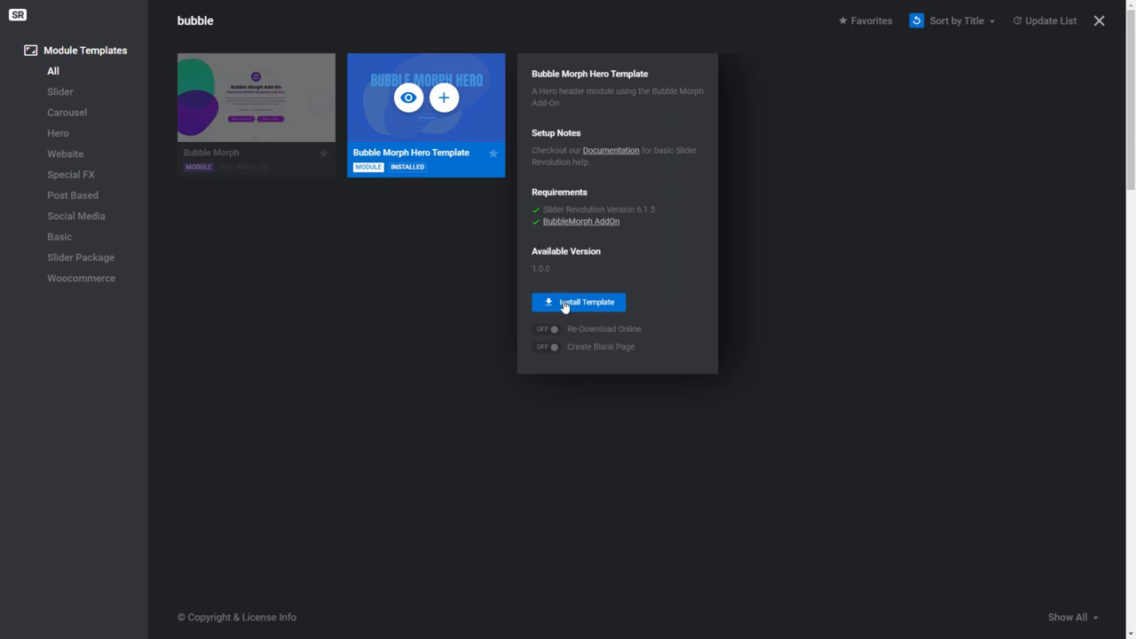
mouse_move(584, 311)
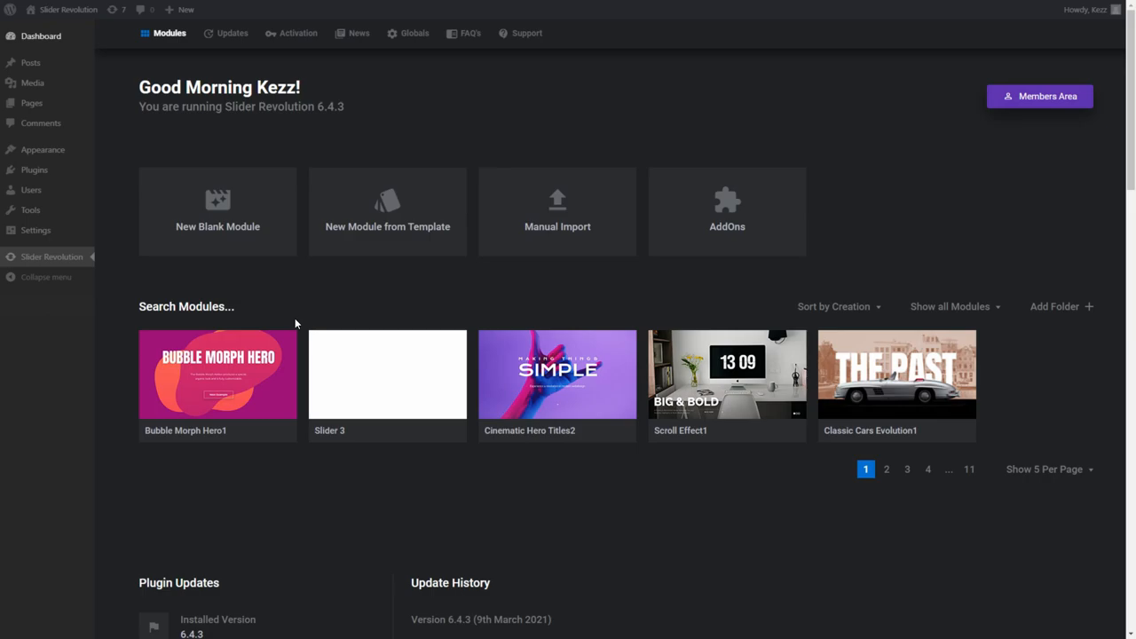
mouse_move(218, 374)
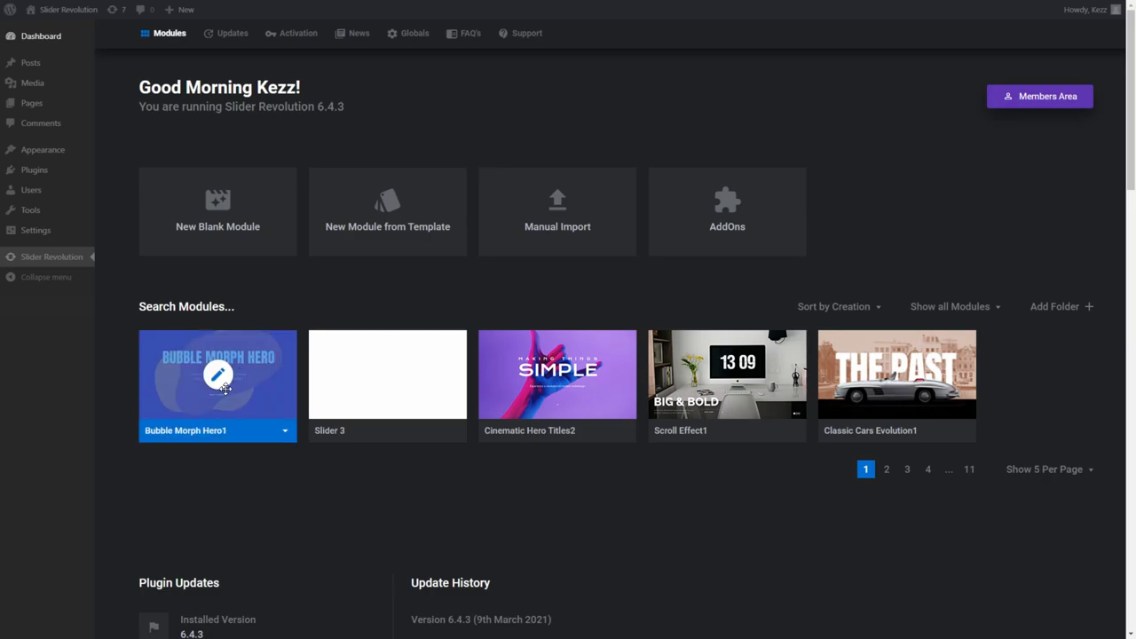
mouse_move(202, 382)
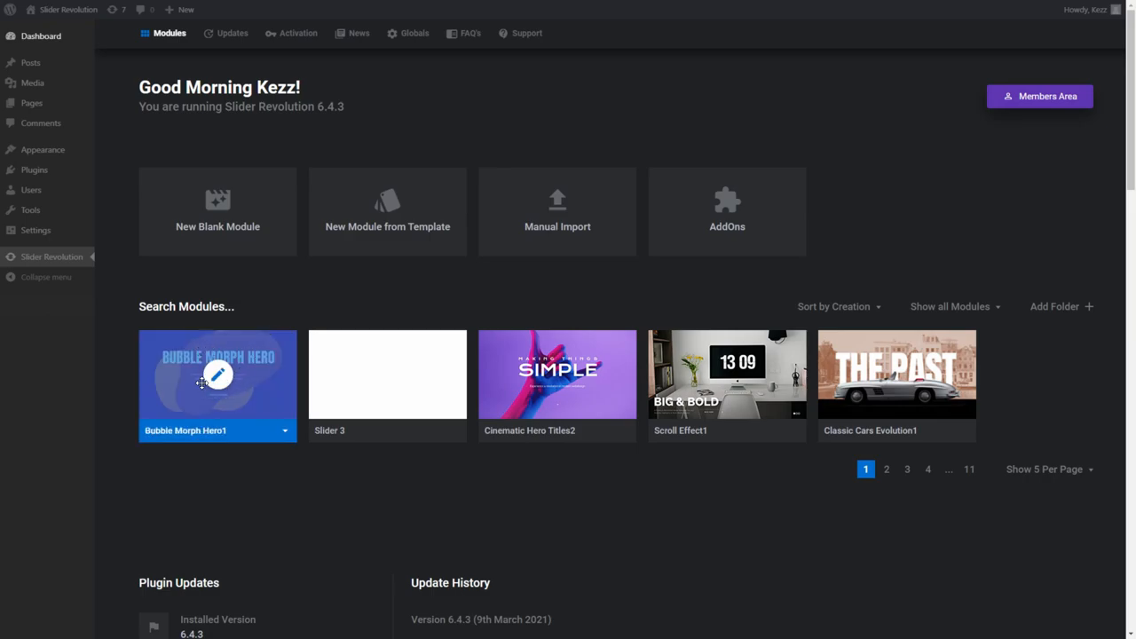
Edit the Bubble Morph Hero1 module via its thumbnail's pencil icon
click(218, 374)
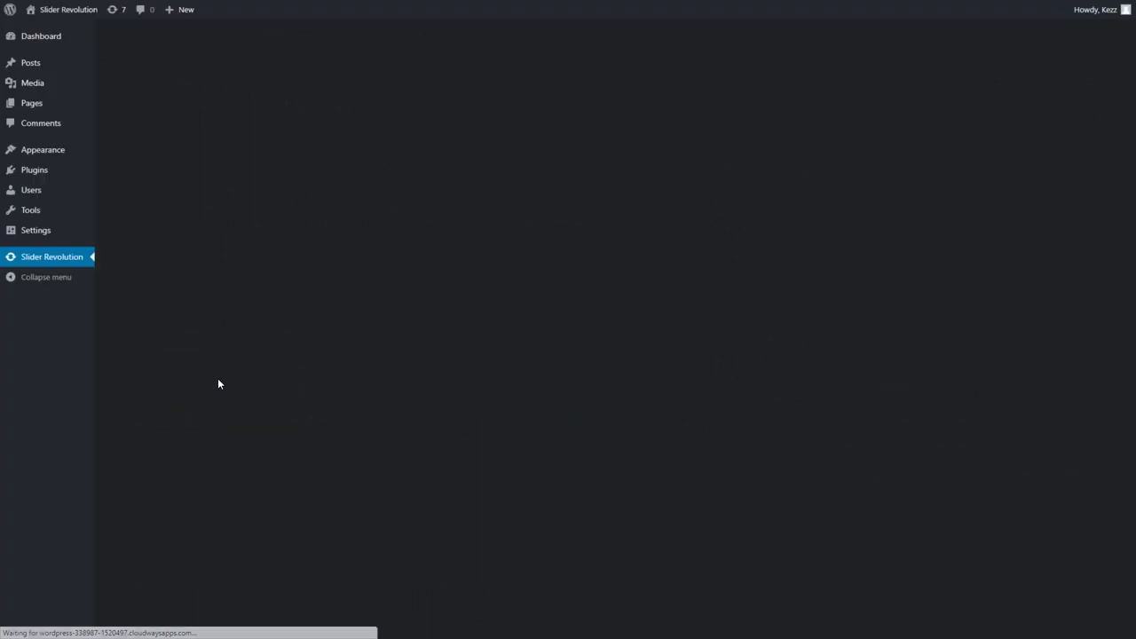
click(52, 256)
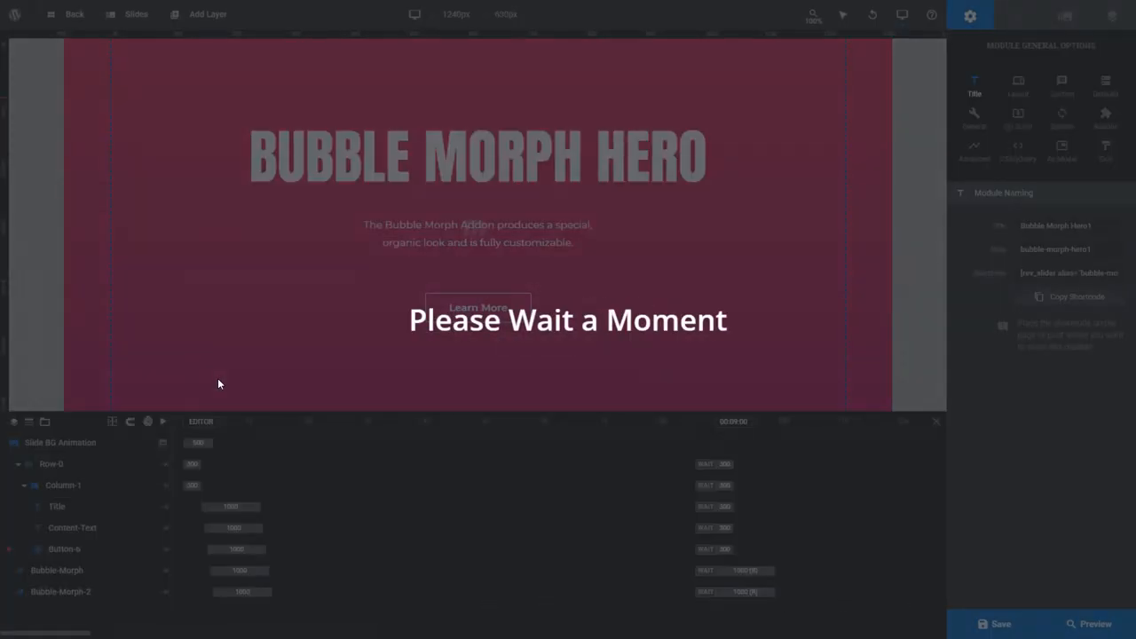